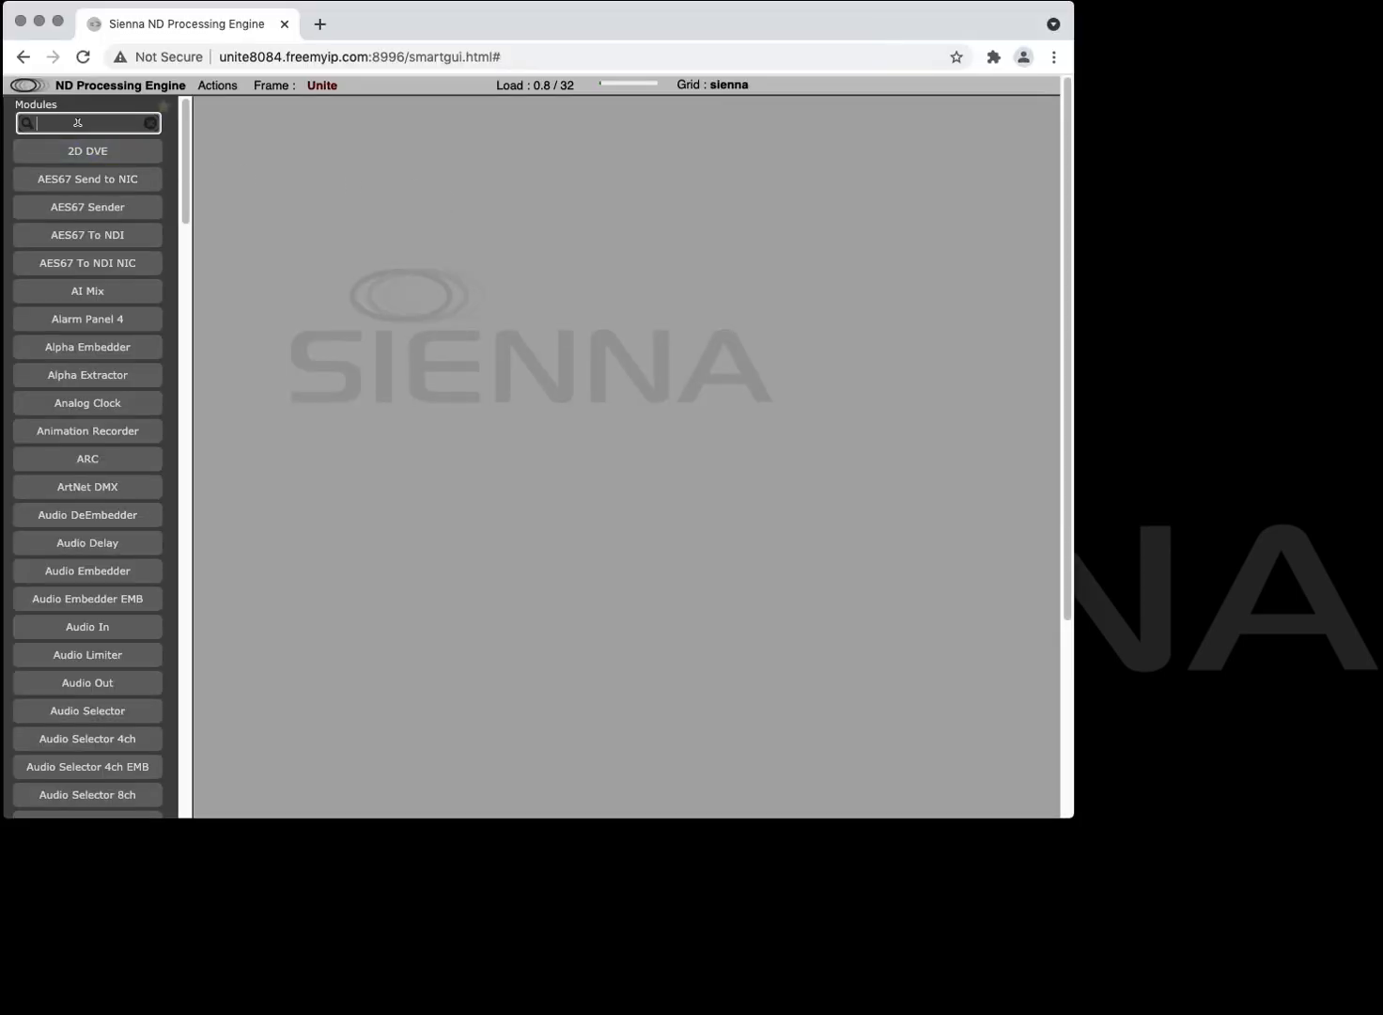
Filter the modules for 'unite' and add a Unite module to the frame.
text(unite)
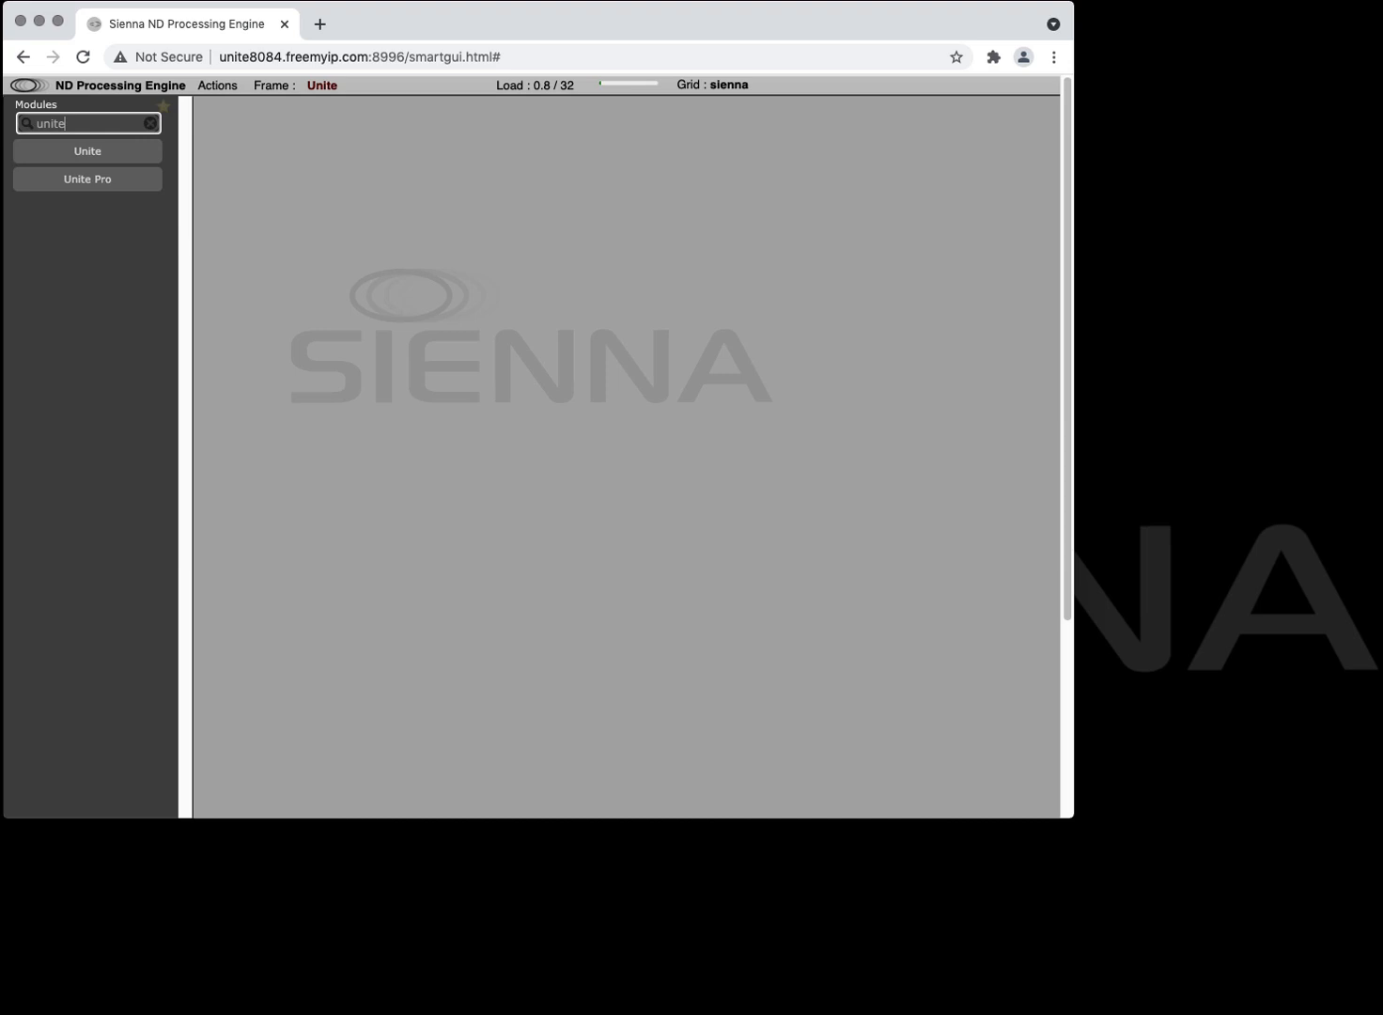
click(87, 151)
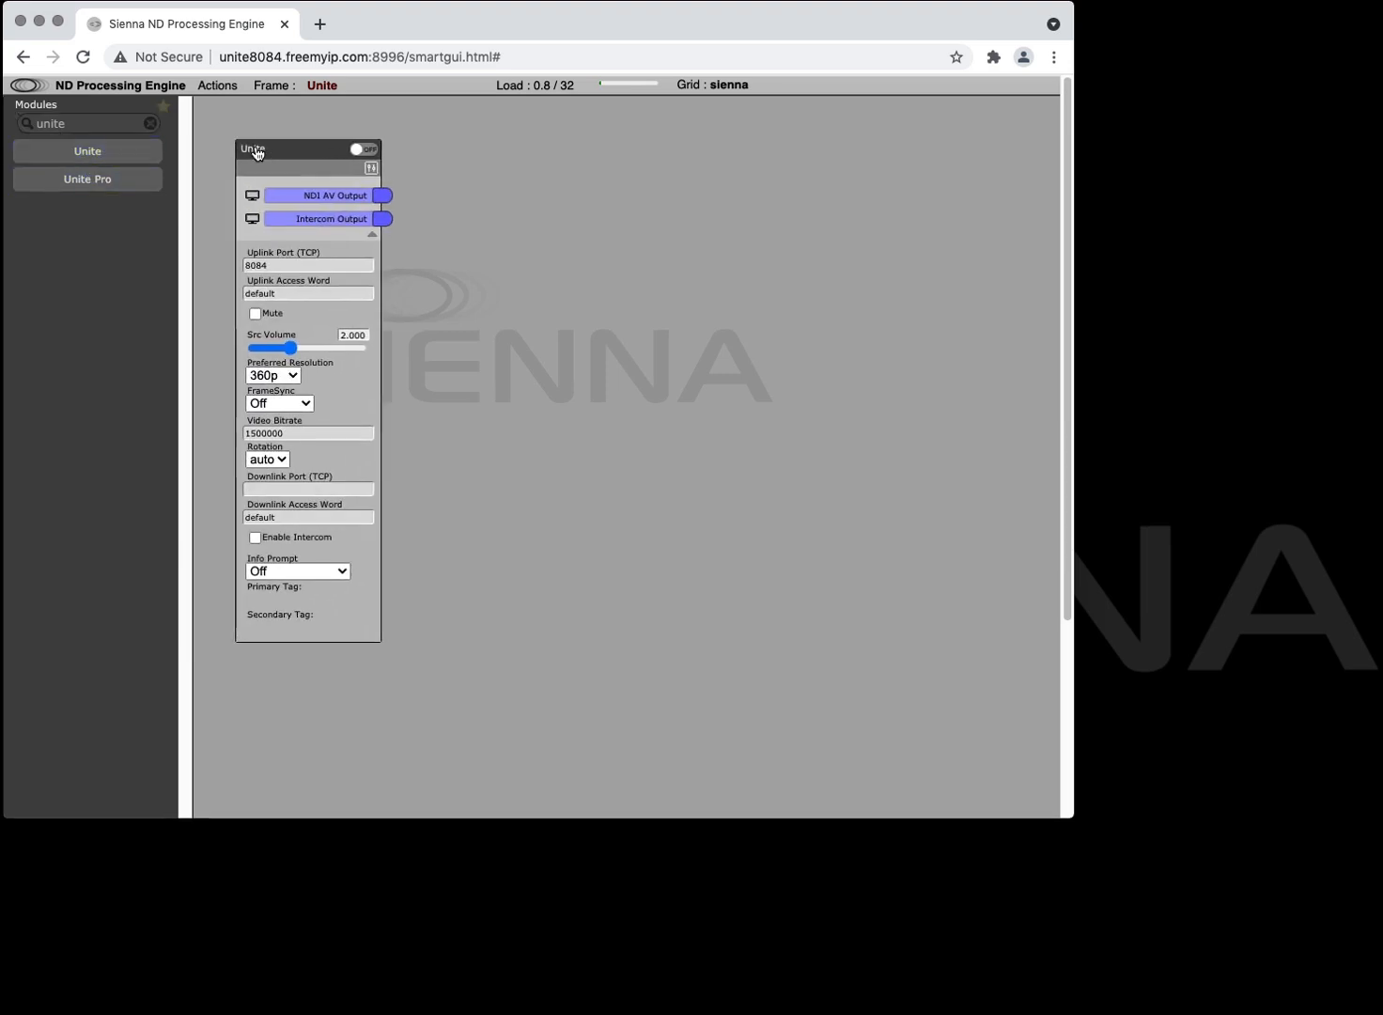
Set the Unite module to 720p, 25fps frame sync and 3000000 video bitrate, and switch it on.
click(273, 376)
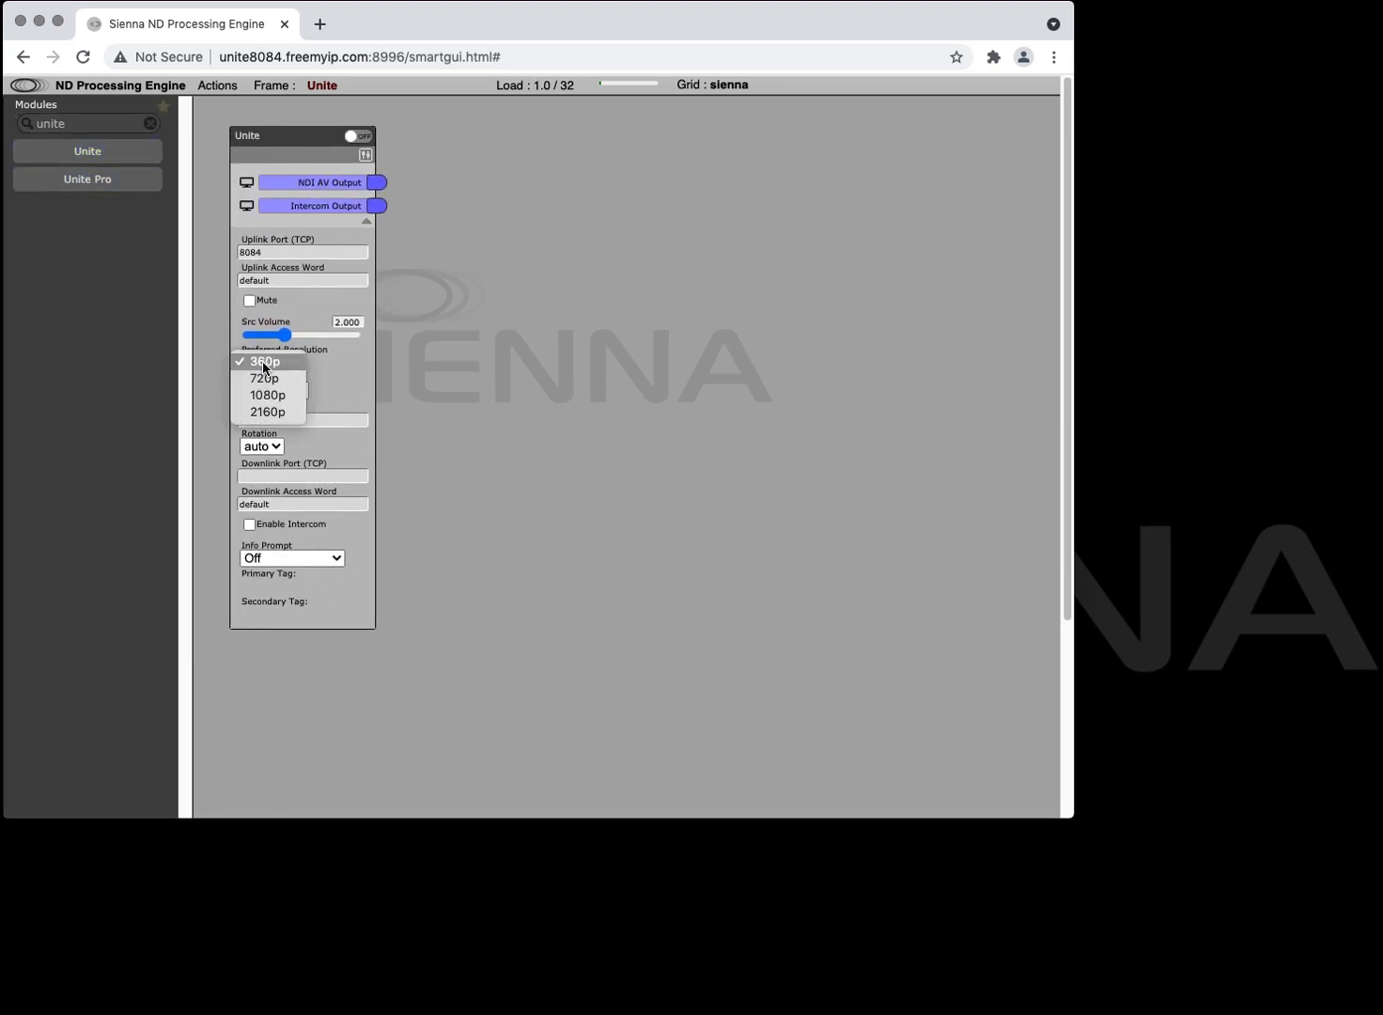
click(265, 377)
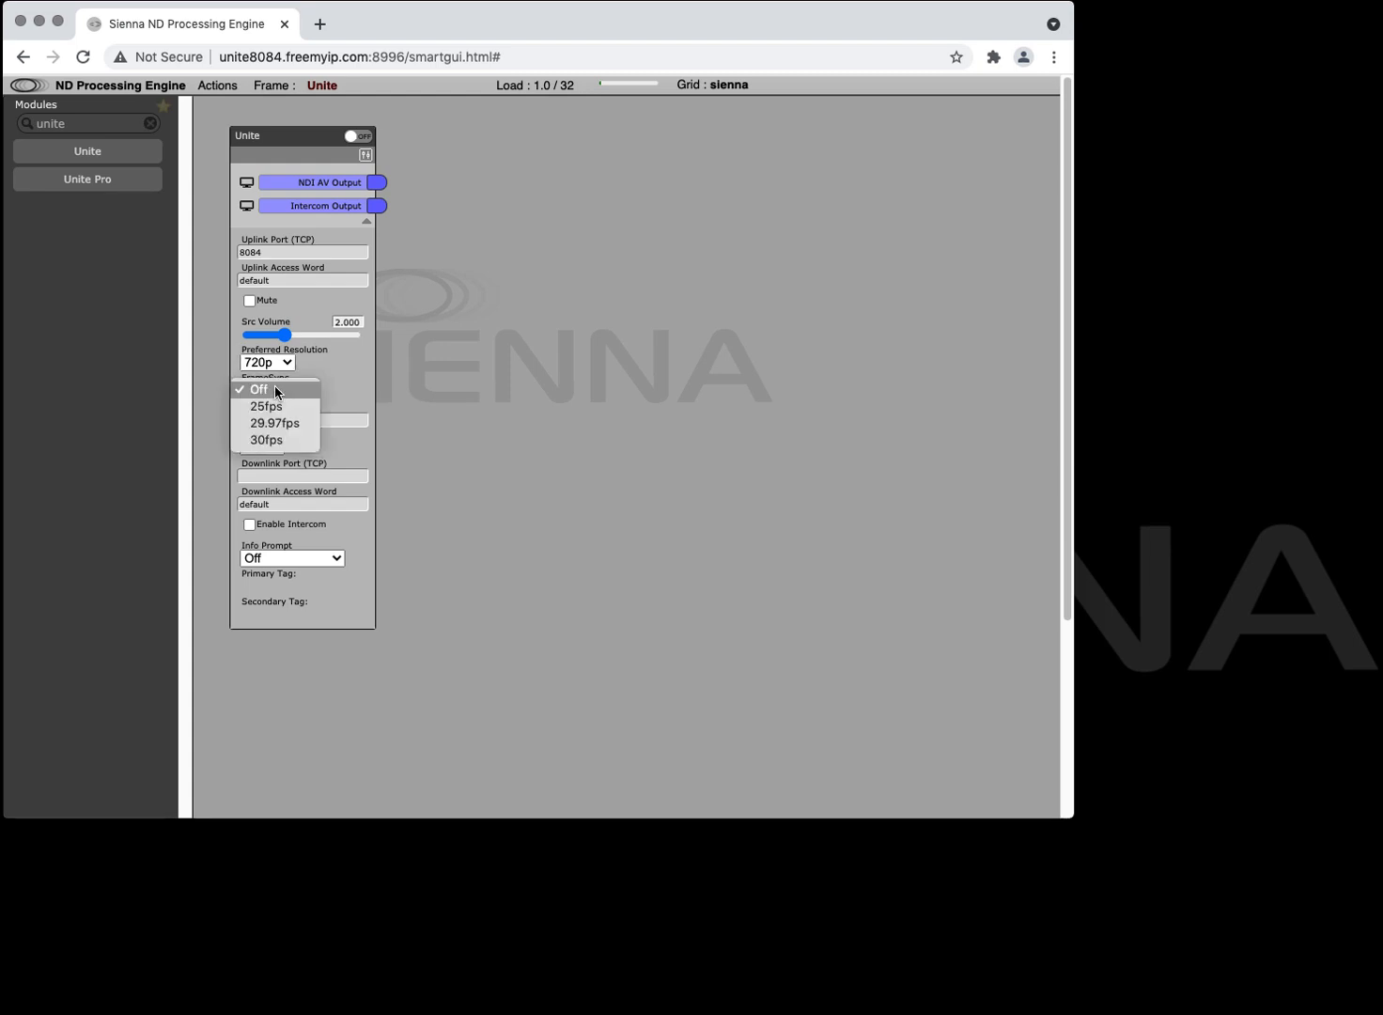
click(265, 406)
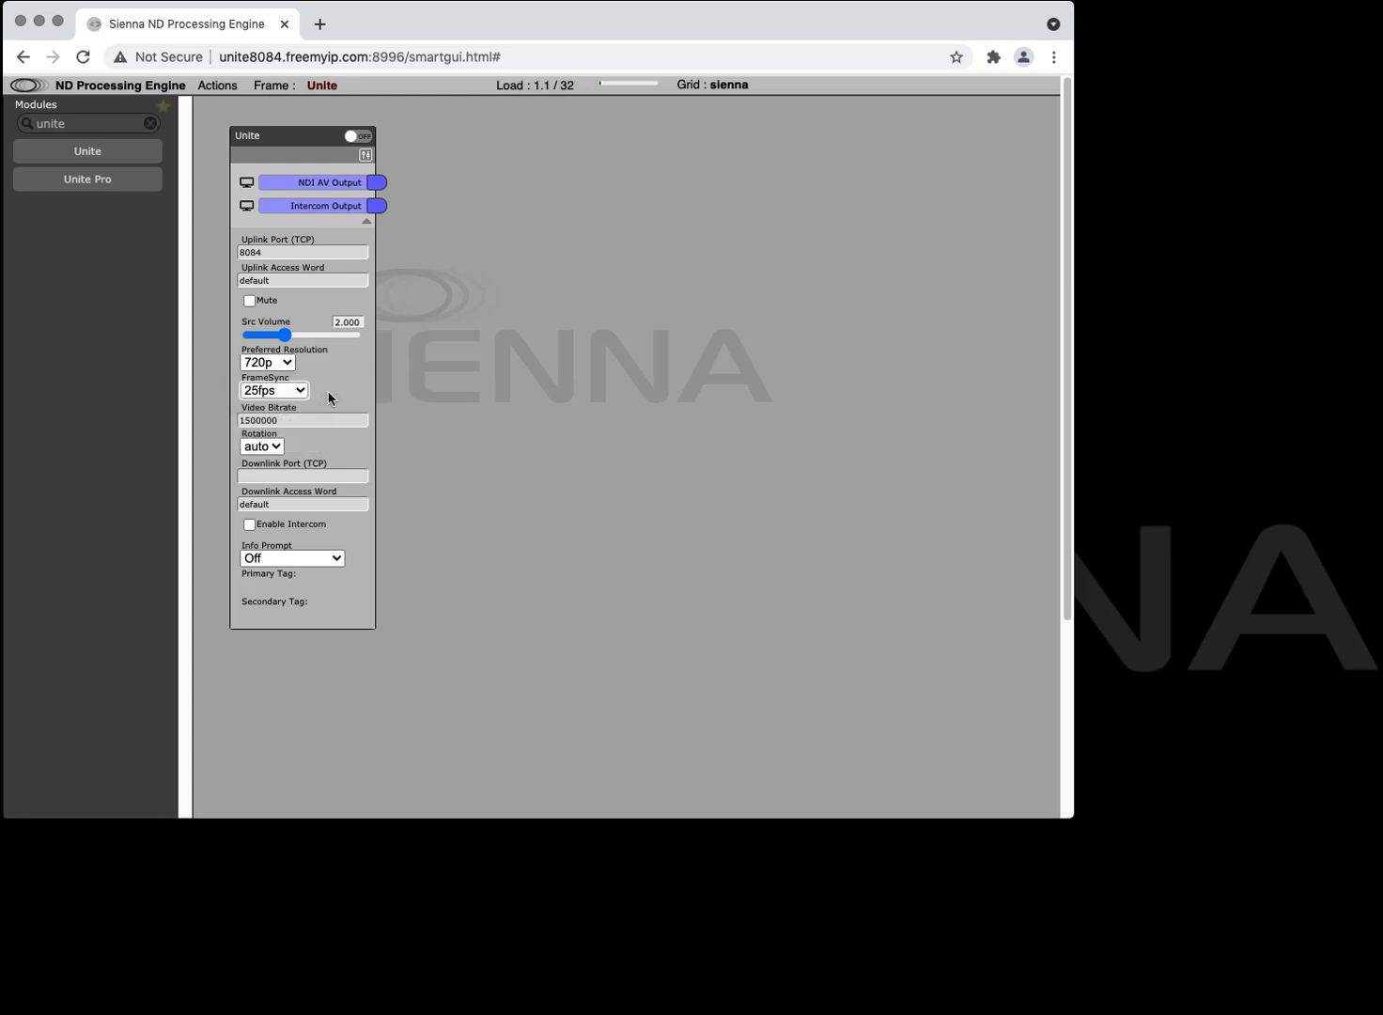
click(302, 419)
text(3000000)
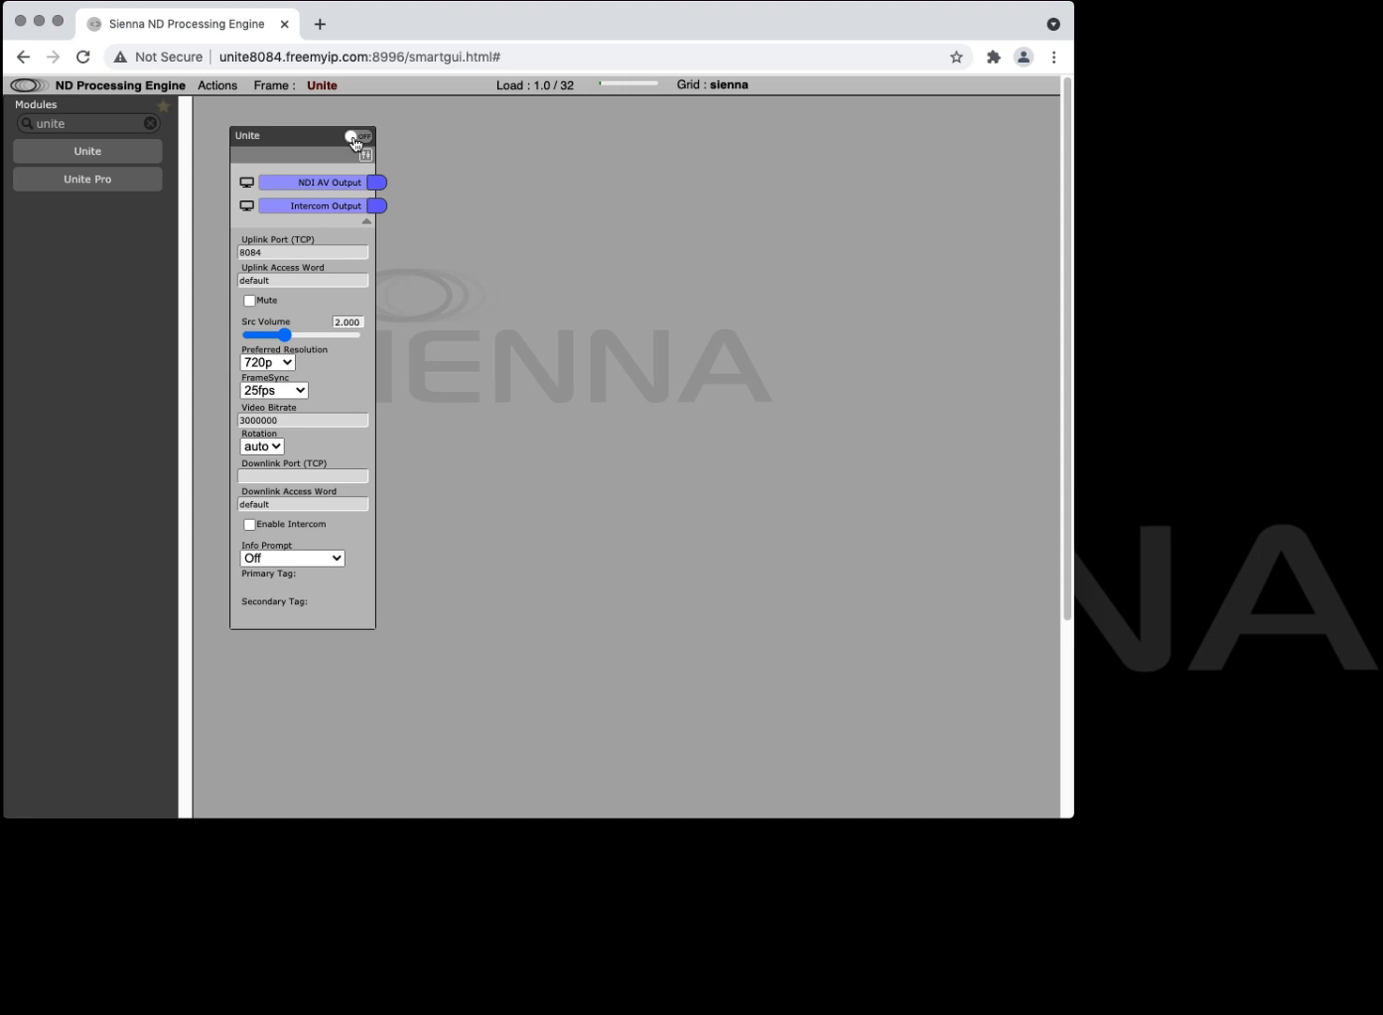
click(358, 137)
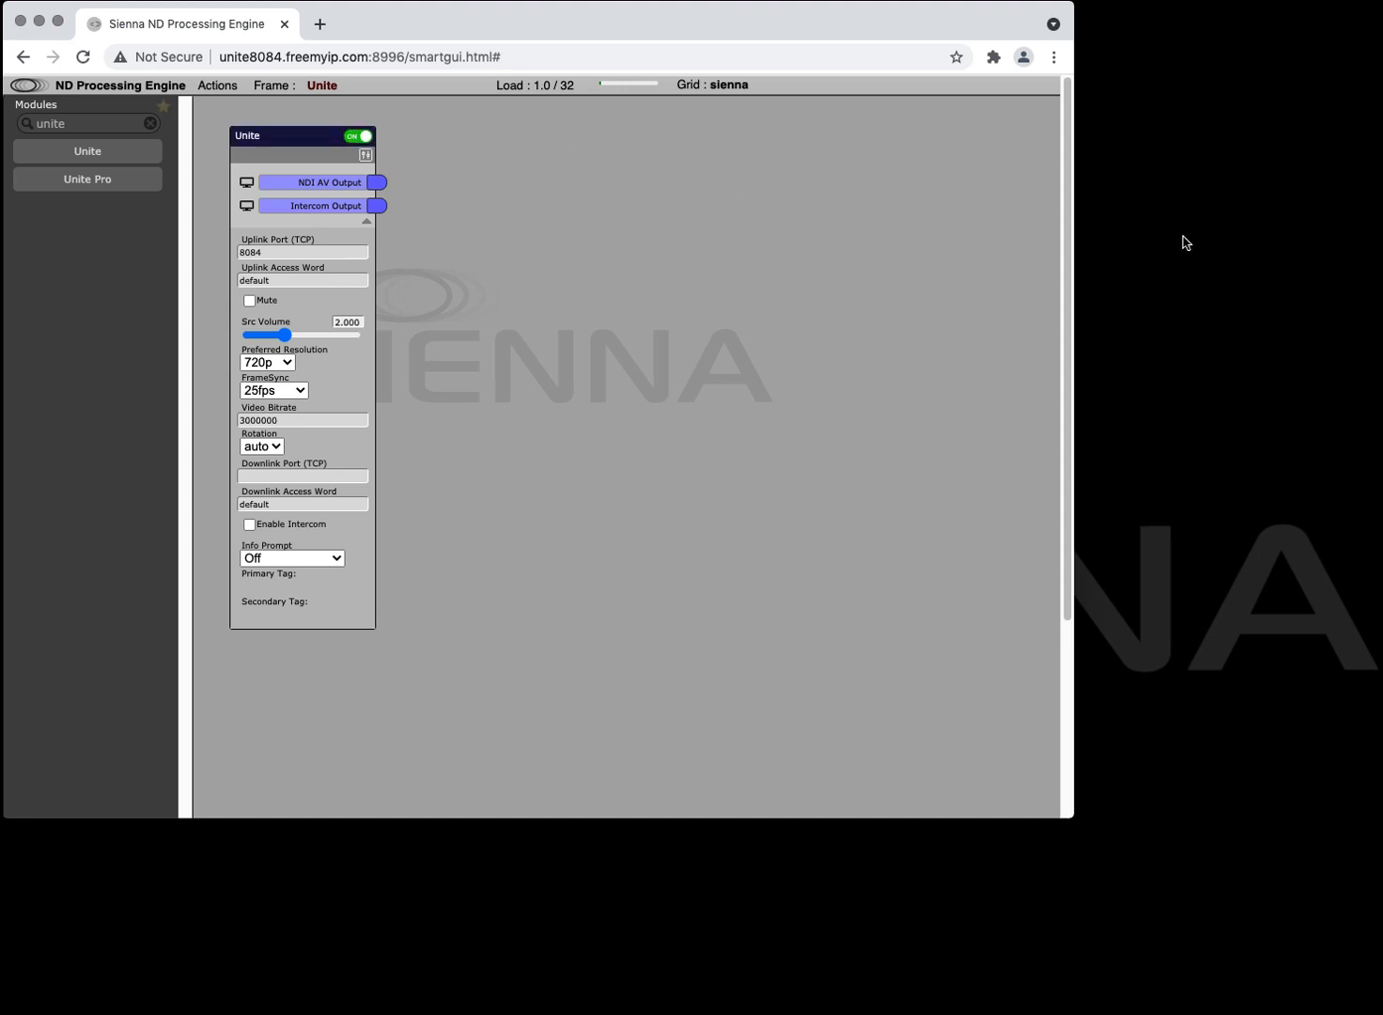
mouse_move(379, 161)
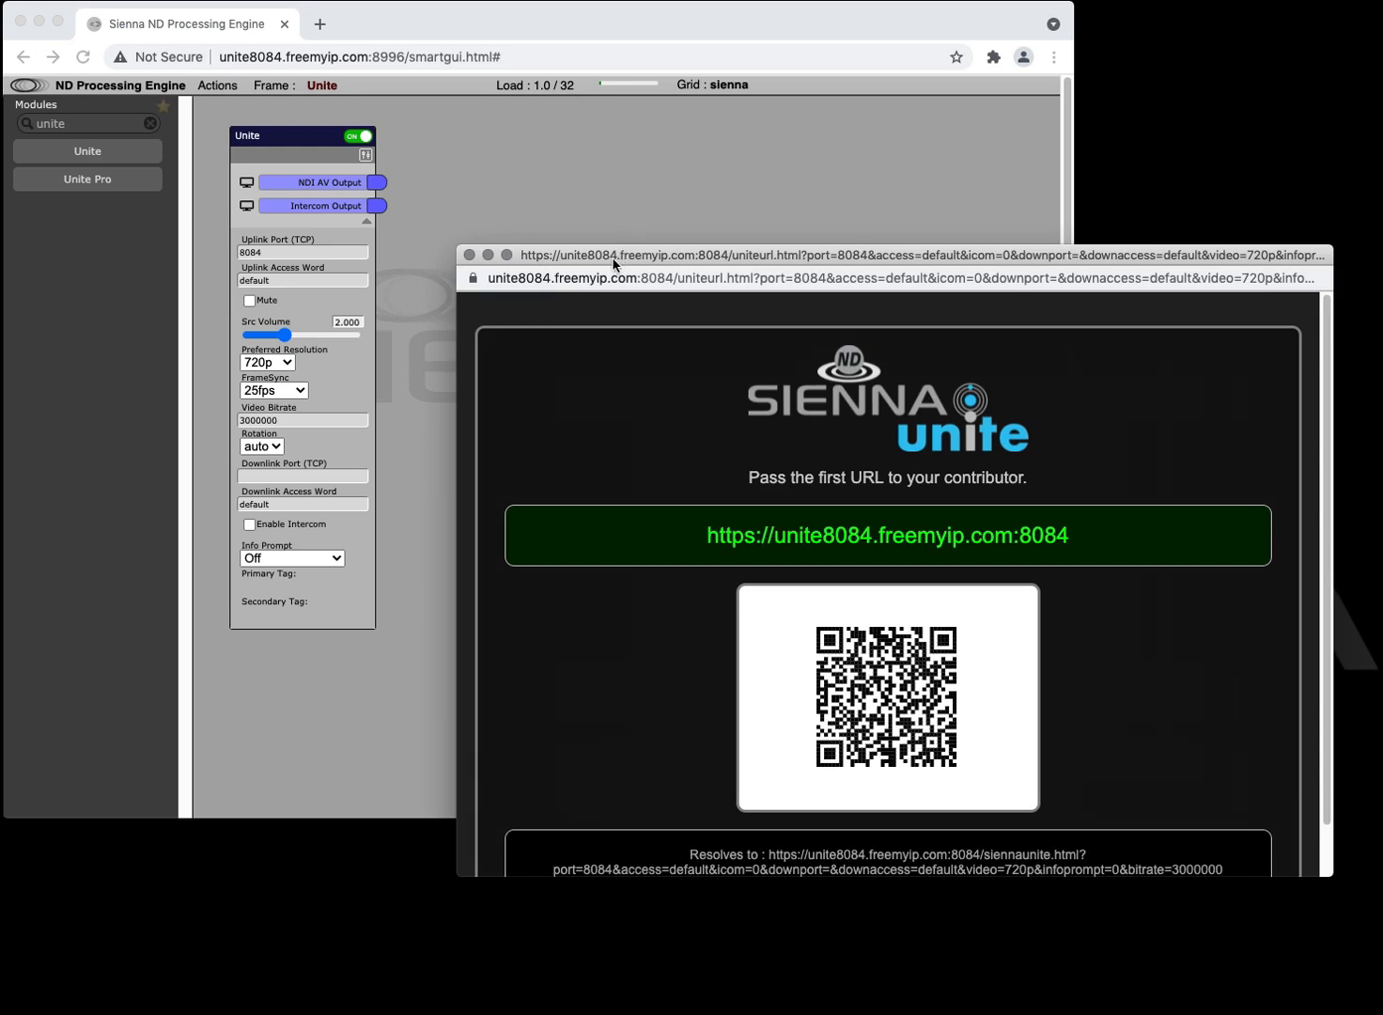
Move the contributor link window aside and dismiss the copy-URL prompt.
drag(892, 256, 592, 94)
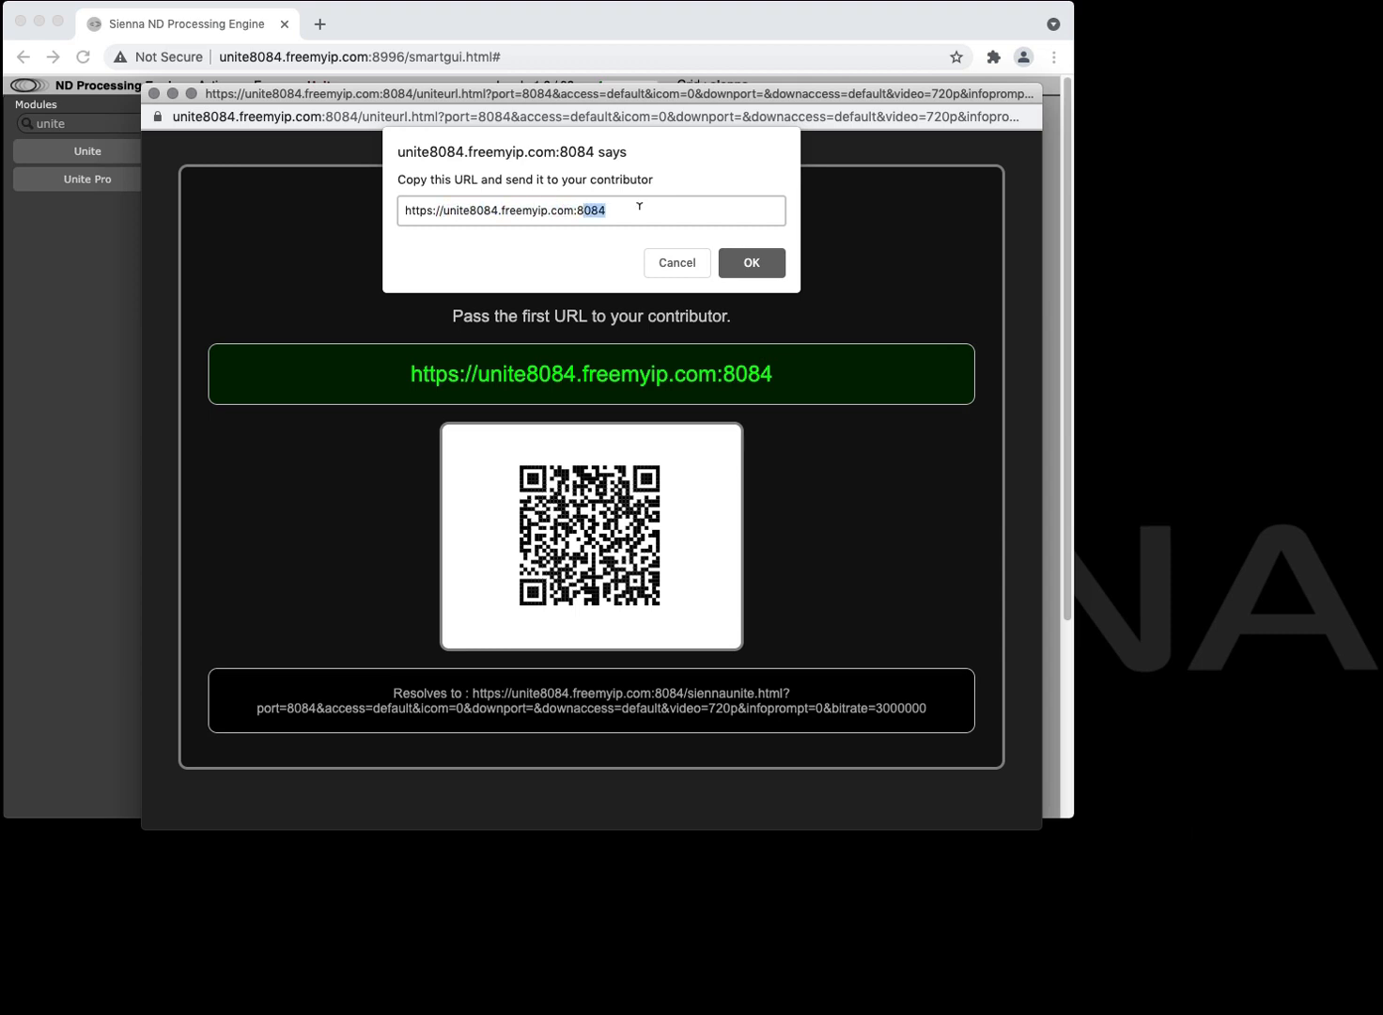
click(752, 264)
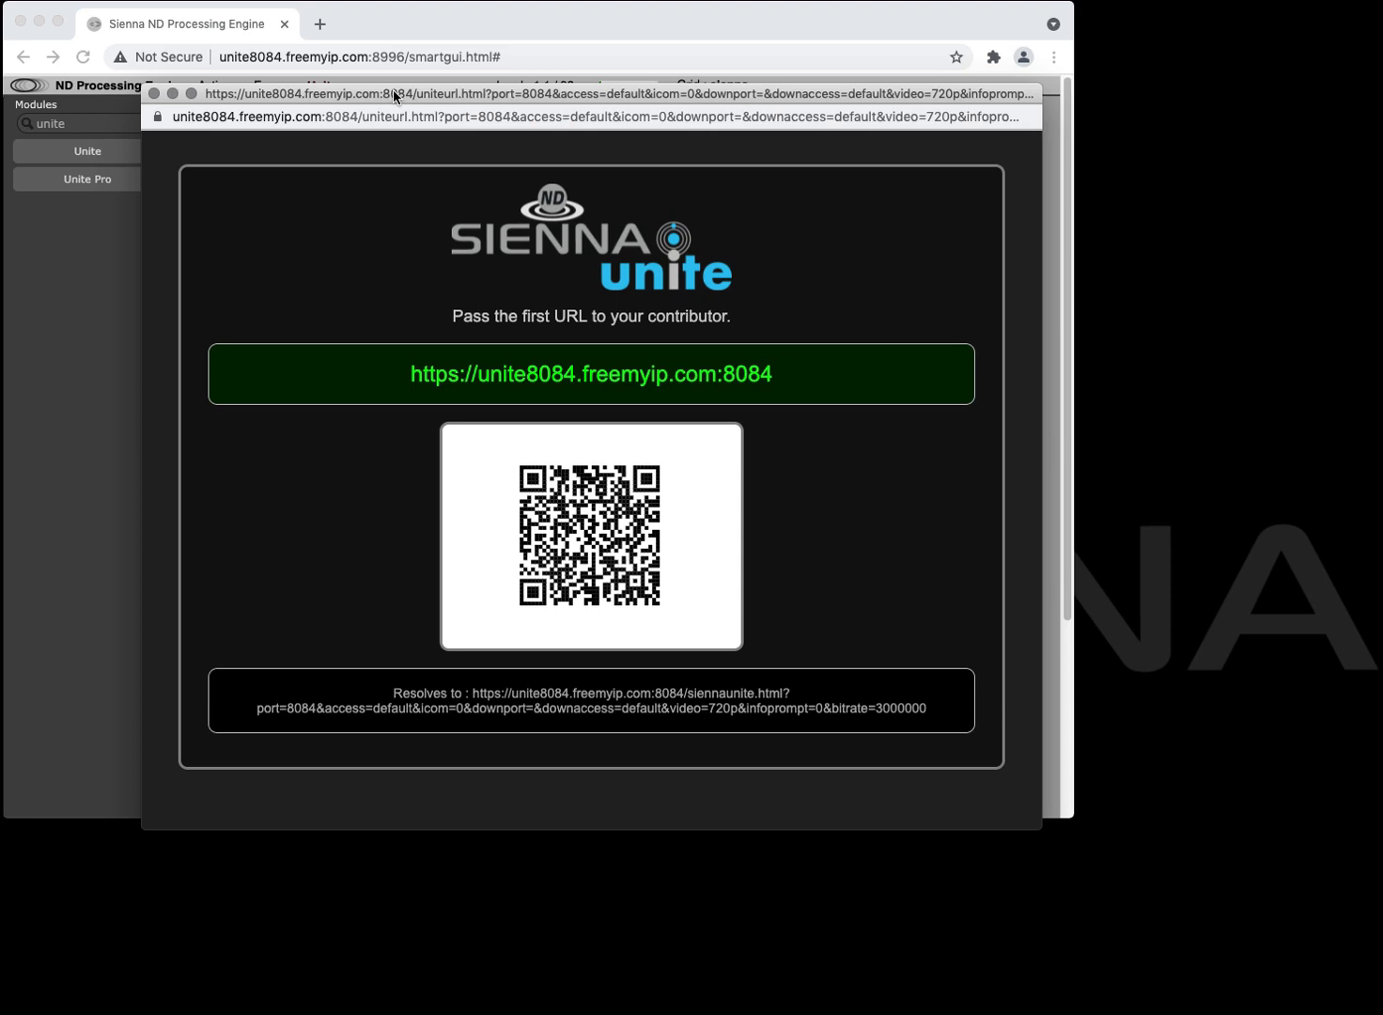
mouse_move(765, 327)
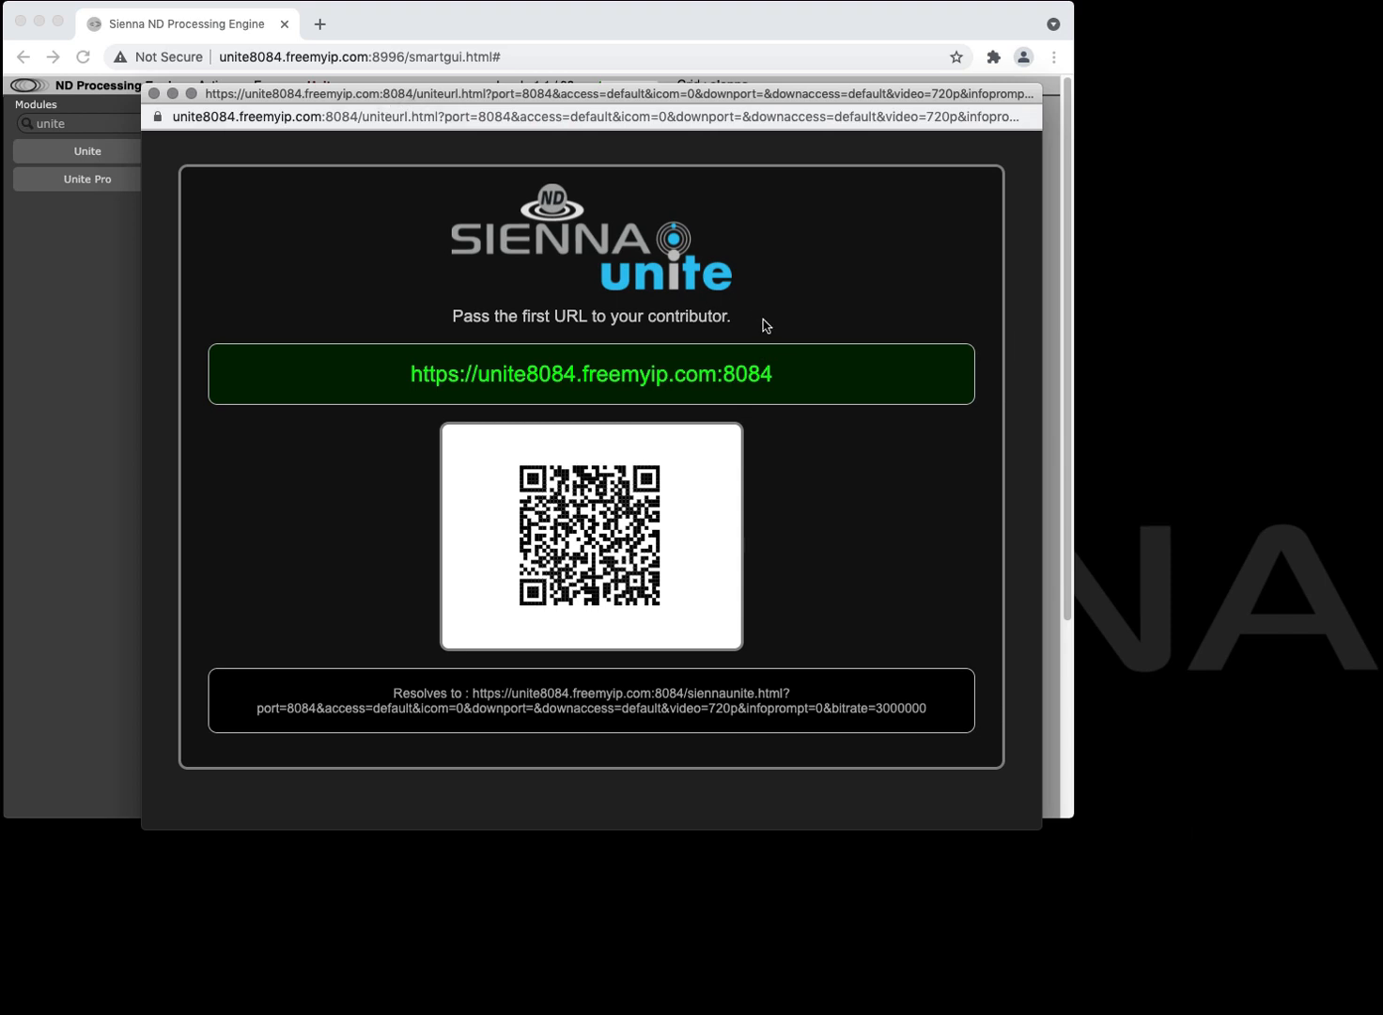
mouse_move(498, 466)
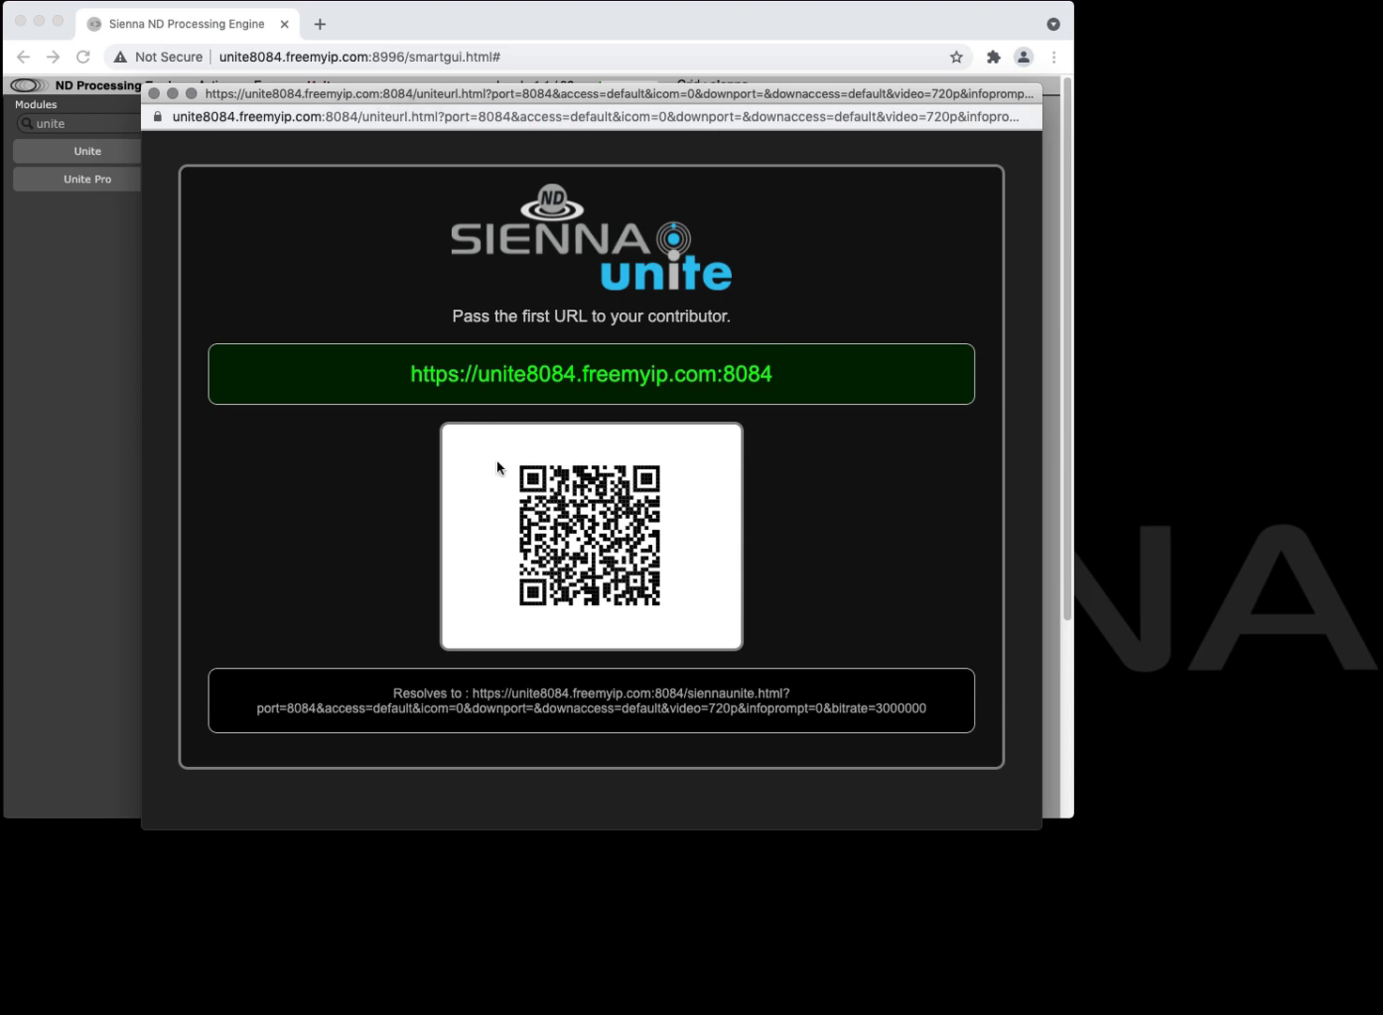
mouse_move(496, 229)
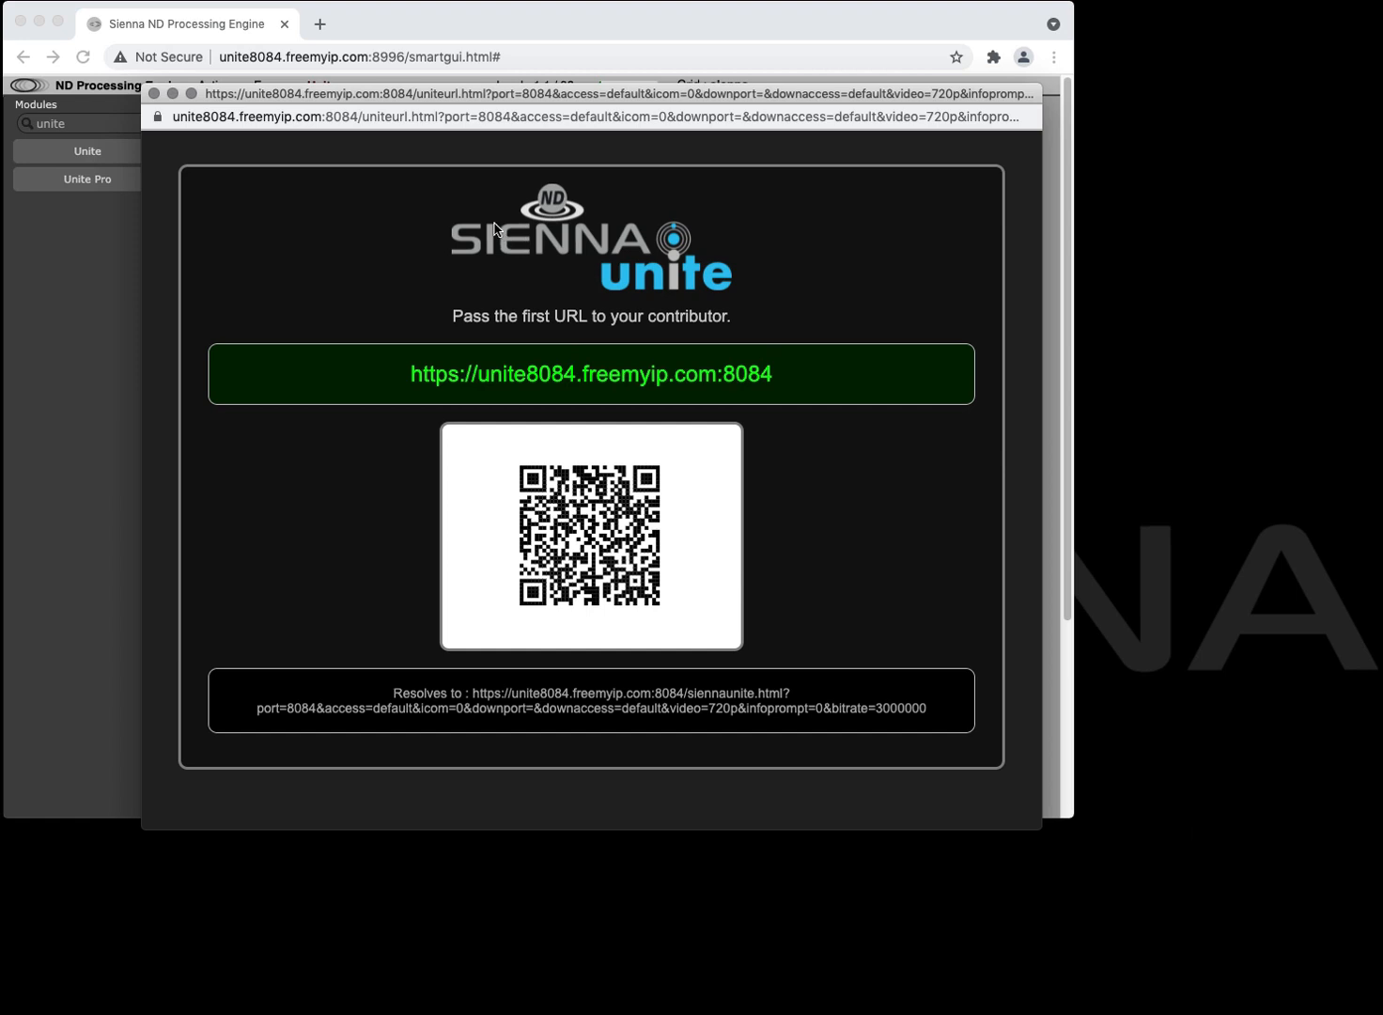
mouse_move(458, 215)
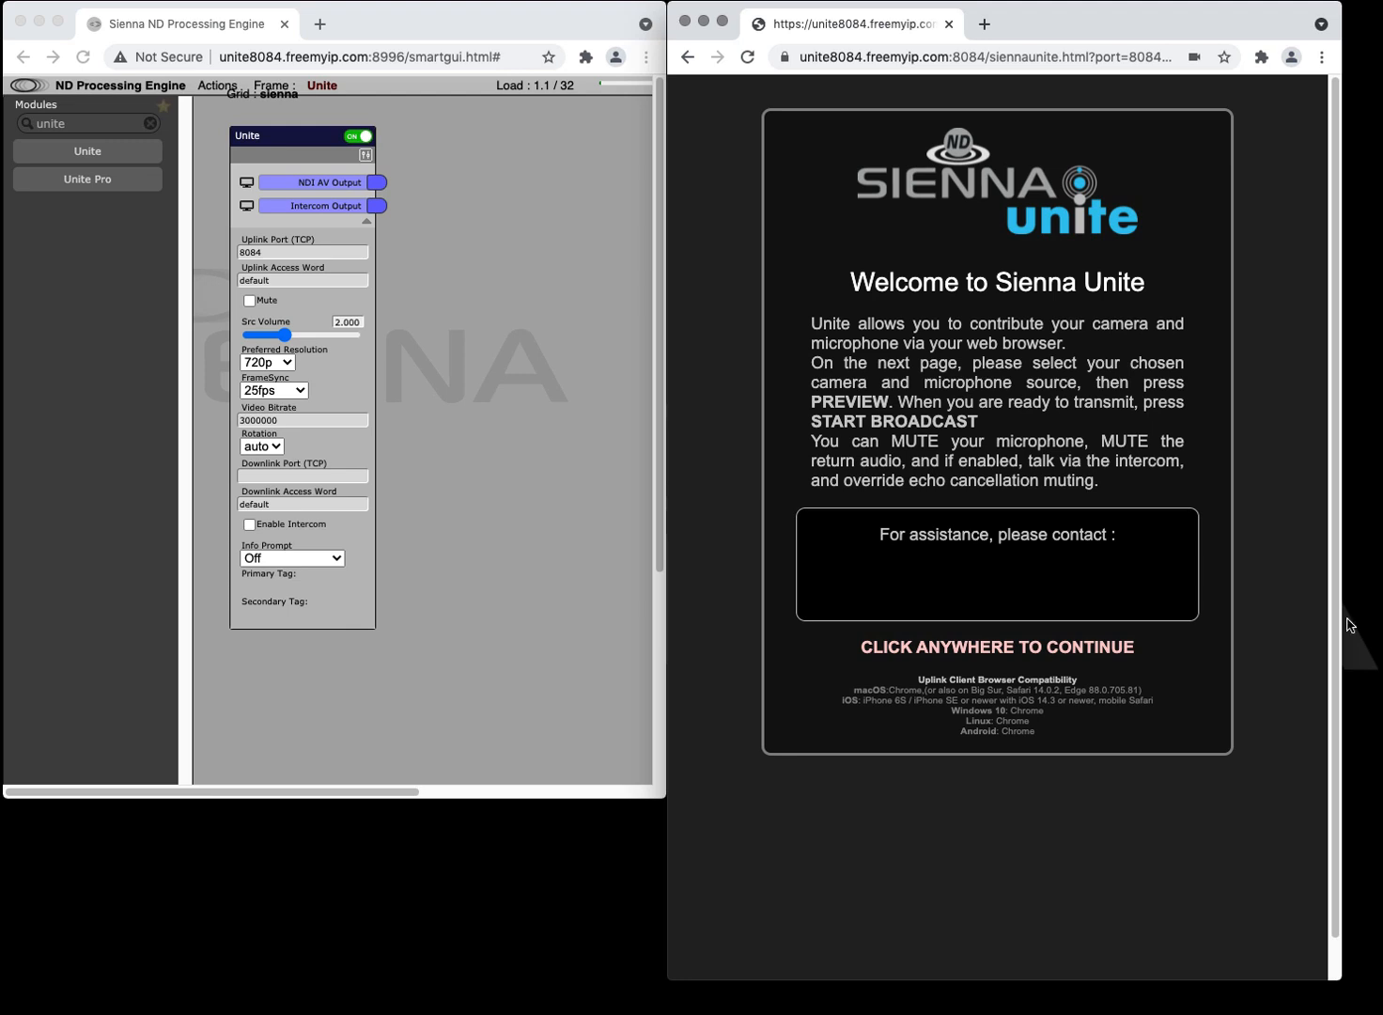
Continue past the welcome page, choose the FaceTime HD Camera and microphone, and preview the feed.
click(996, 376)
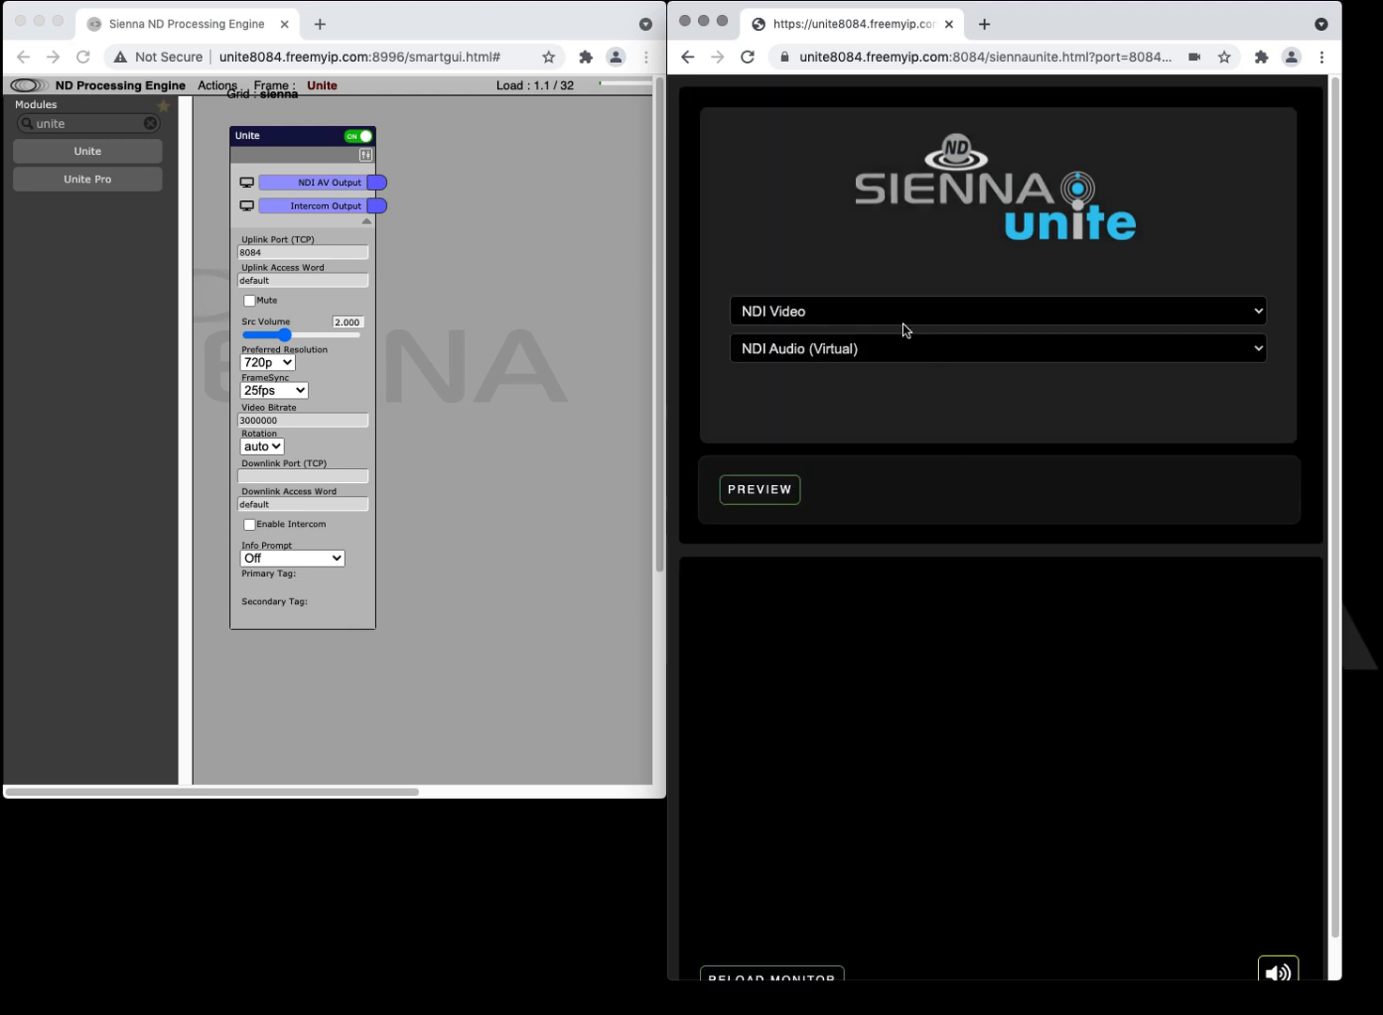
click(998, 311)
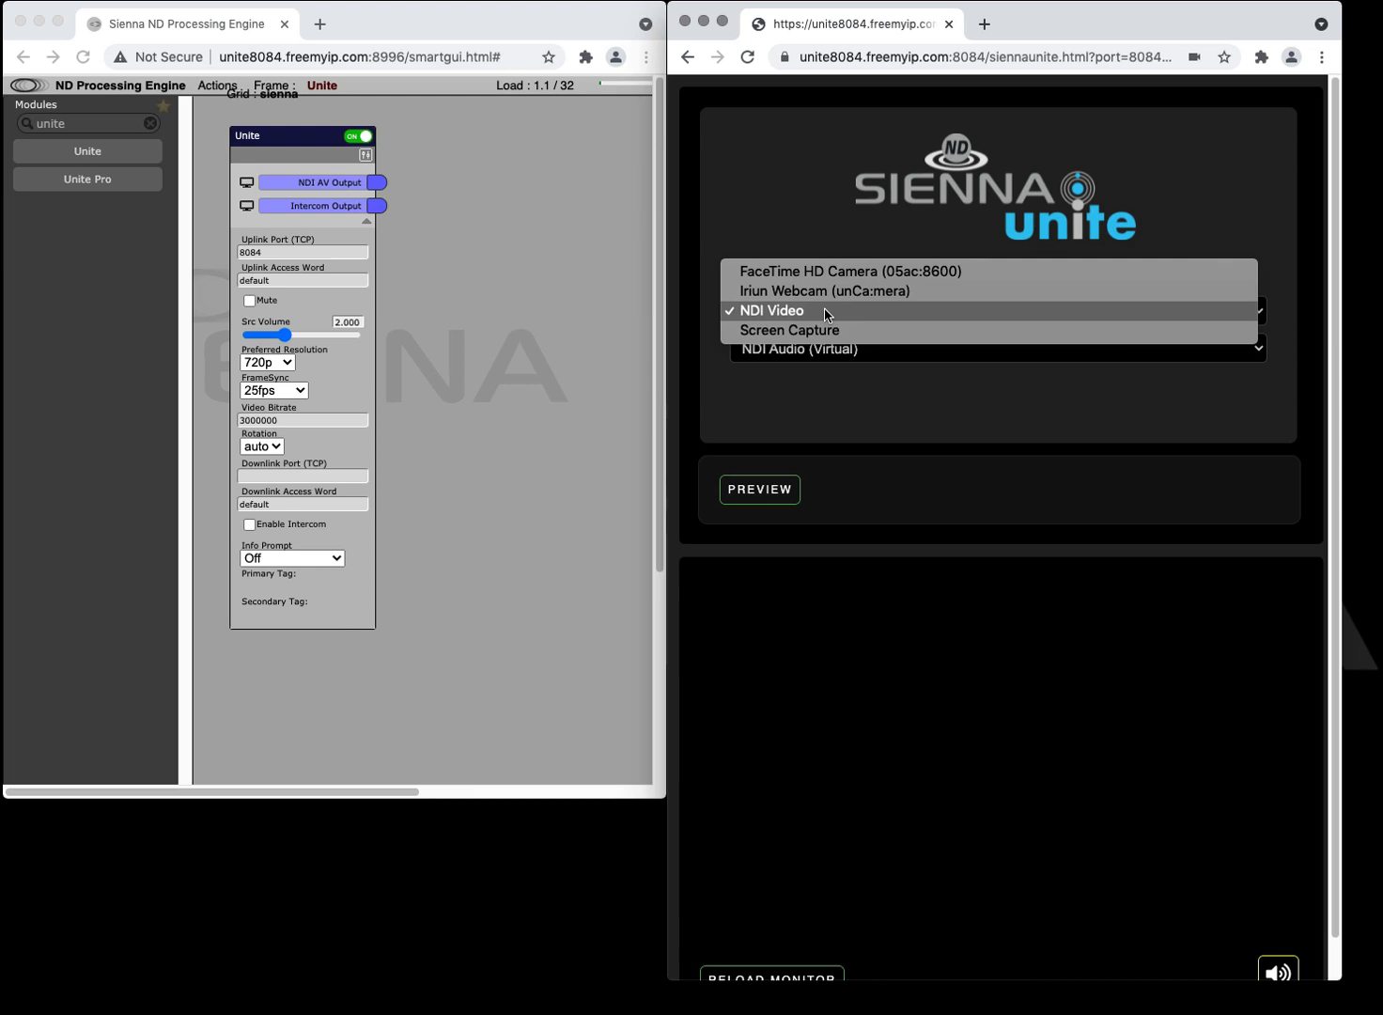
click(996, 349)
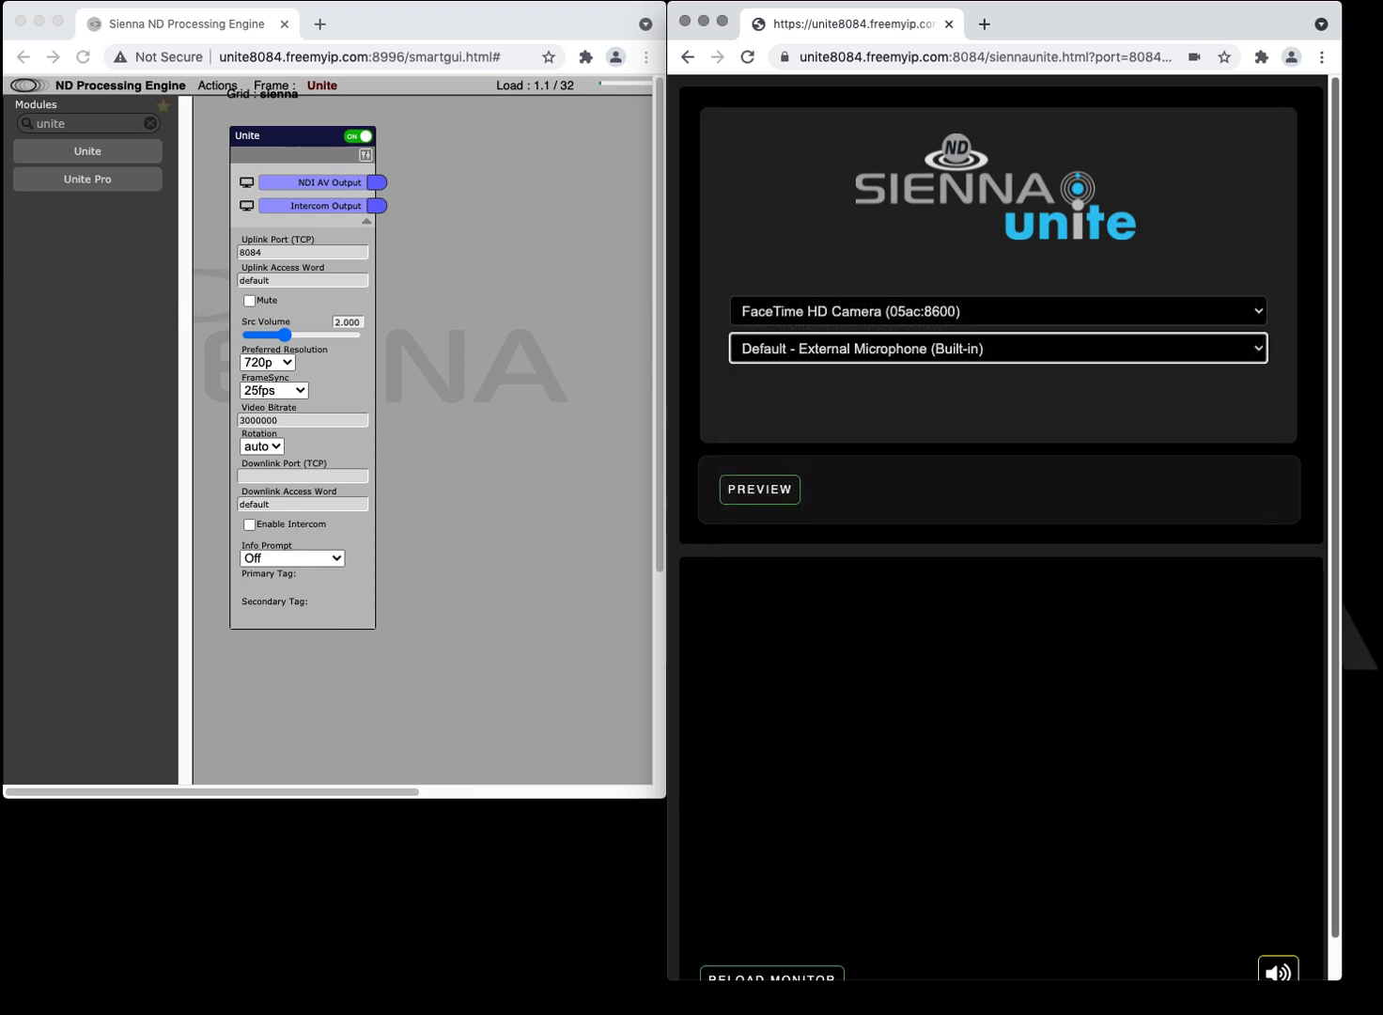
click(759, 488)
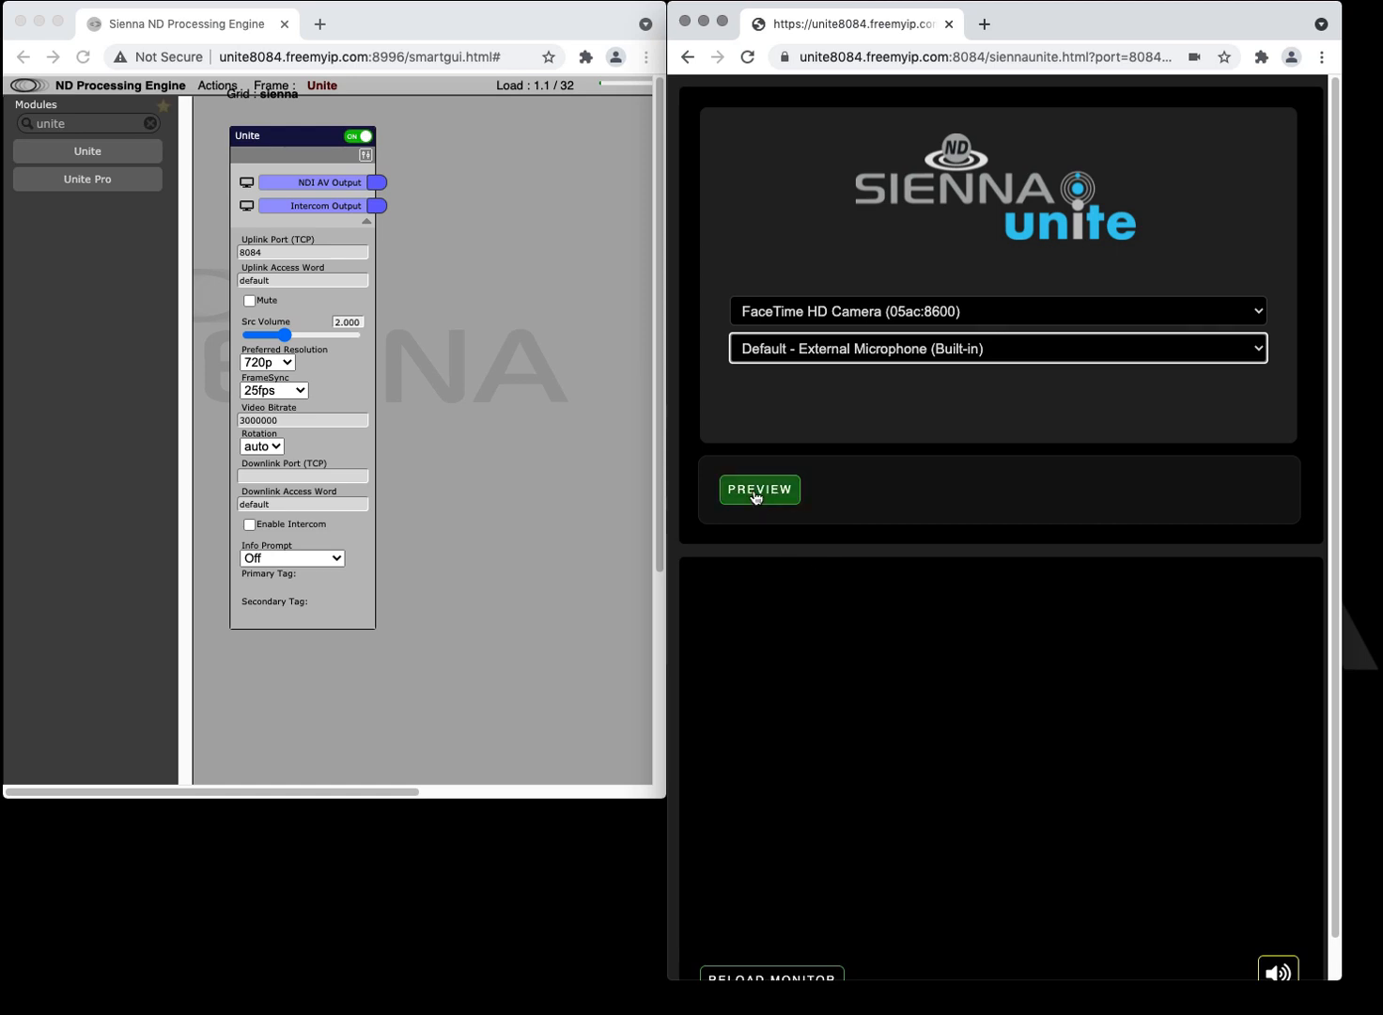
click(759, 488)
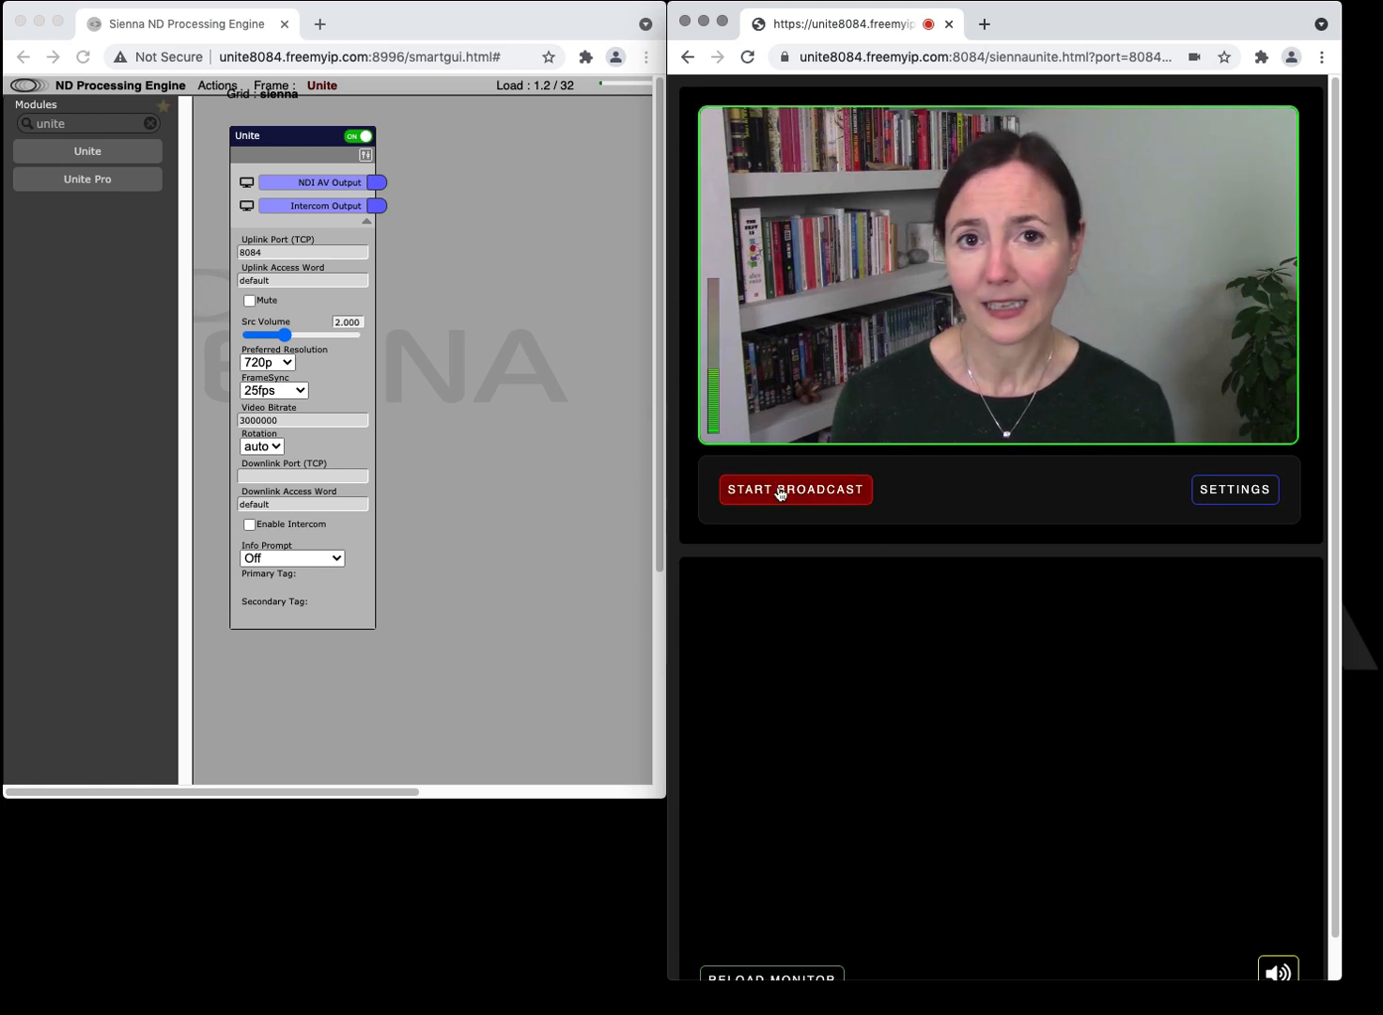
Start broadcasting to the studio and close the NDI WebLink video monitor window.
click(793, 488)
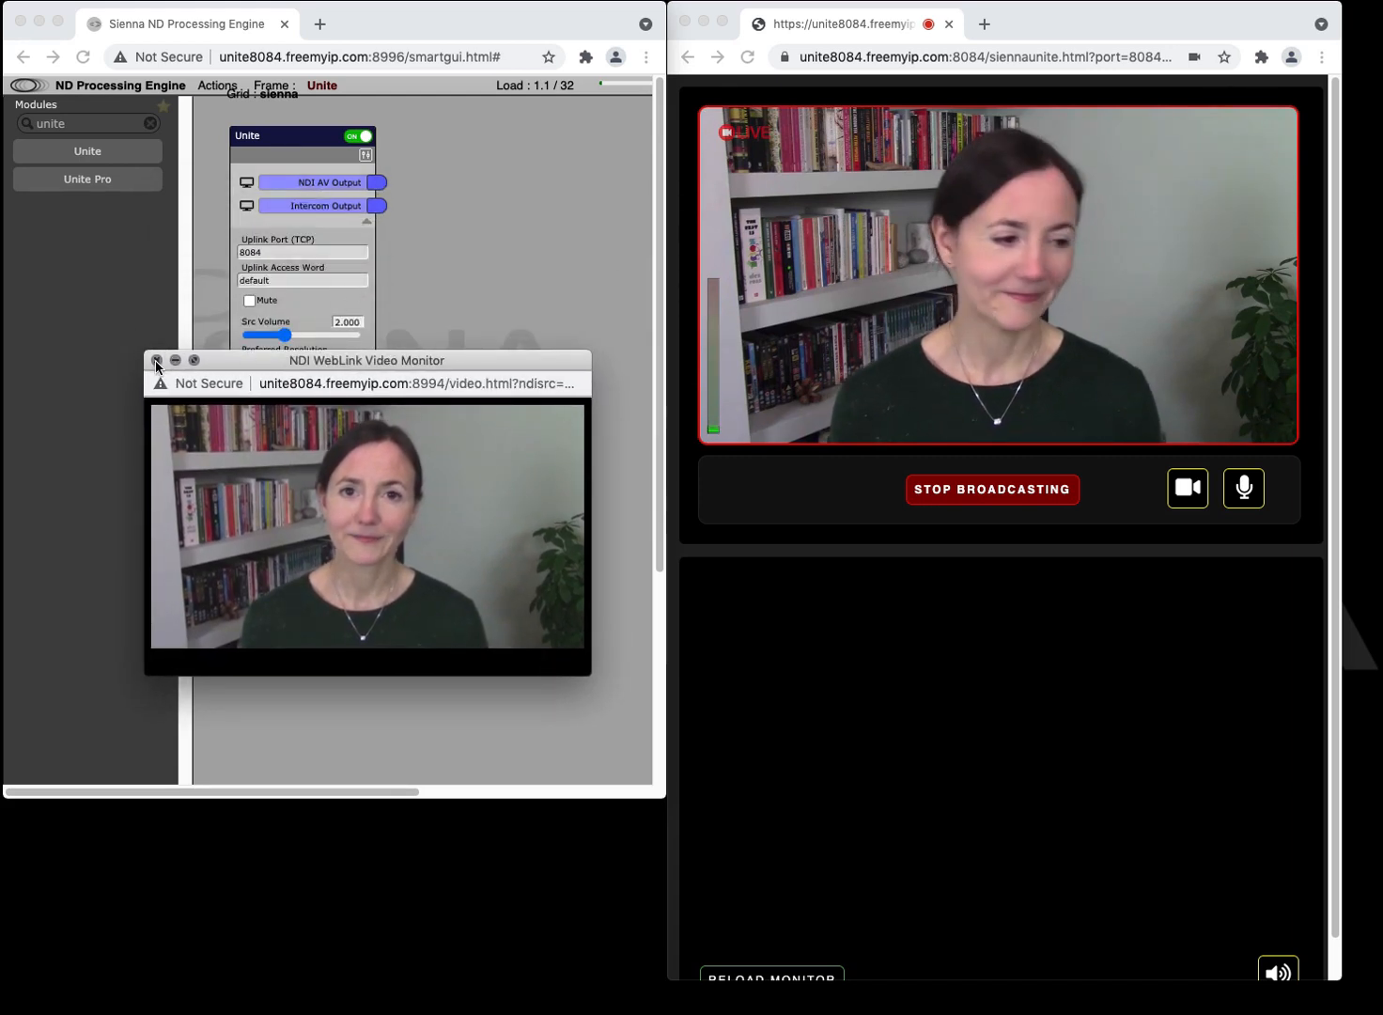
click(157, 365)
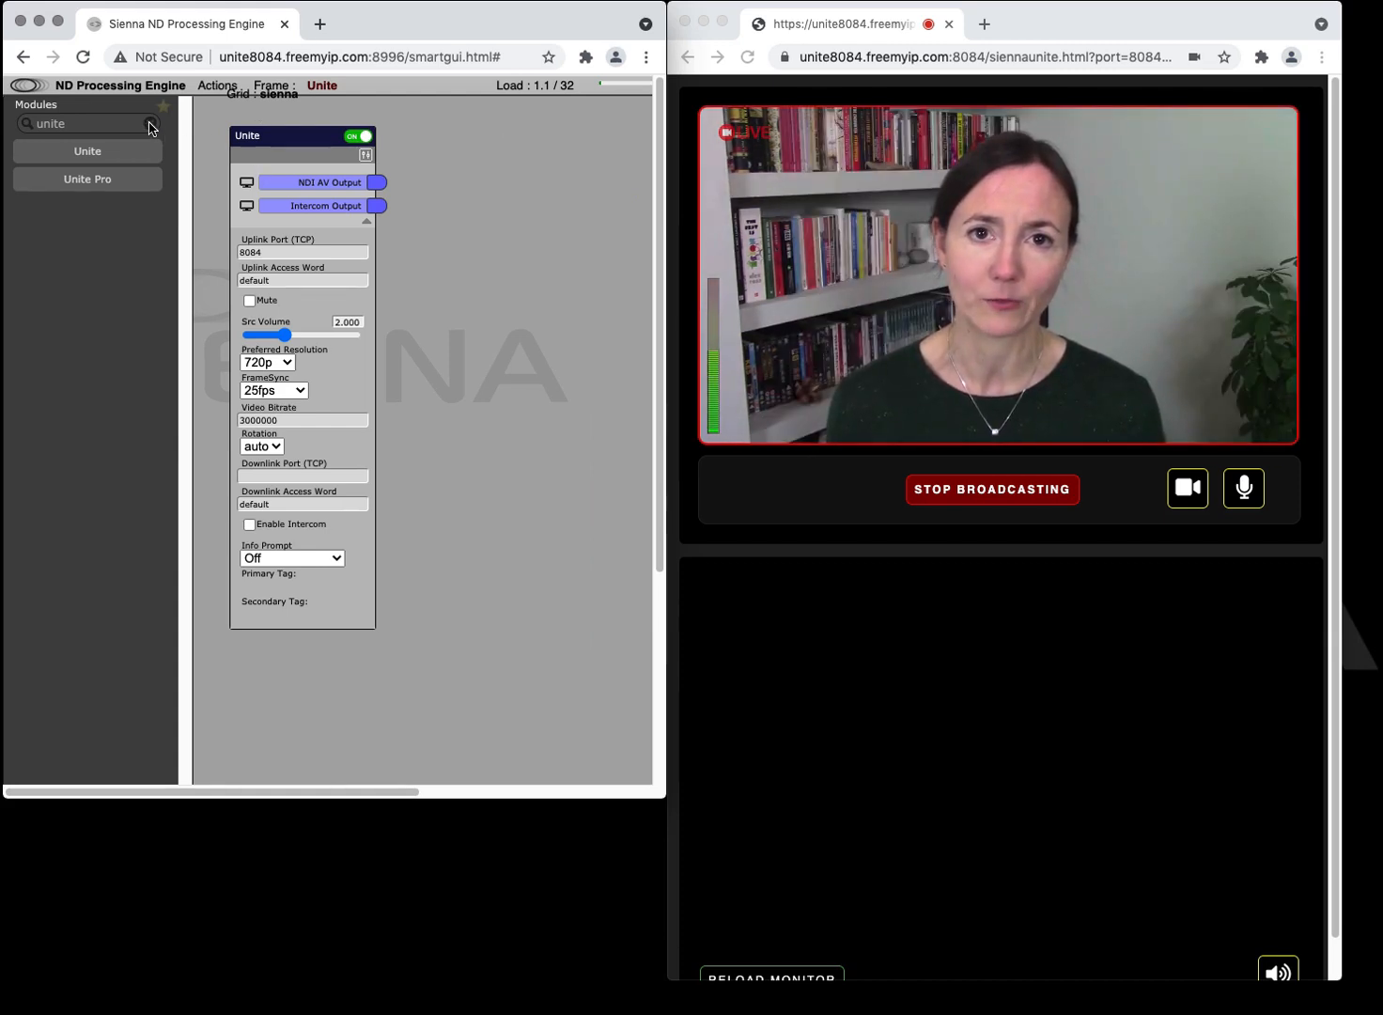
Add a SiennaLink Web module wired to Unite, enable SSL (SiennaUnite) and switch it on.
text(sien)
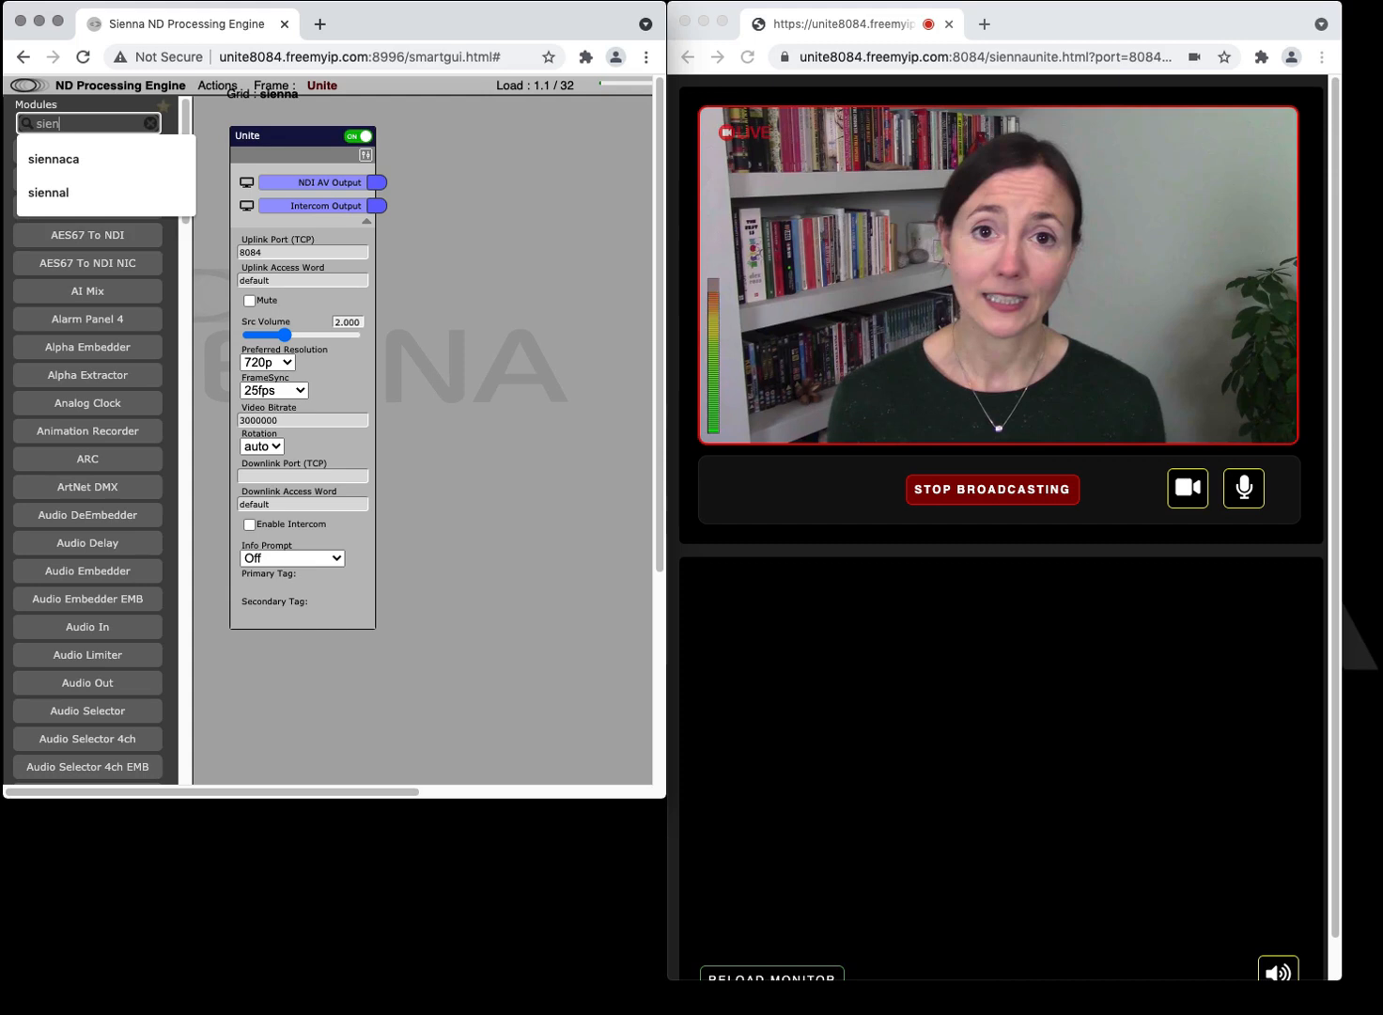
click(49, 191)
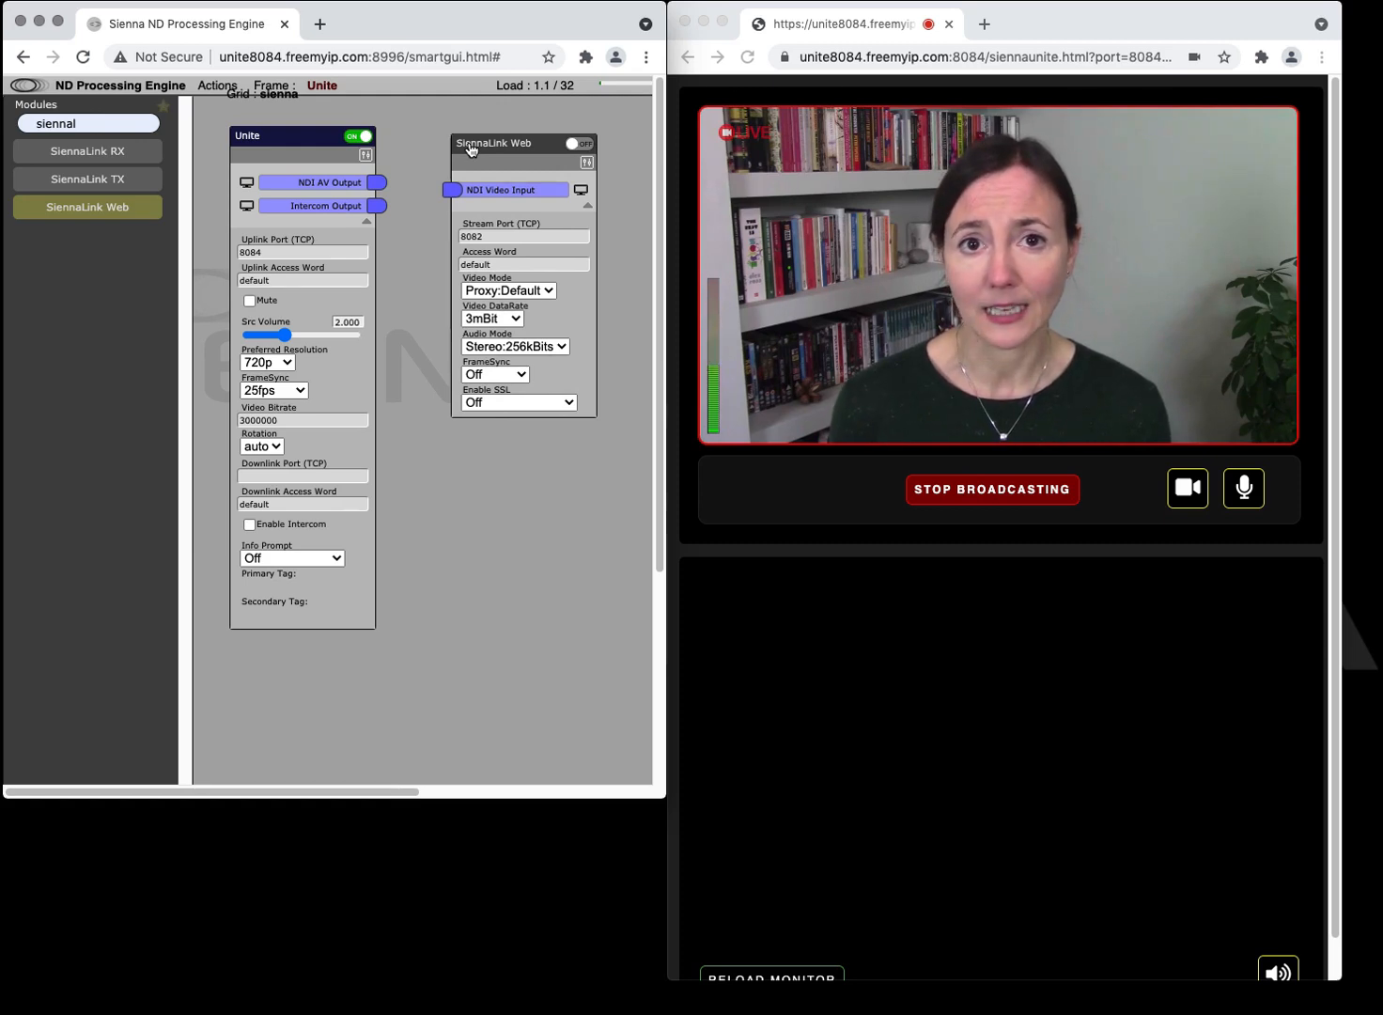
mouse_move(384, 177)
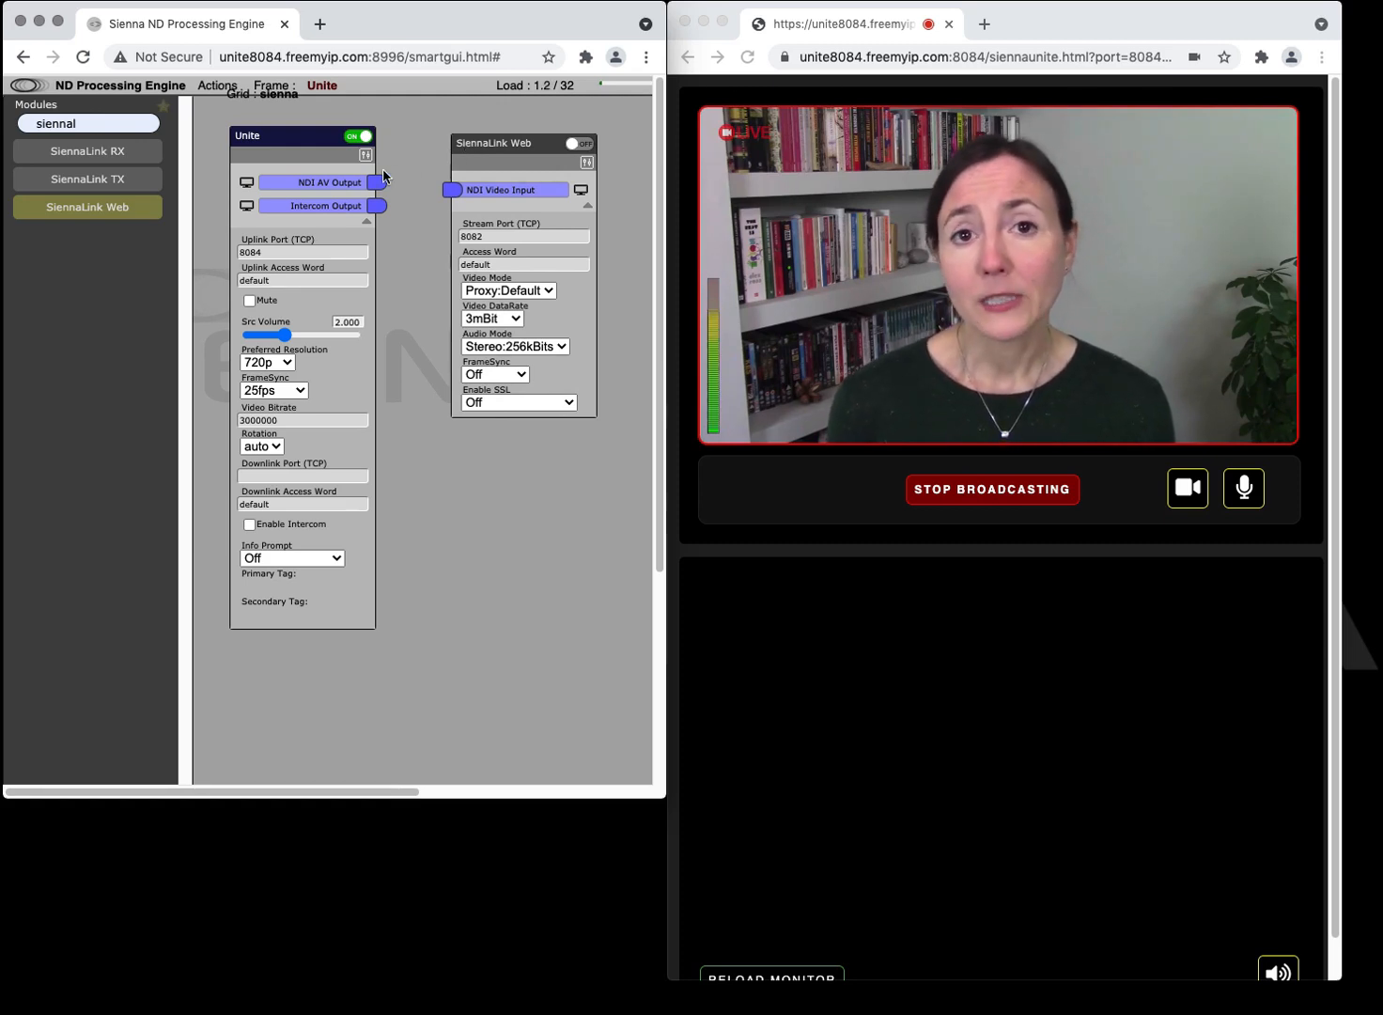
drag(380, 182, 451, 189)
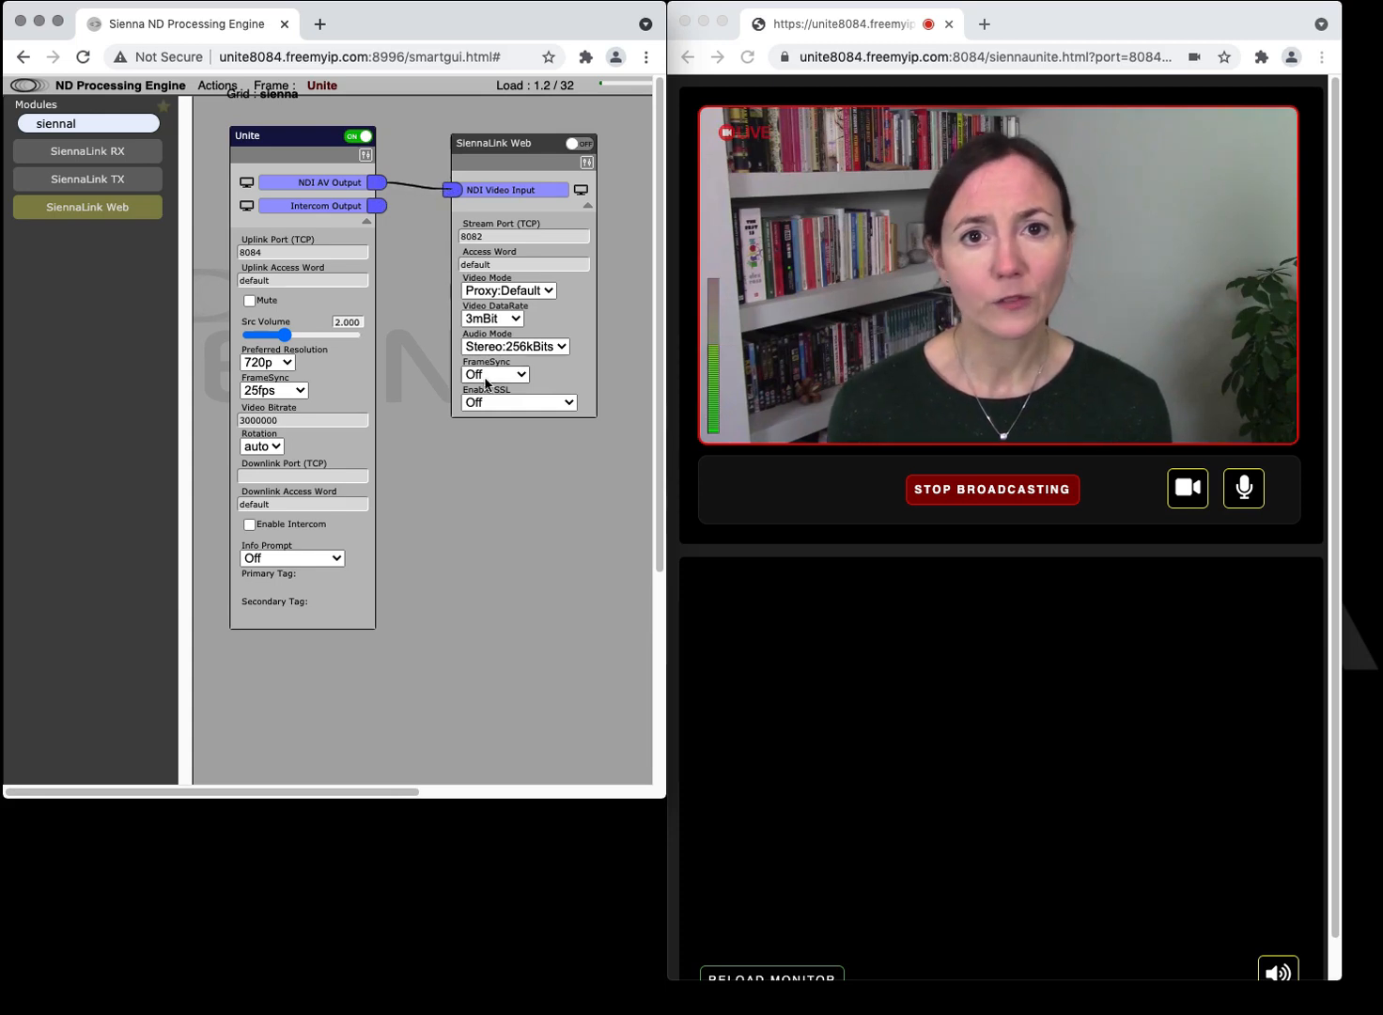
click(519, 402)
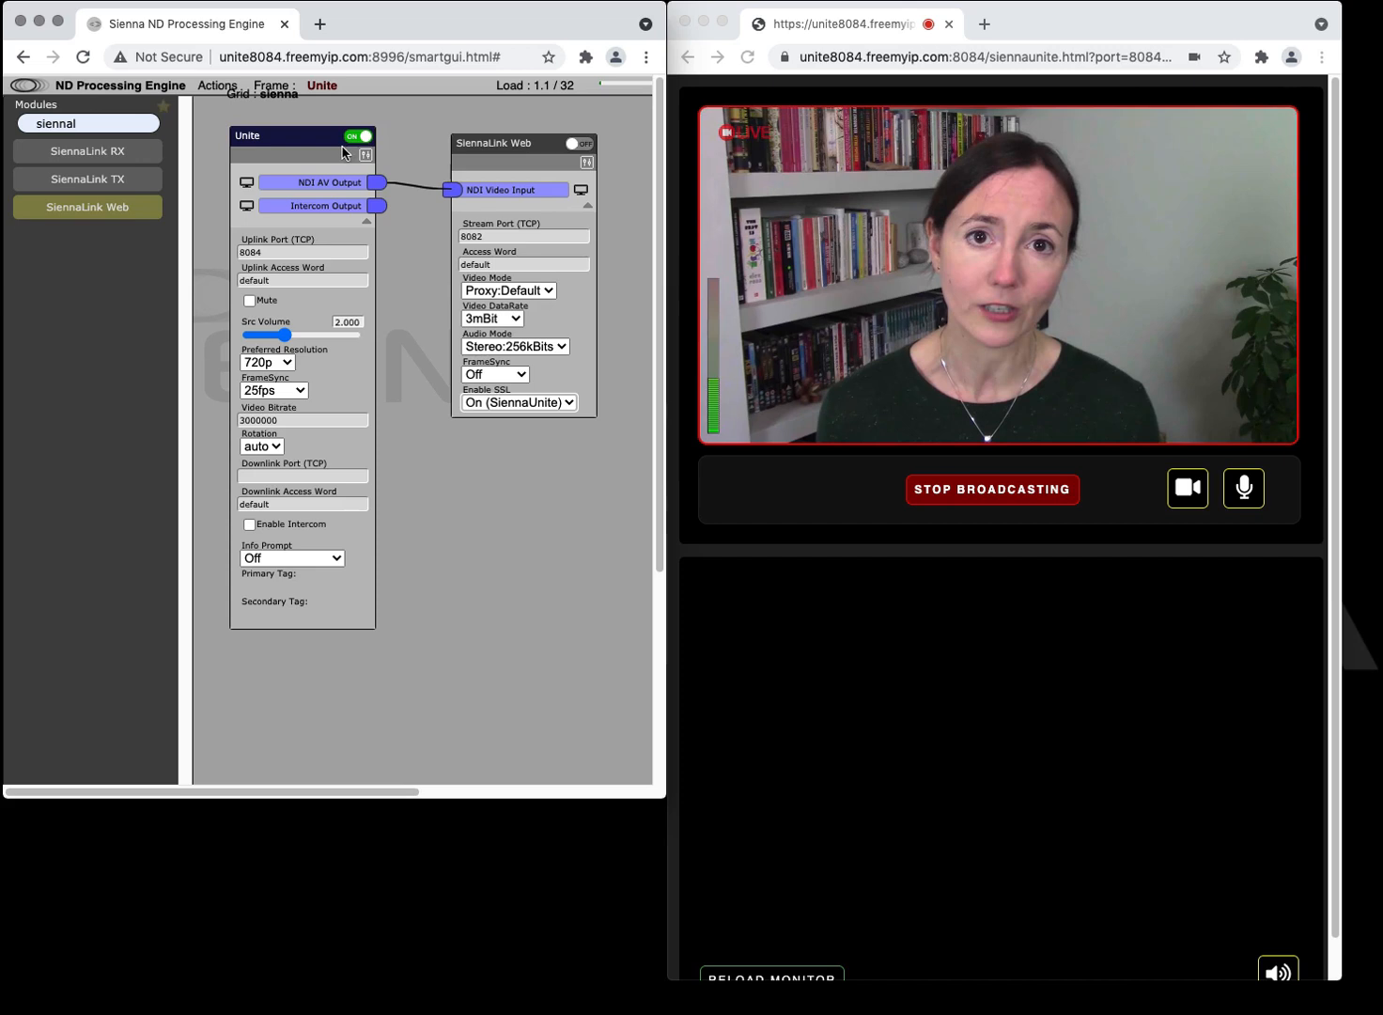
click(357, 138)
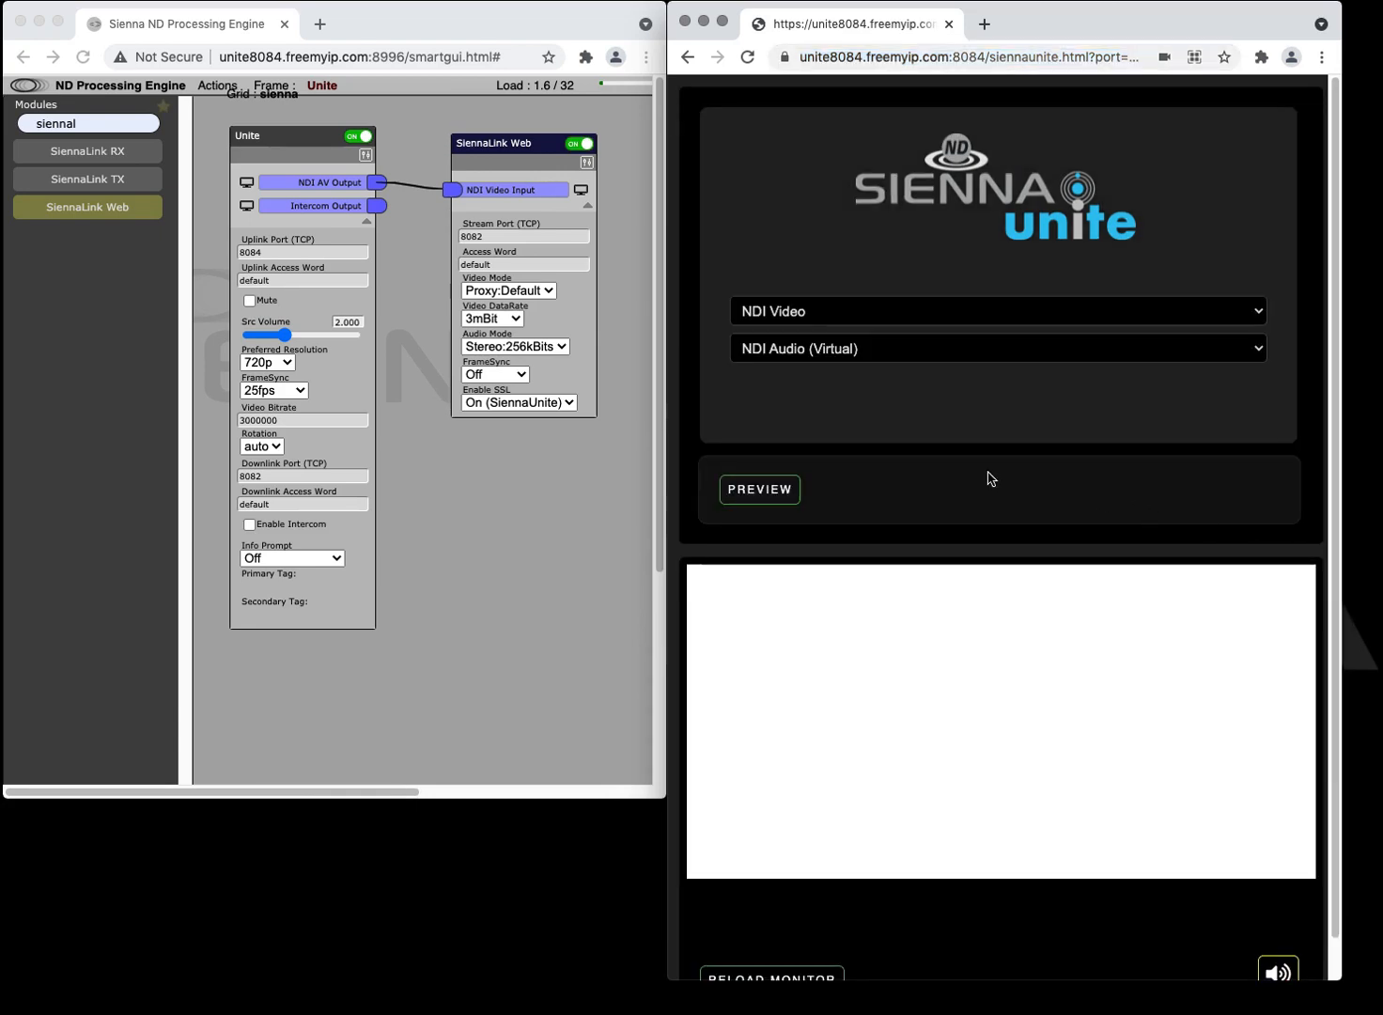
Preview and start broadcasting again so the studio return feed appears.
click(760, 489)
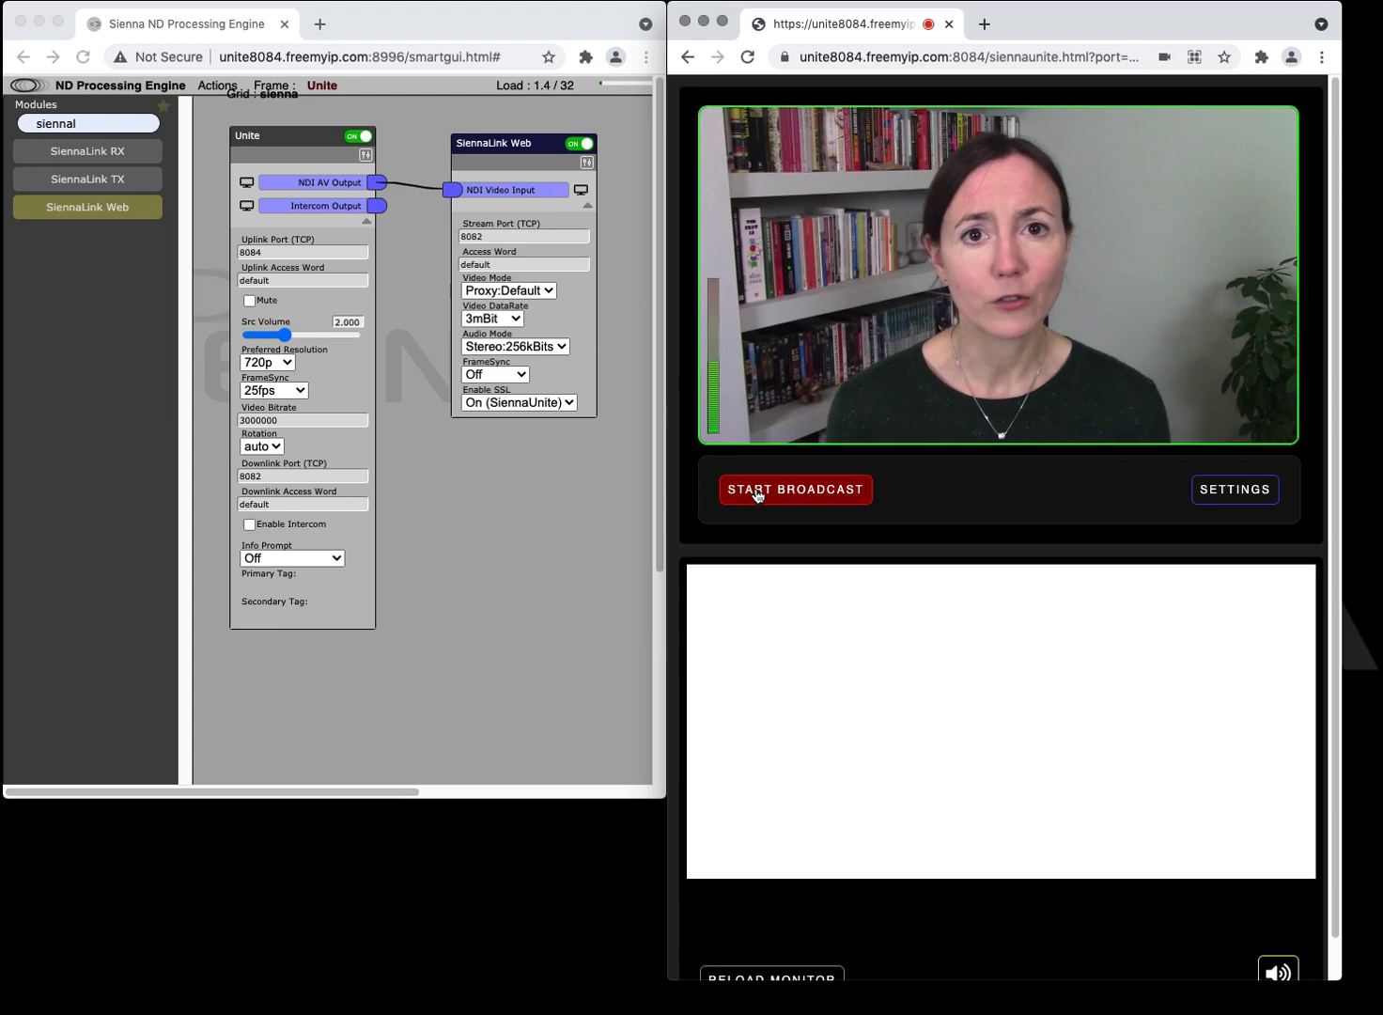
click(795, 488)
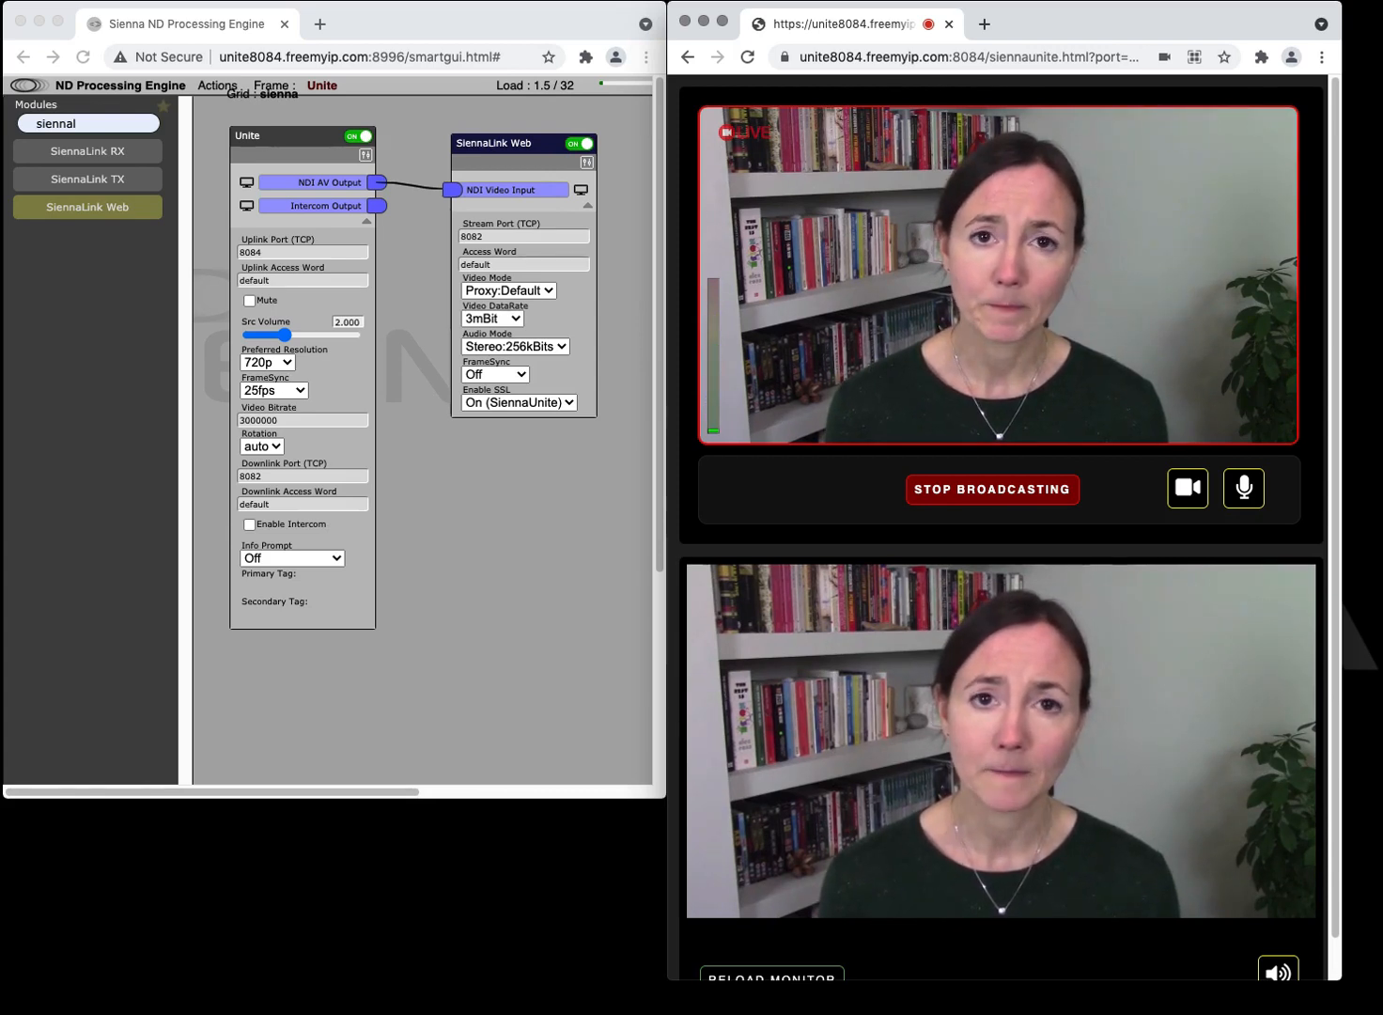
Mute the contributor's microphone and switch the camera off.
click(1242, 488)
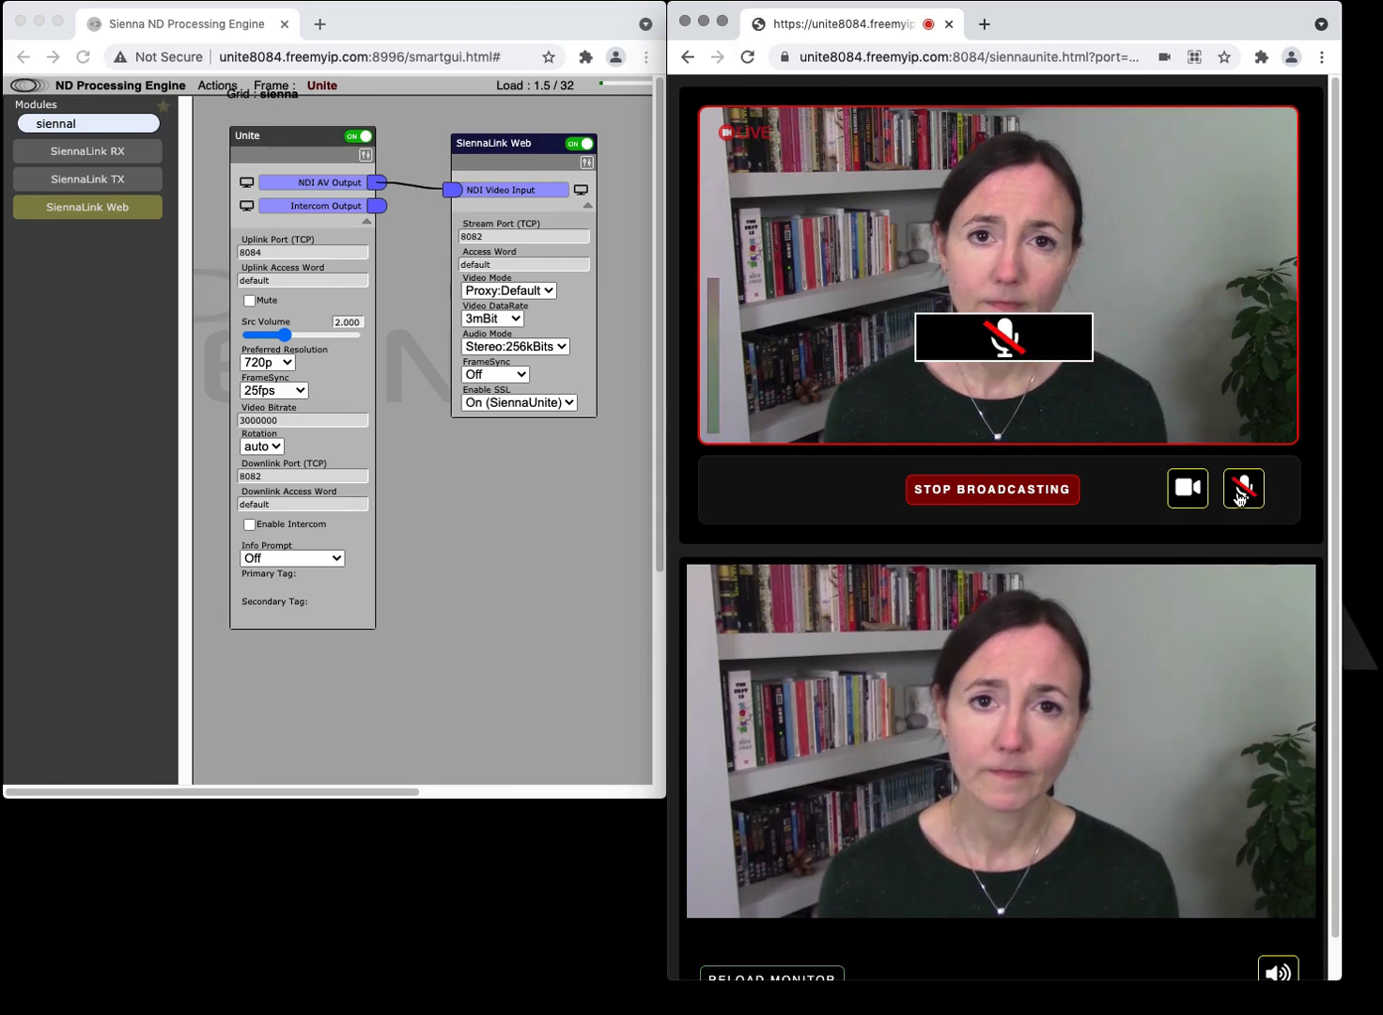
click(1188, 488)
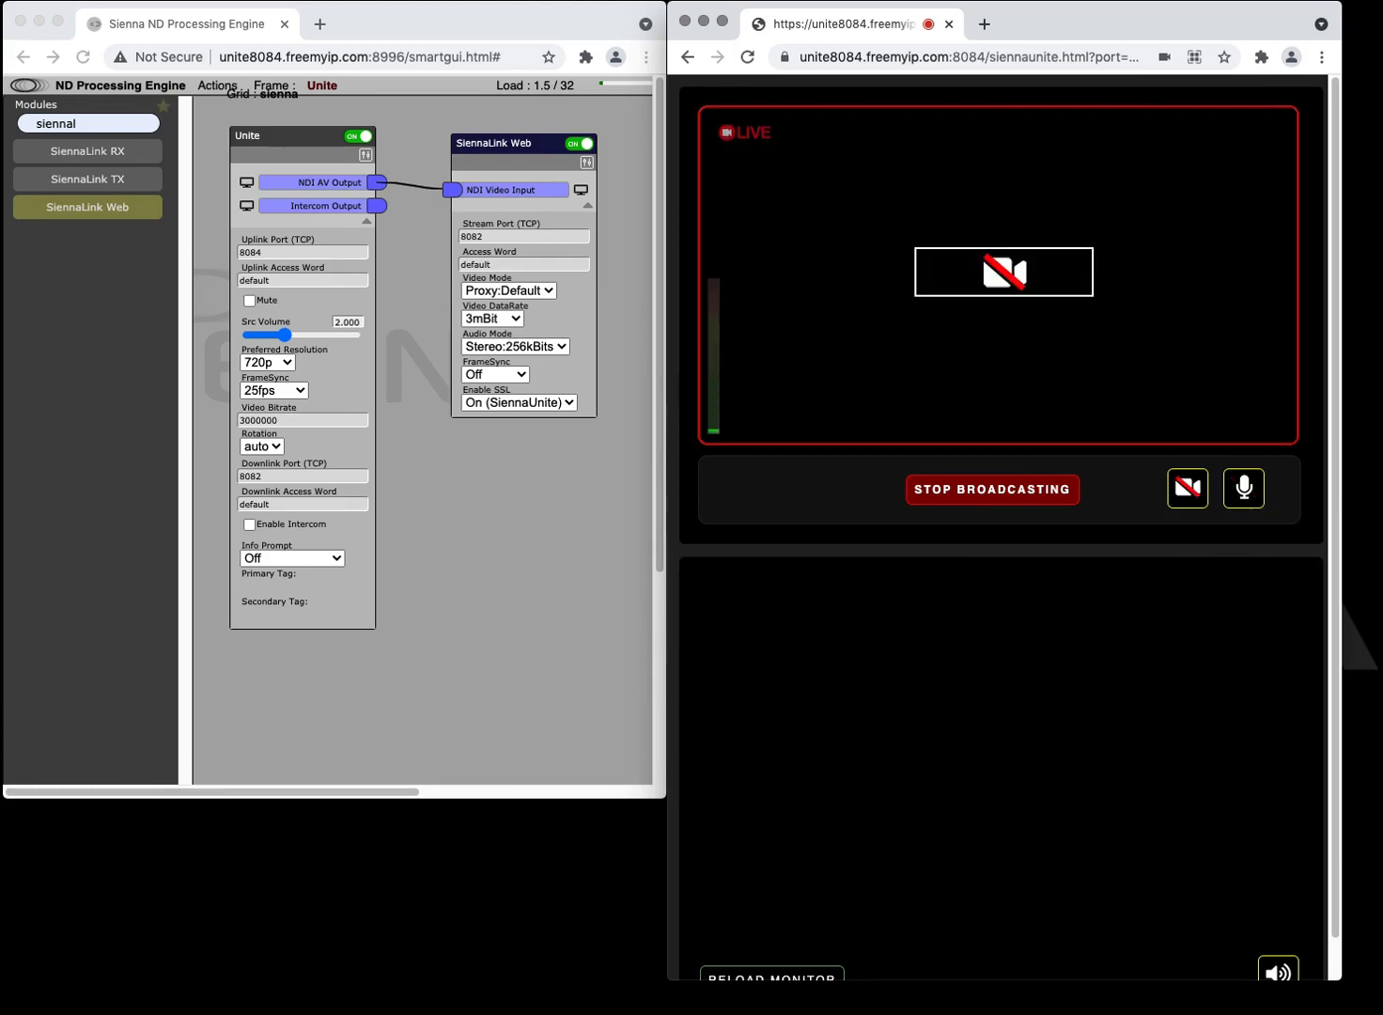
click(1188, 488)
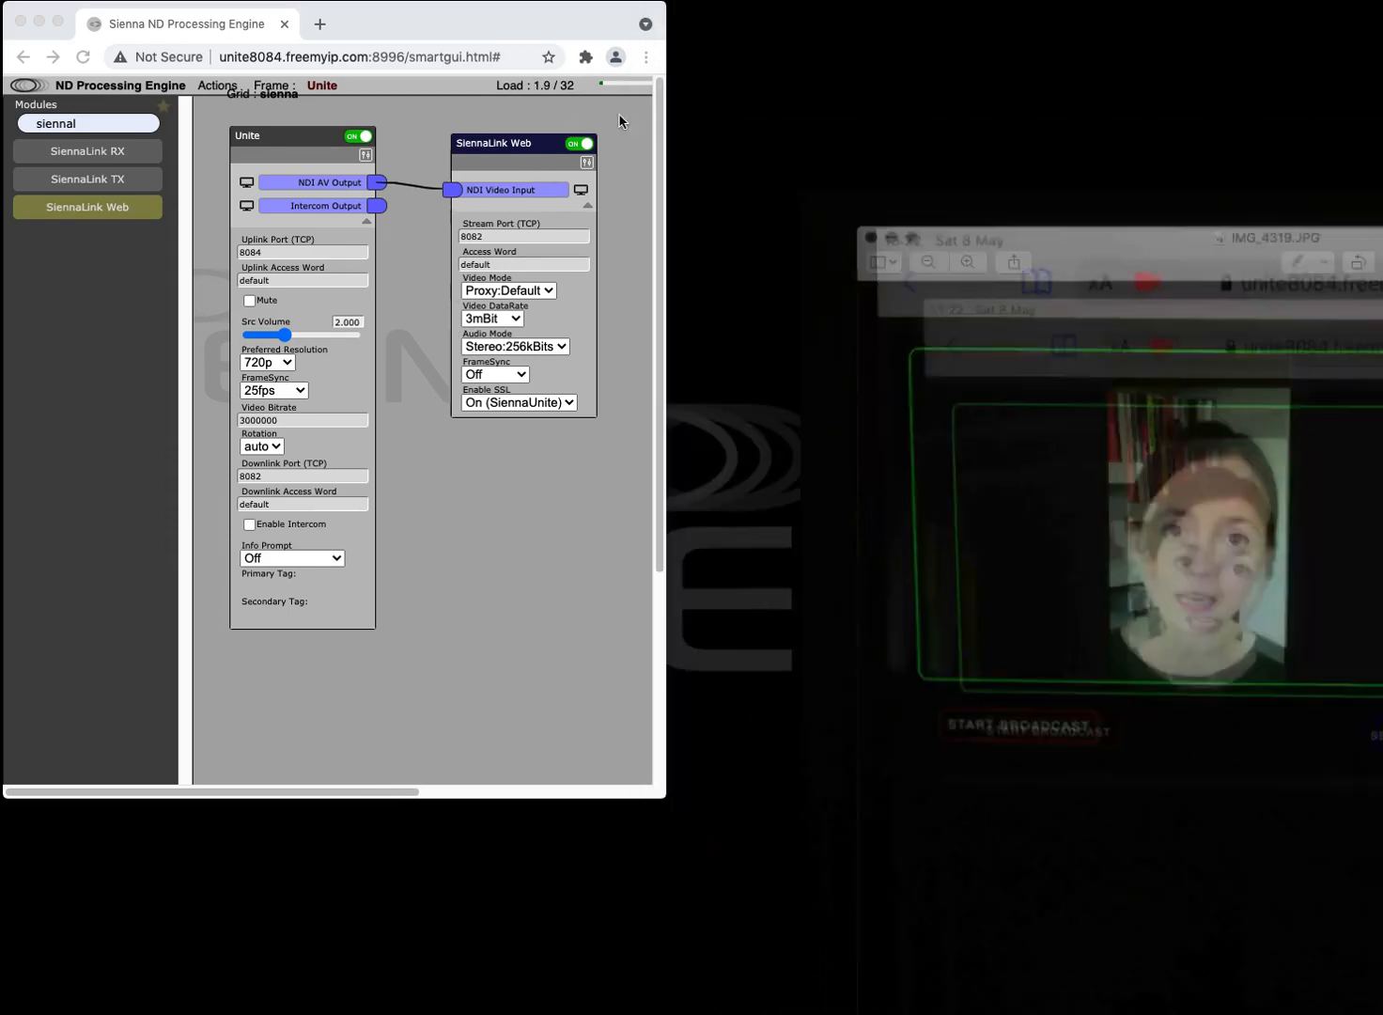
click(261, 447)
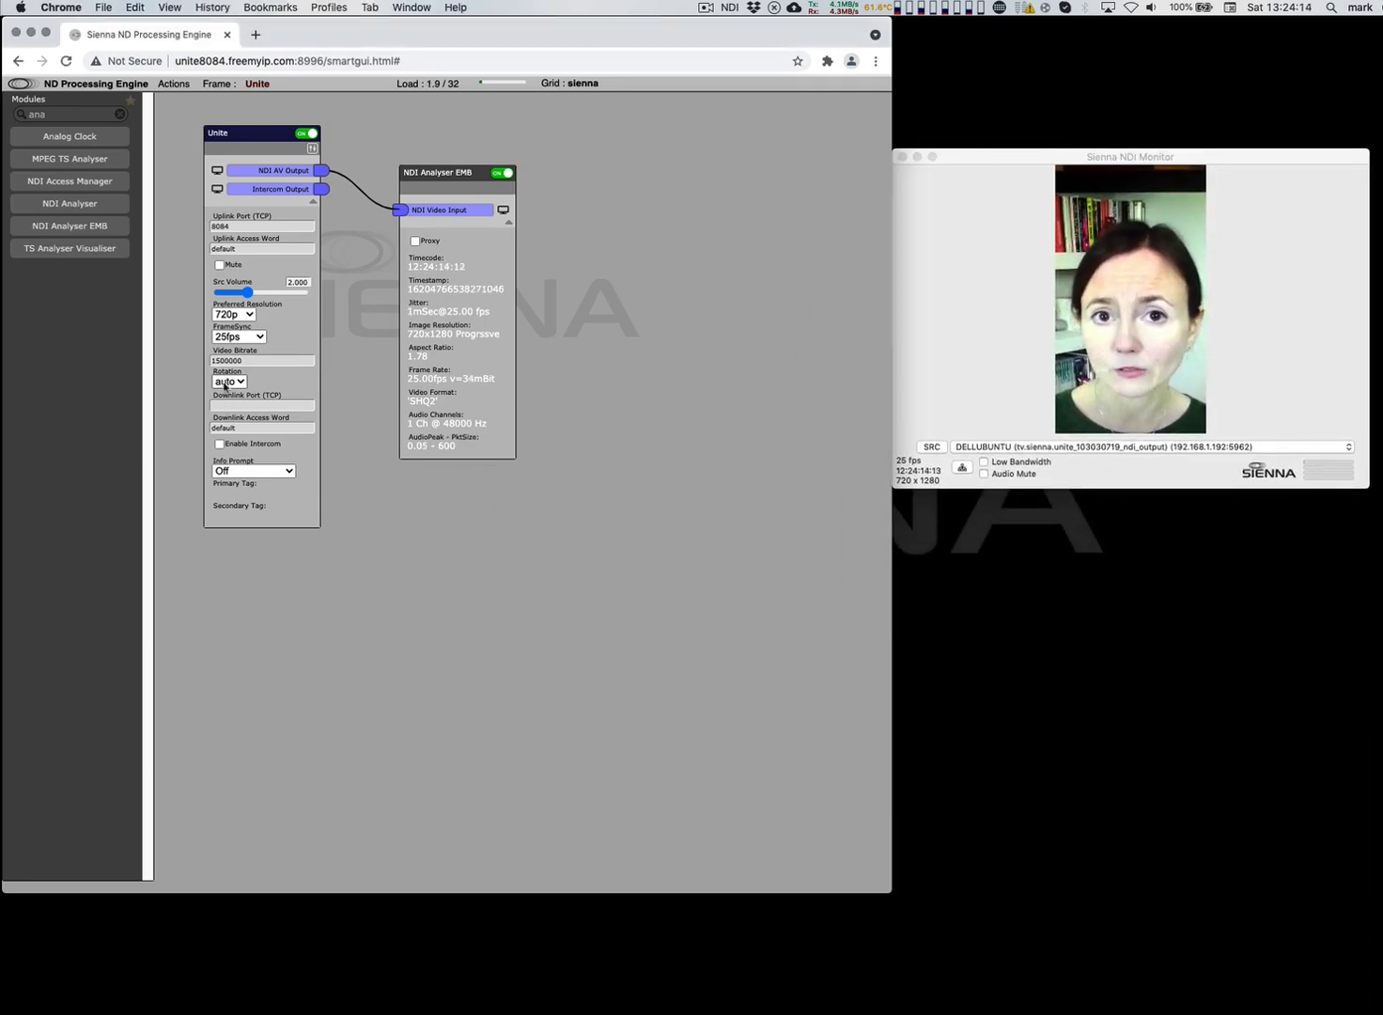
Rotate the phone feed through 90, 180 and 270 degrees, then switch to the four-way contributor layout.
click(229, 379)
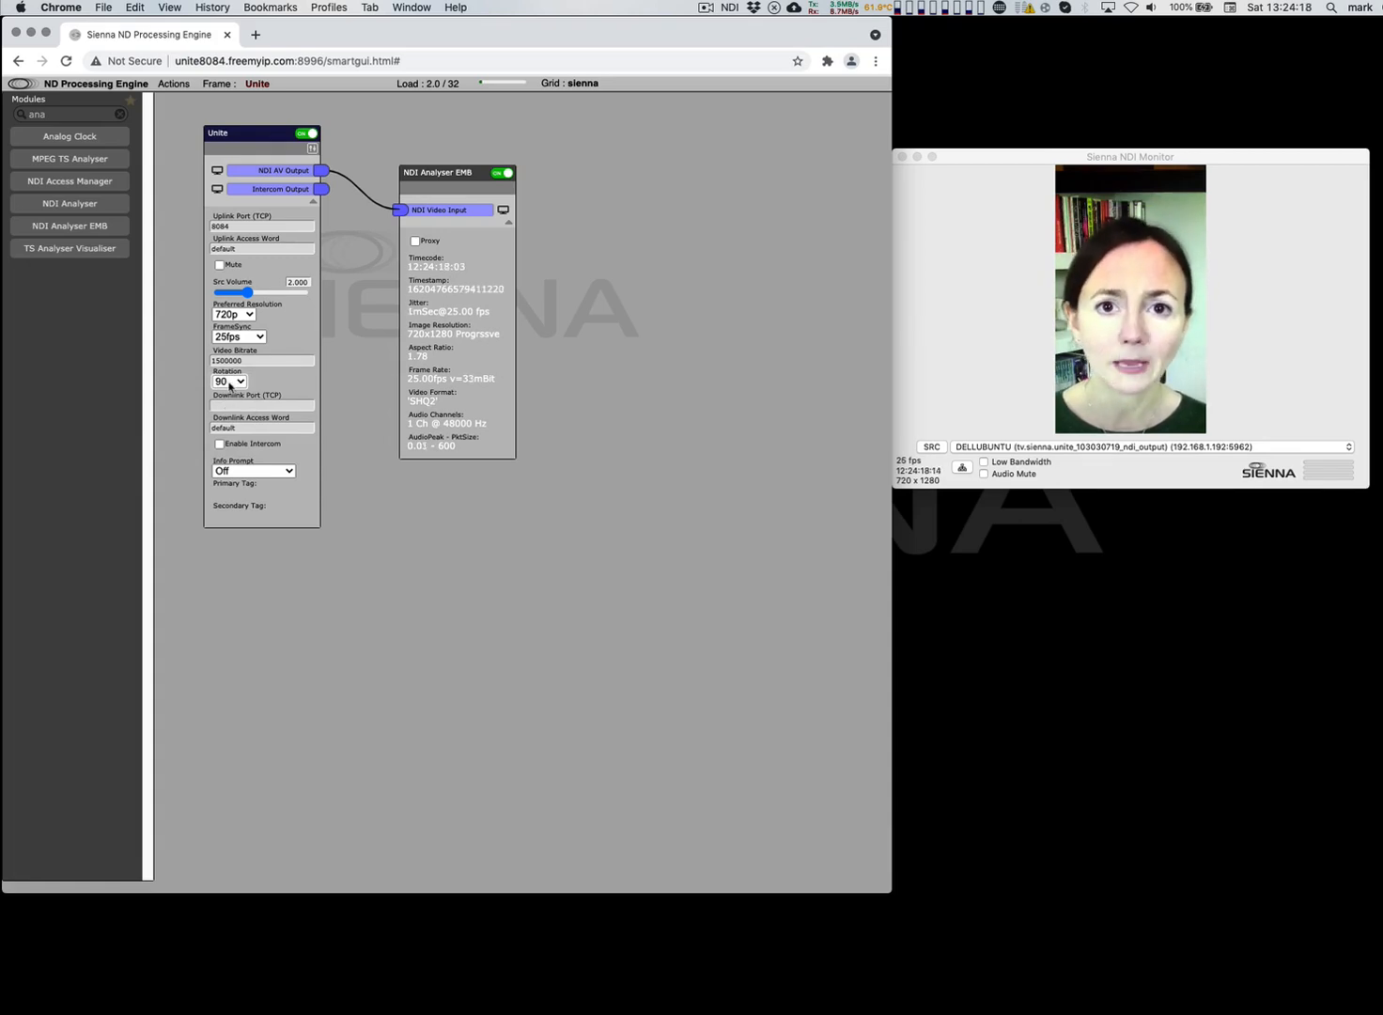
click(229, 382)
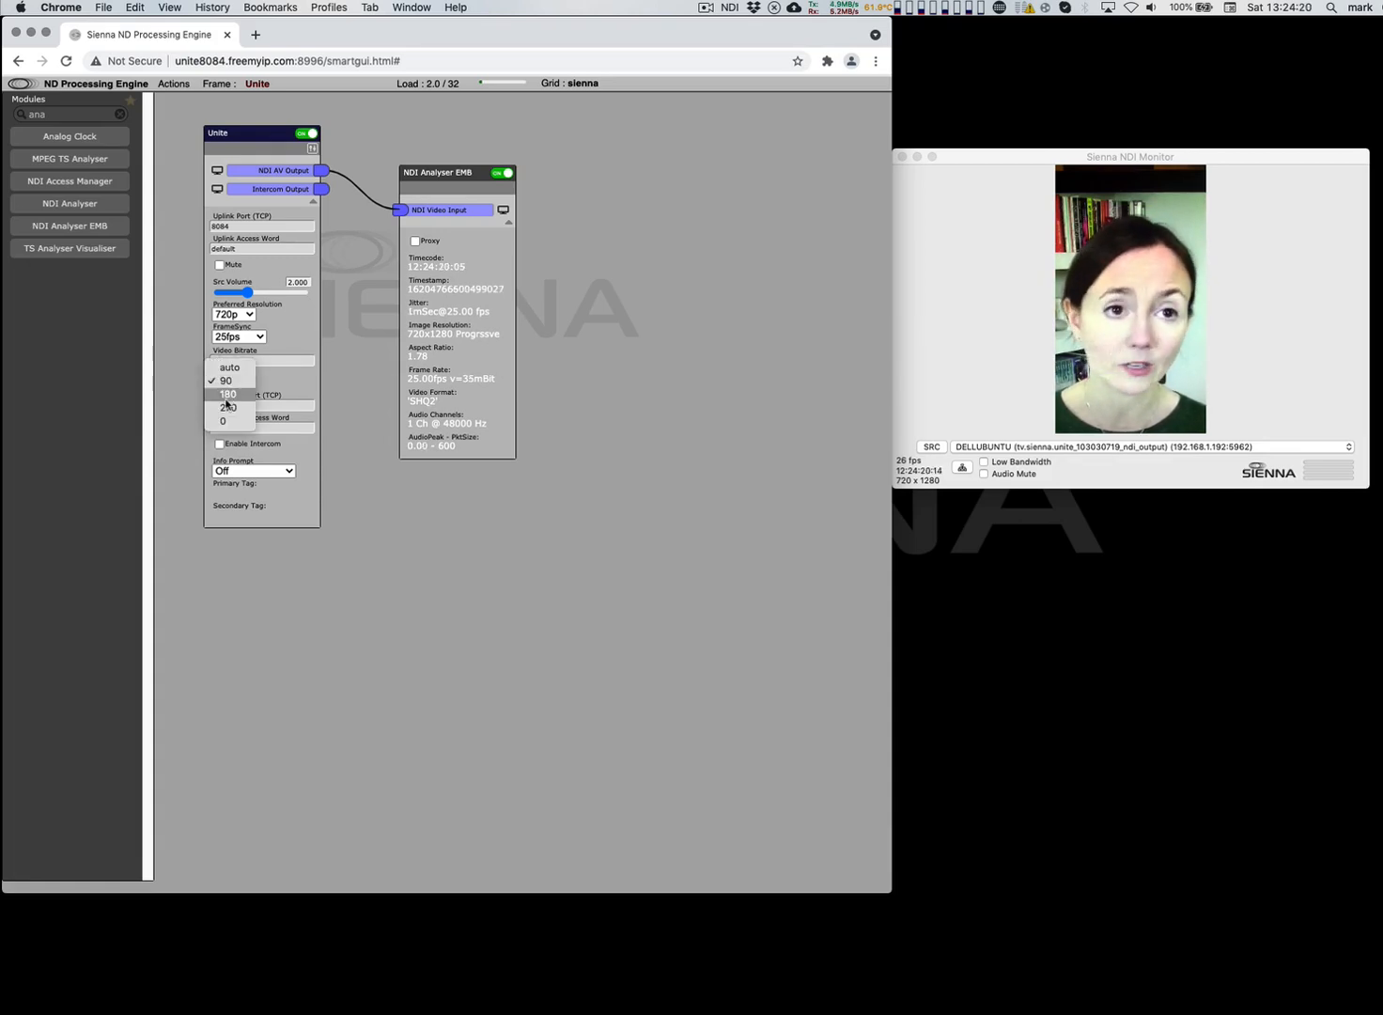
click(227, 379)
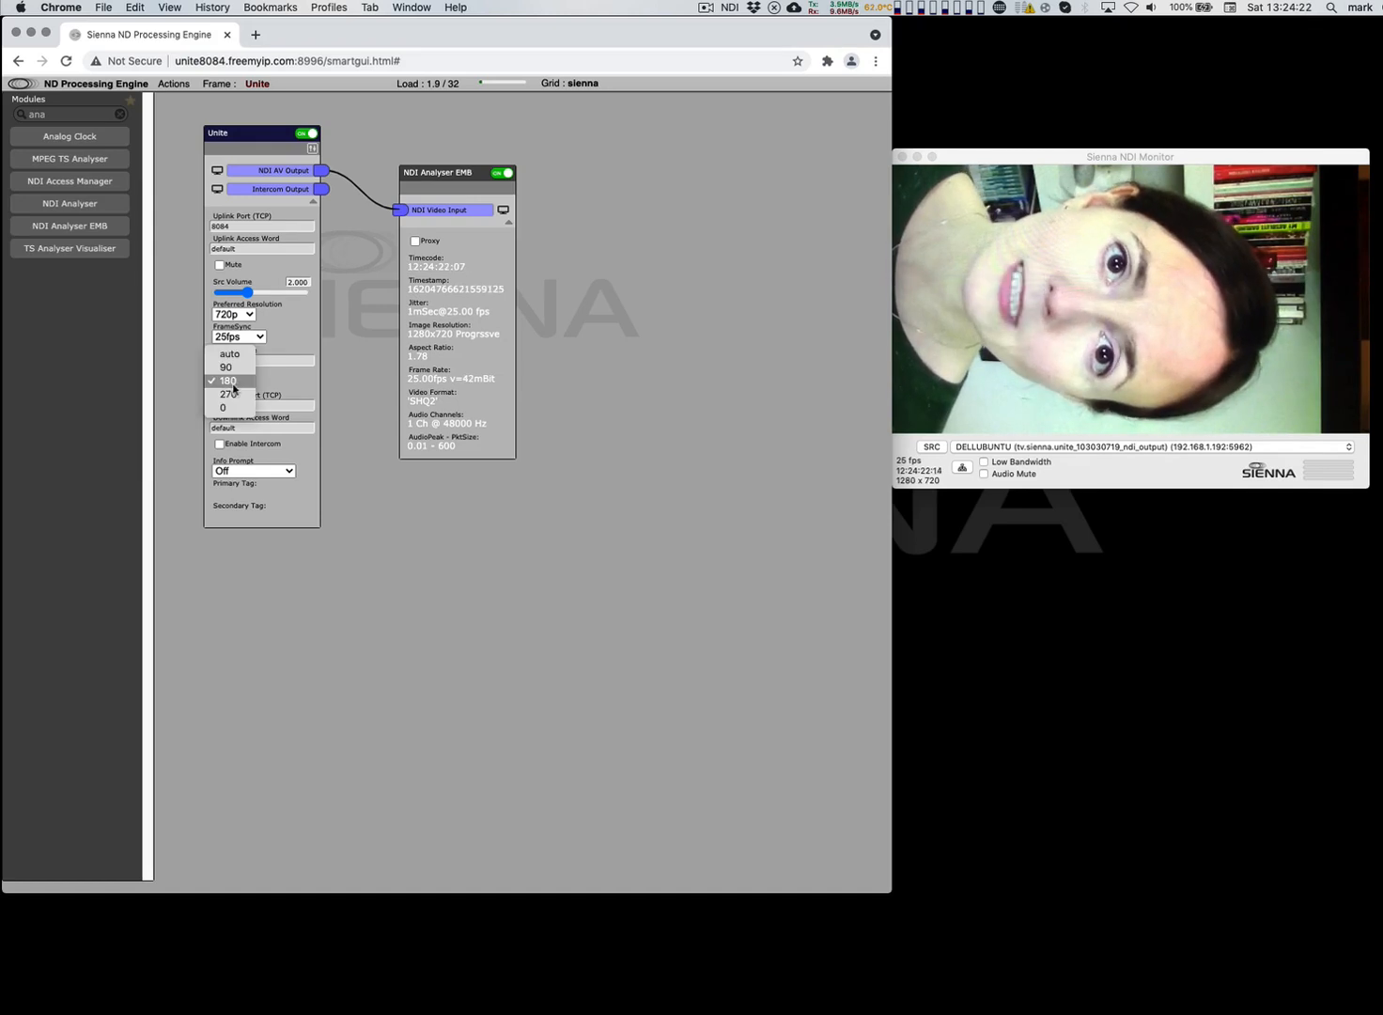
click(227, 395)
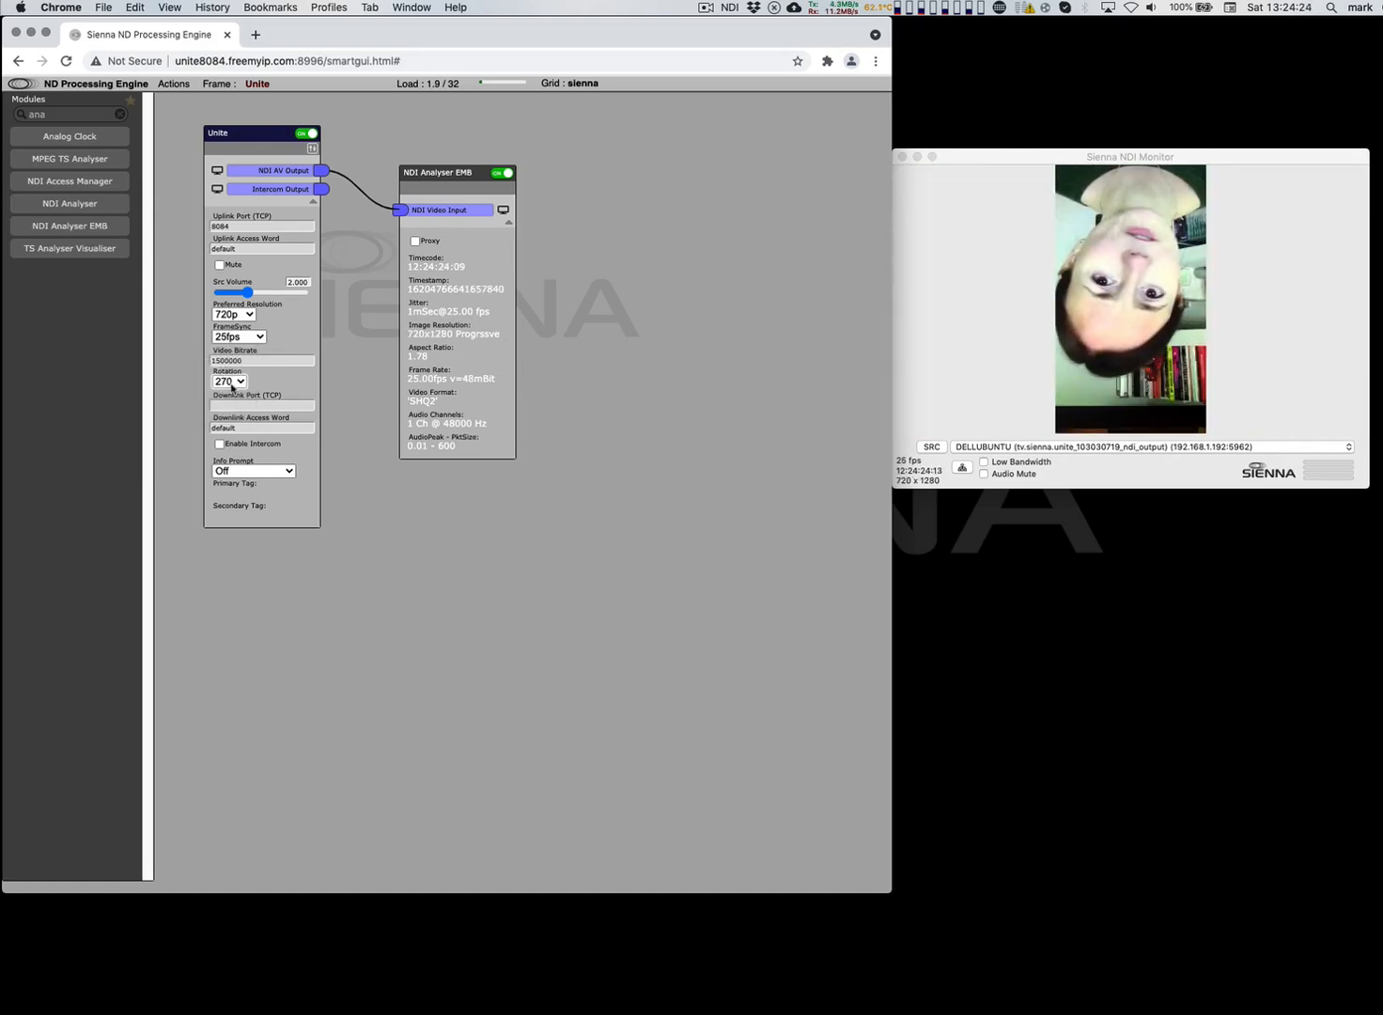
click(229, 382)
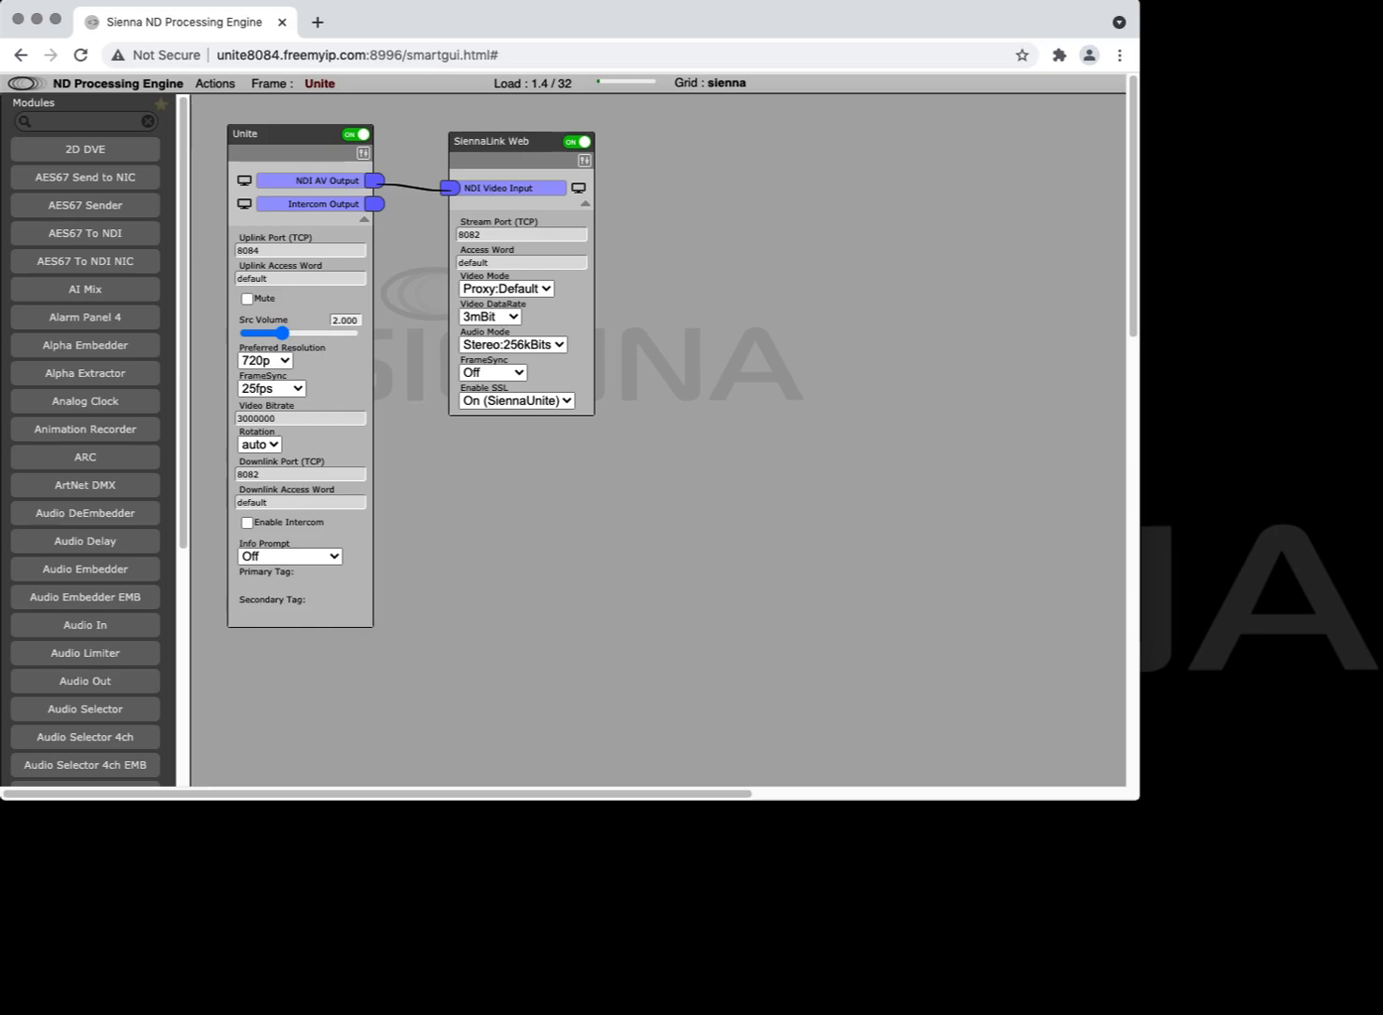
click(216, 83)
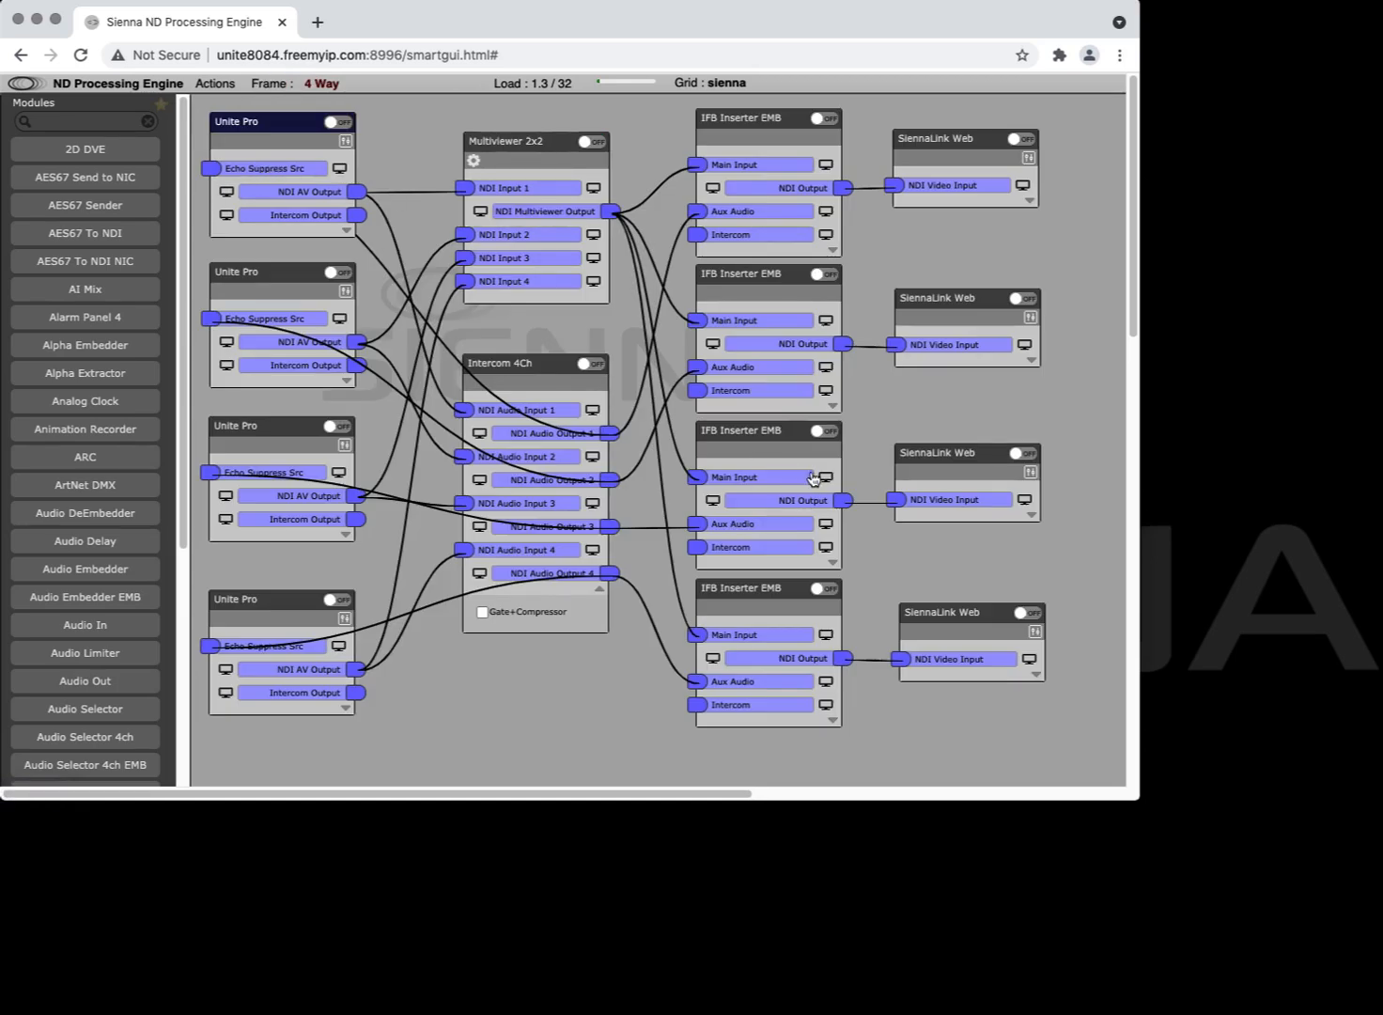
mouse_move(1371, 517)
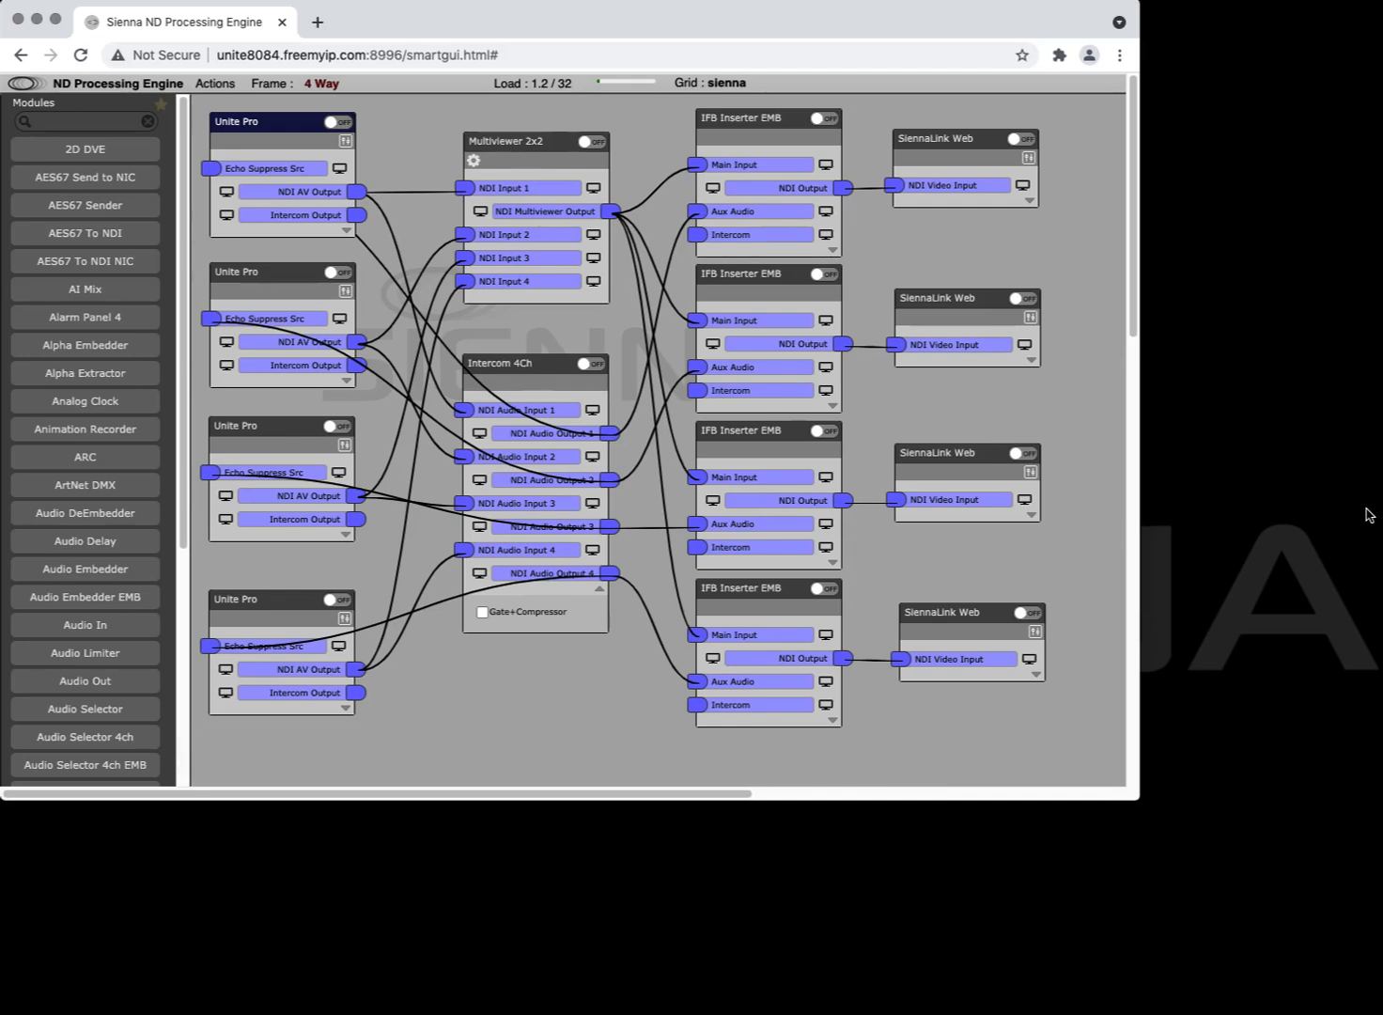
mouse_move(789, 150)
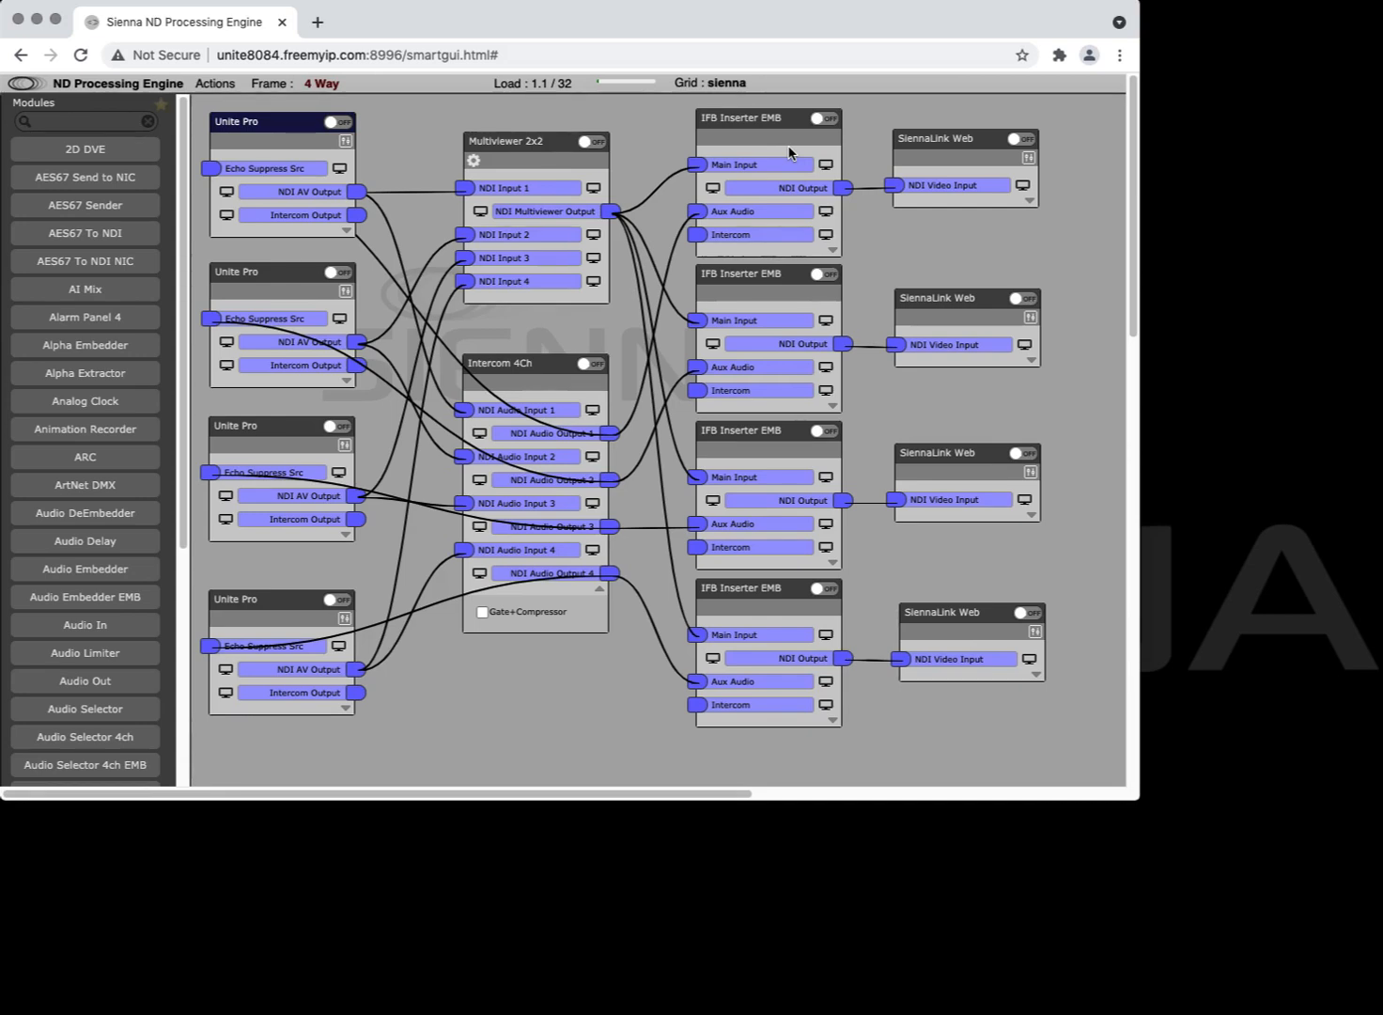
mouse_move(410, 184)
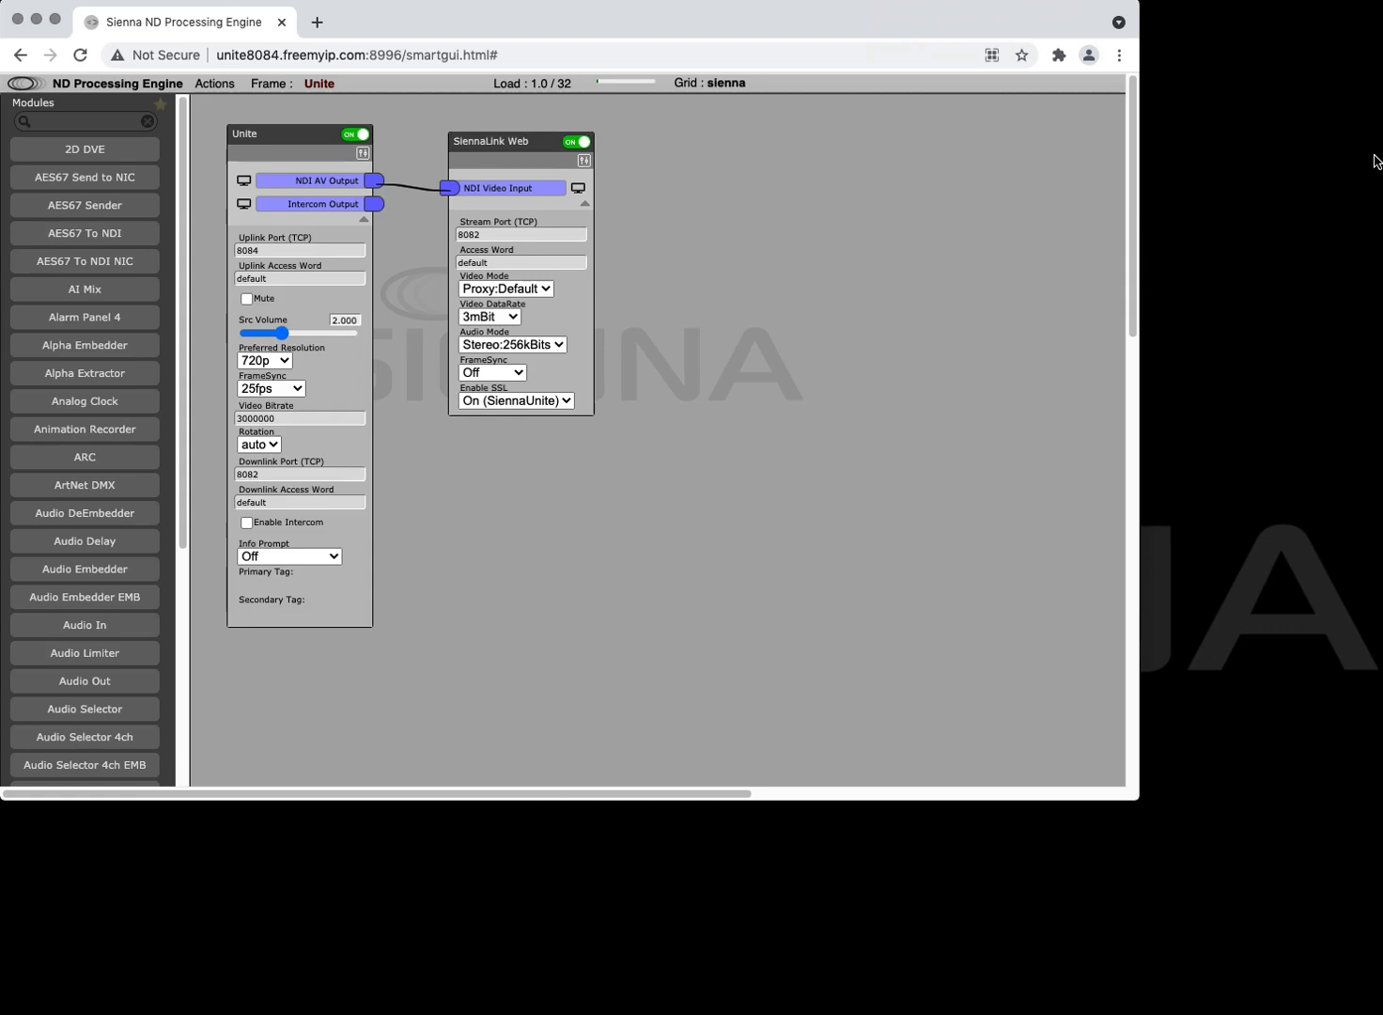
mouse_move(522, 128)
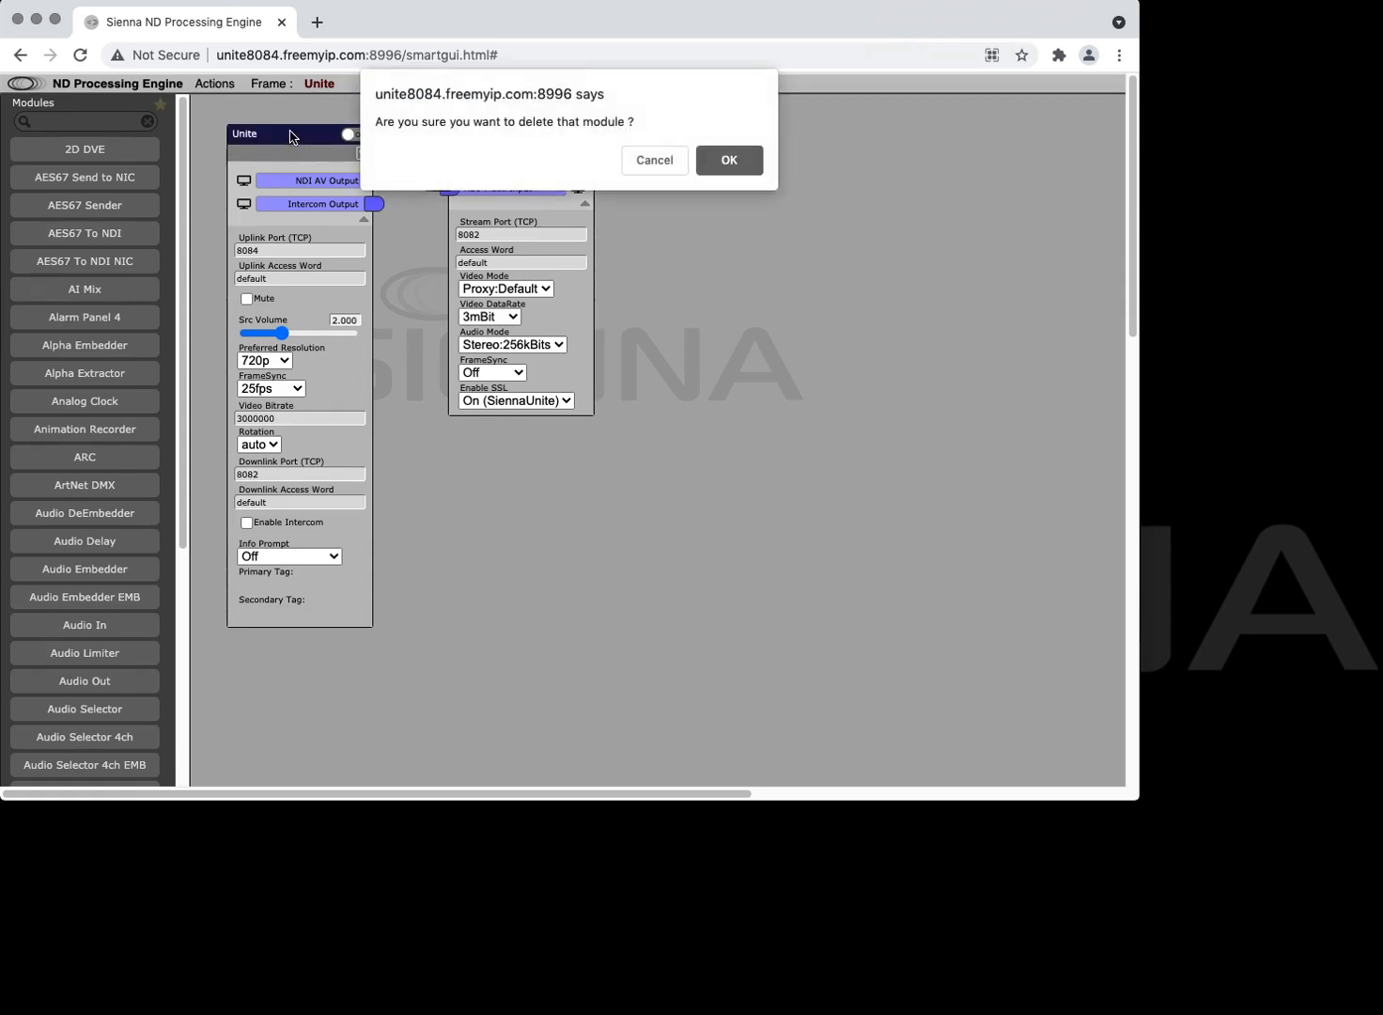
Delete the Unite module and add a Unite Pro module in its place.
click(729, 160)
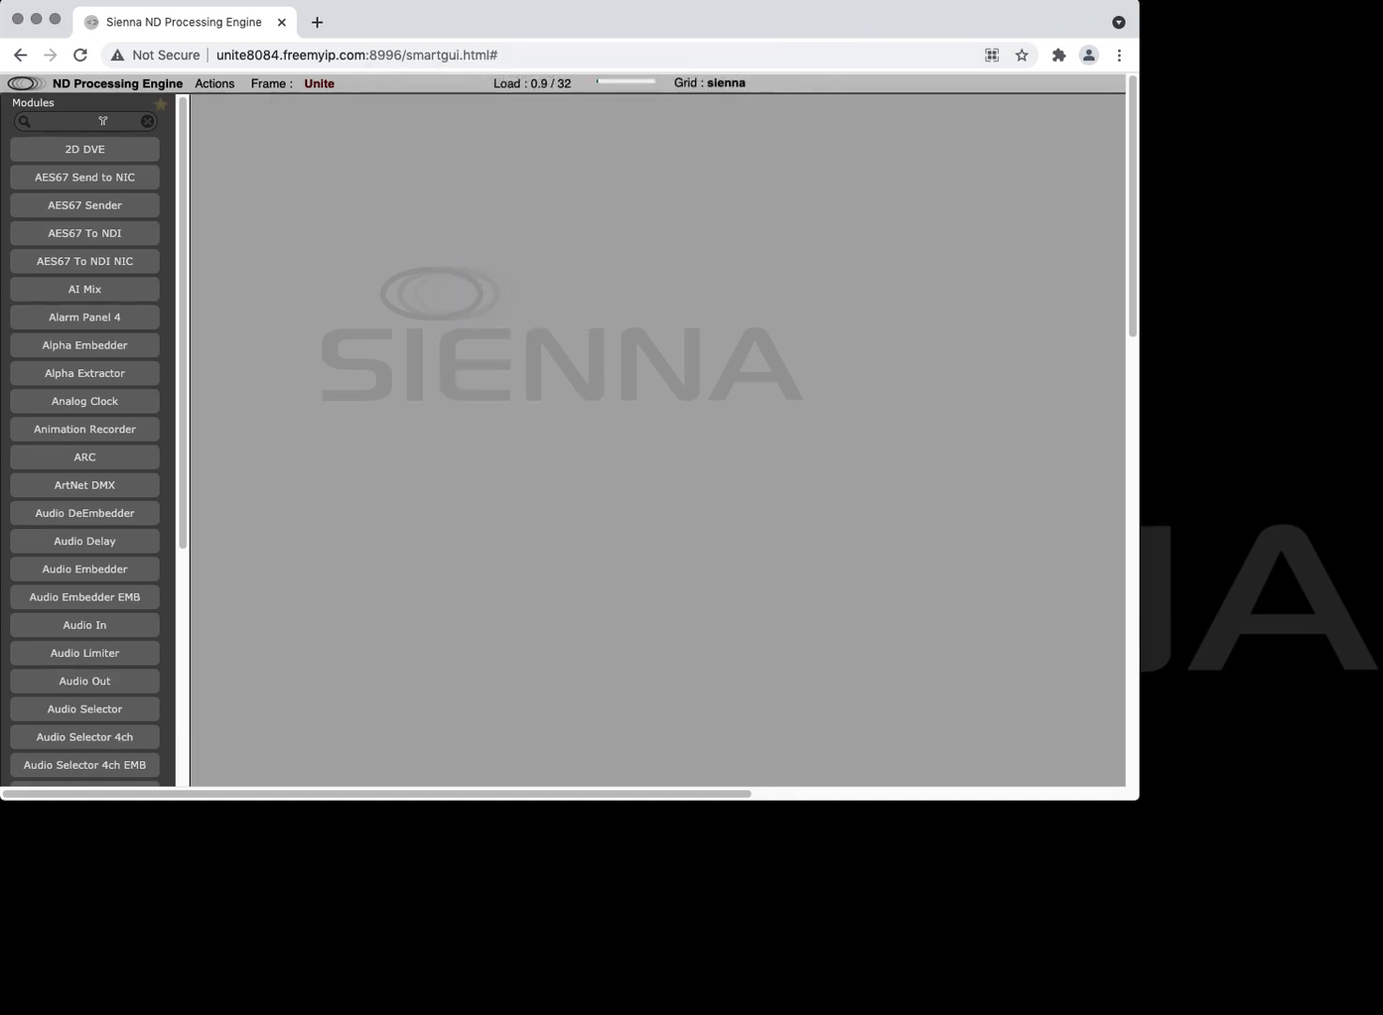
text(Unite)
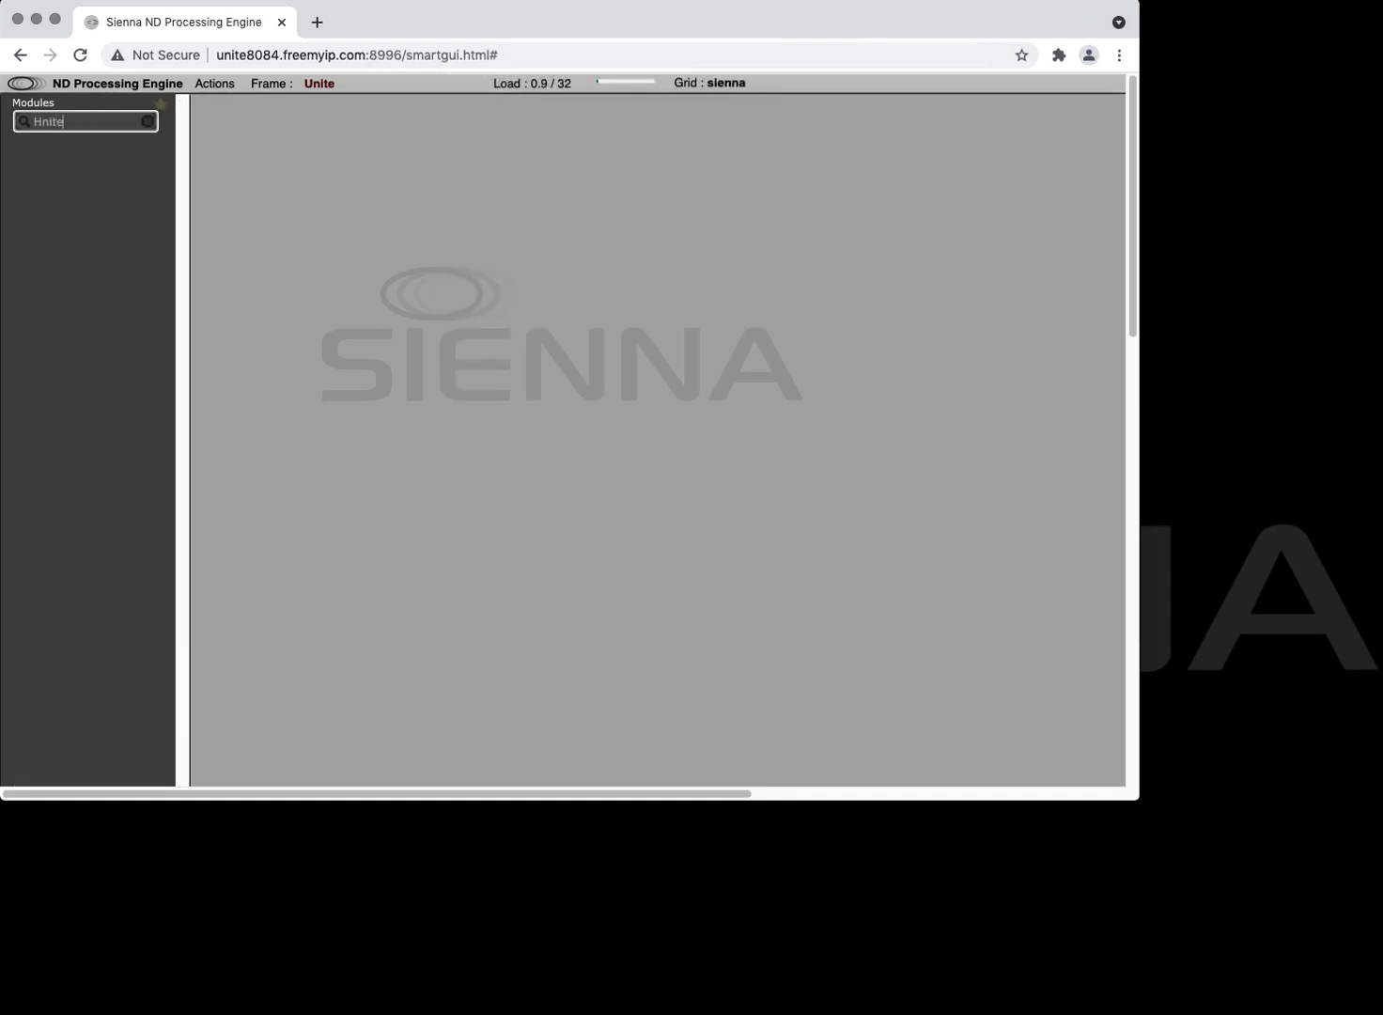
click(85, 177)
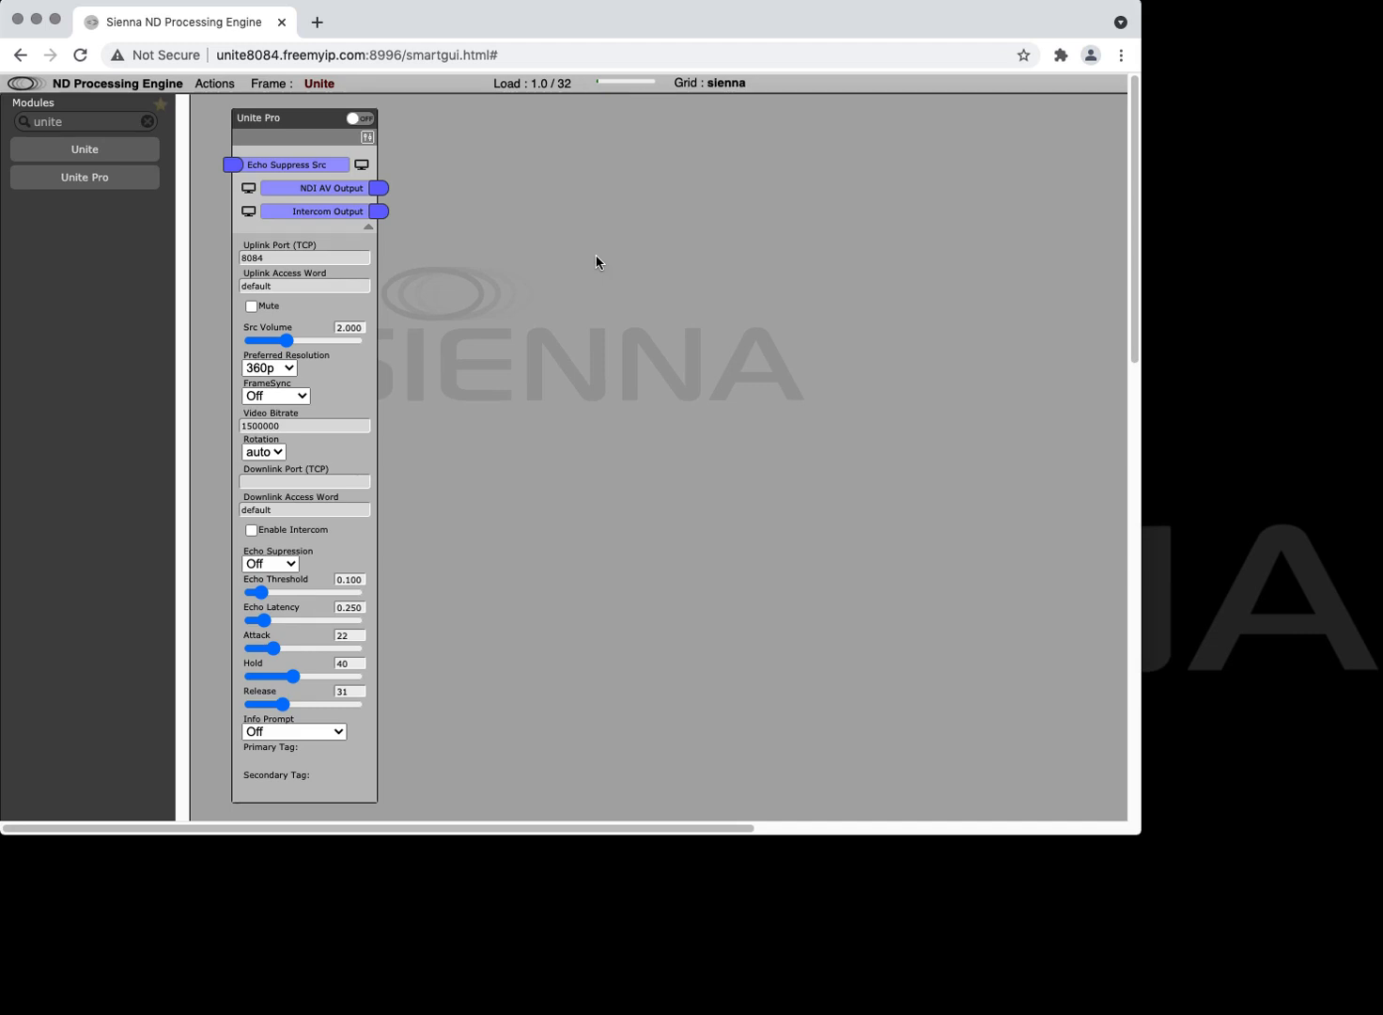
Set Unite Pro to 720p preferred resolution with echo suppression on Max.
click(268, 368)
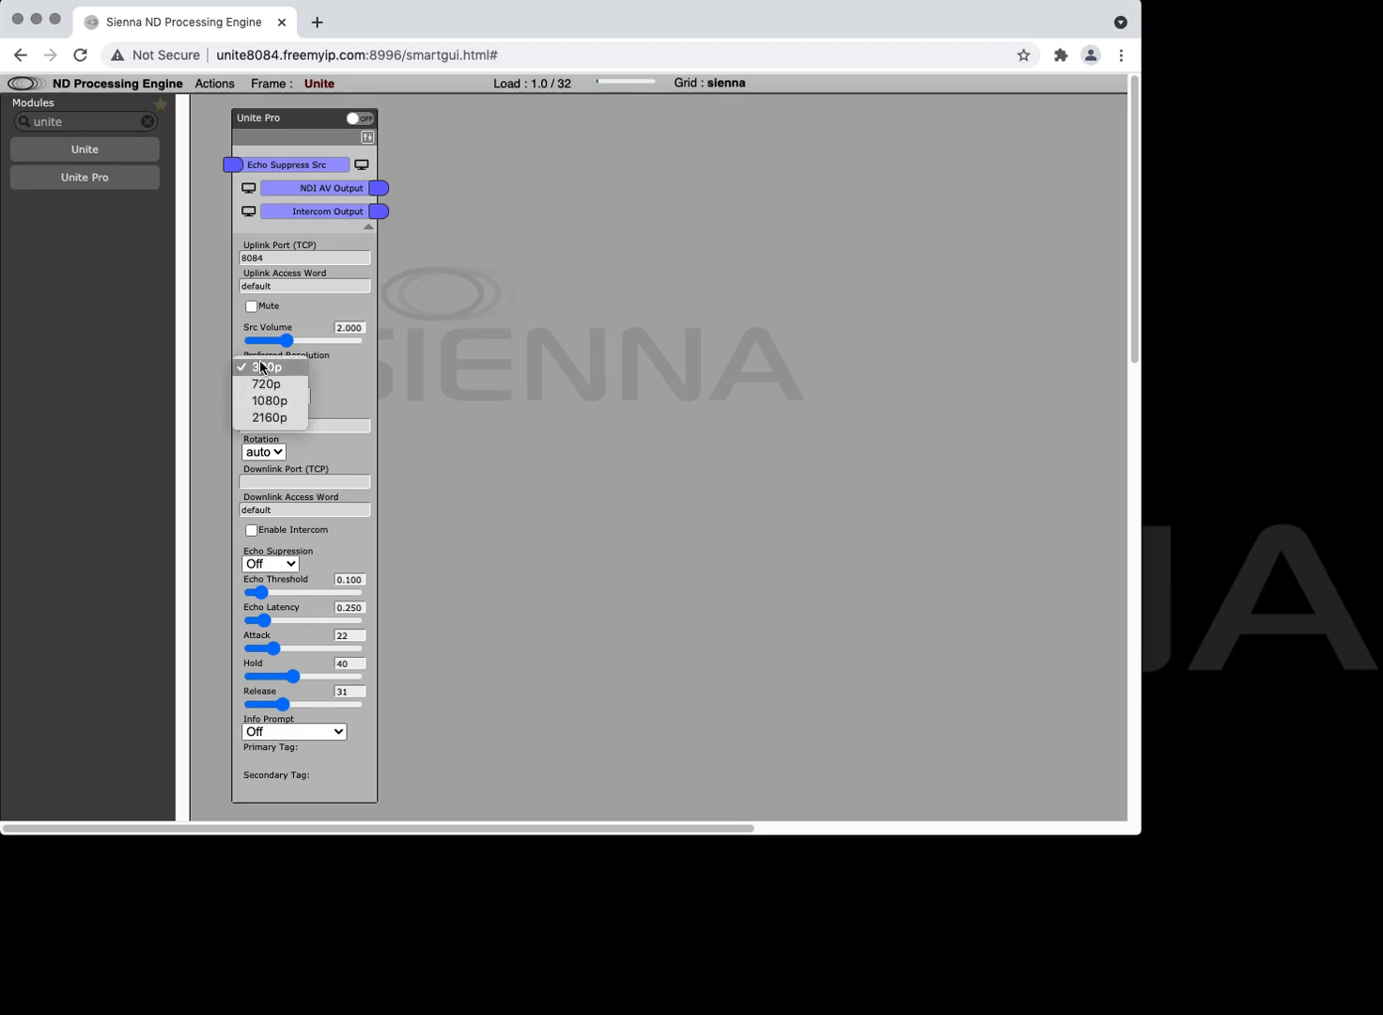
click(267, 384)
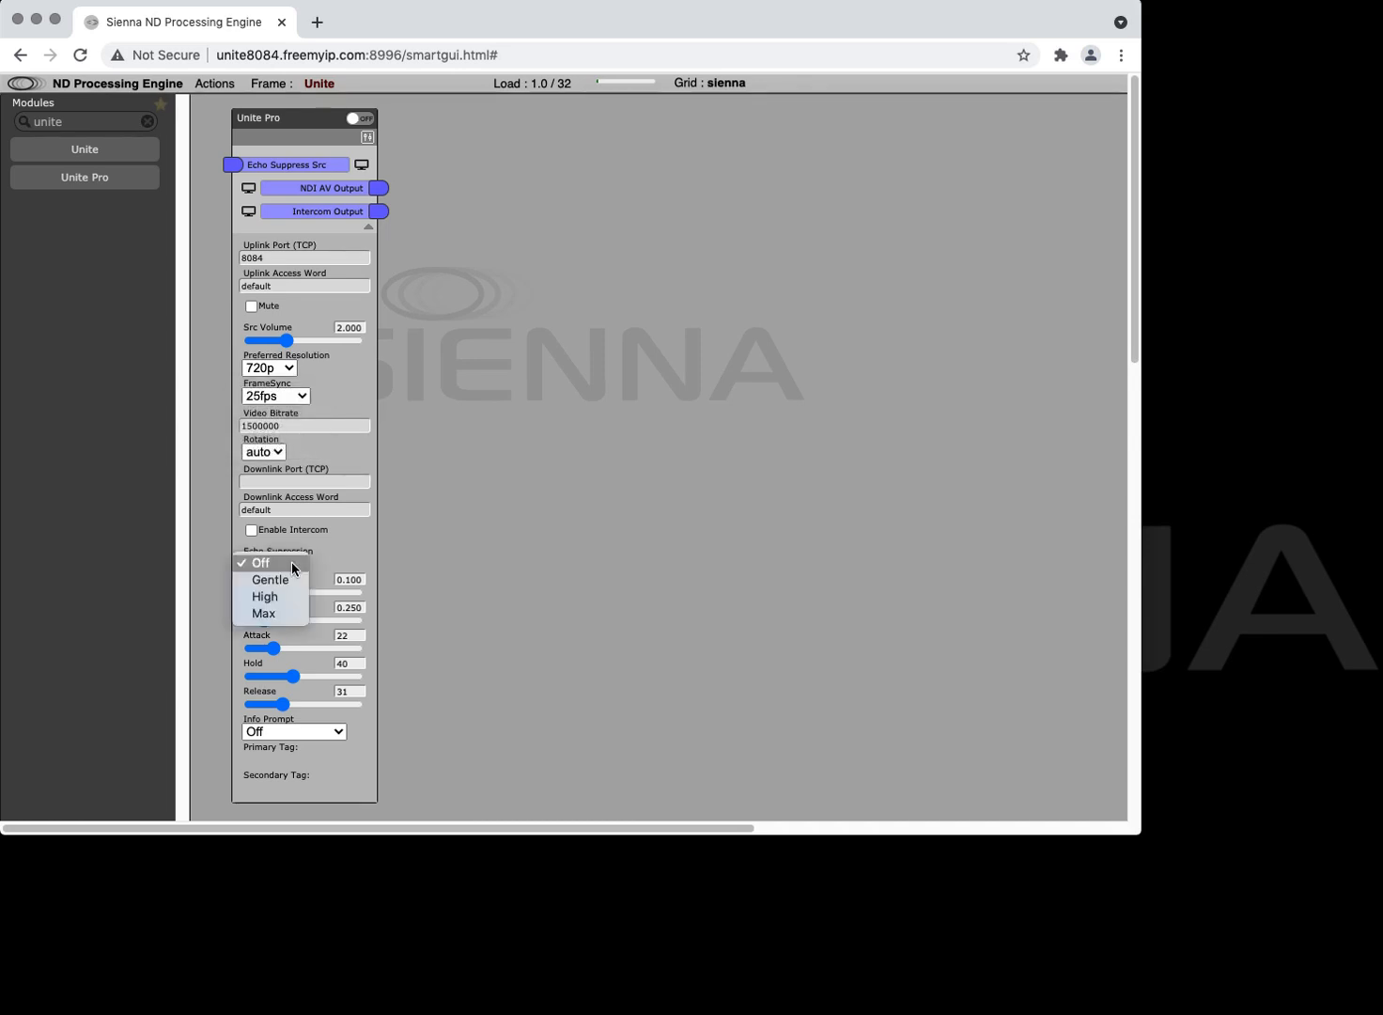
click(263, 613)
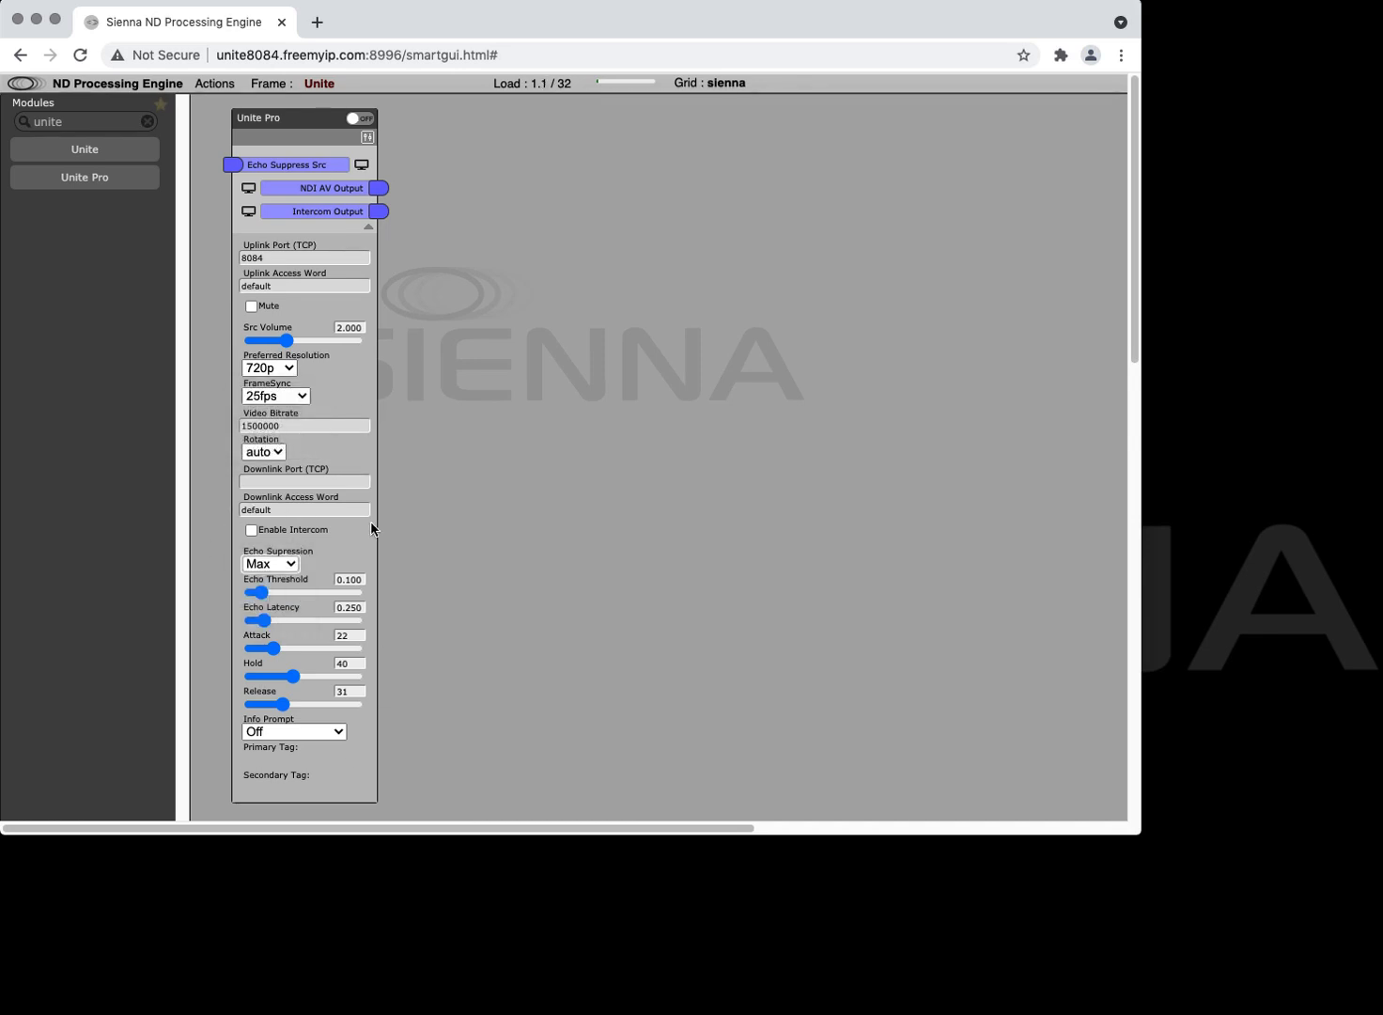
mouse_move(538, 496)
text(stream)
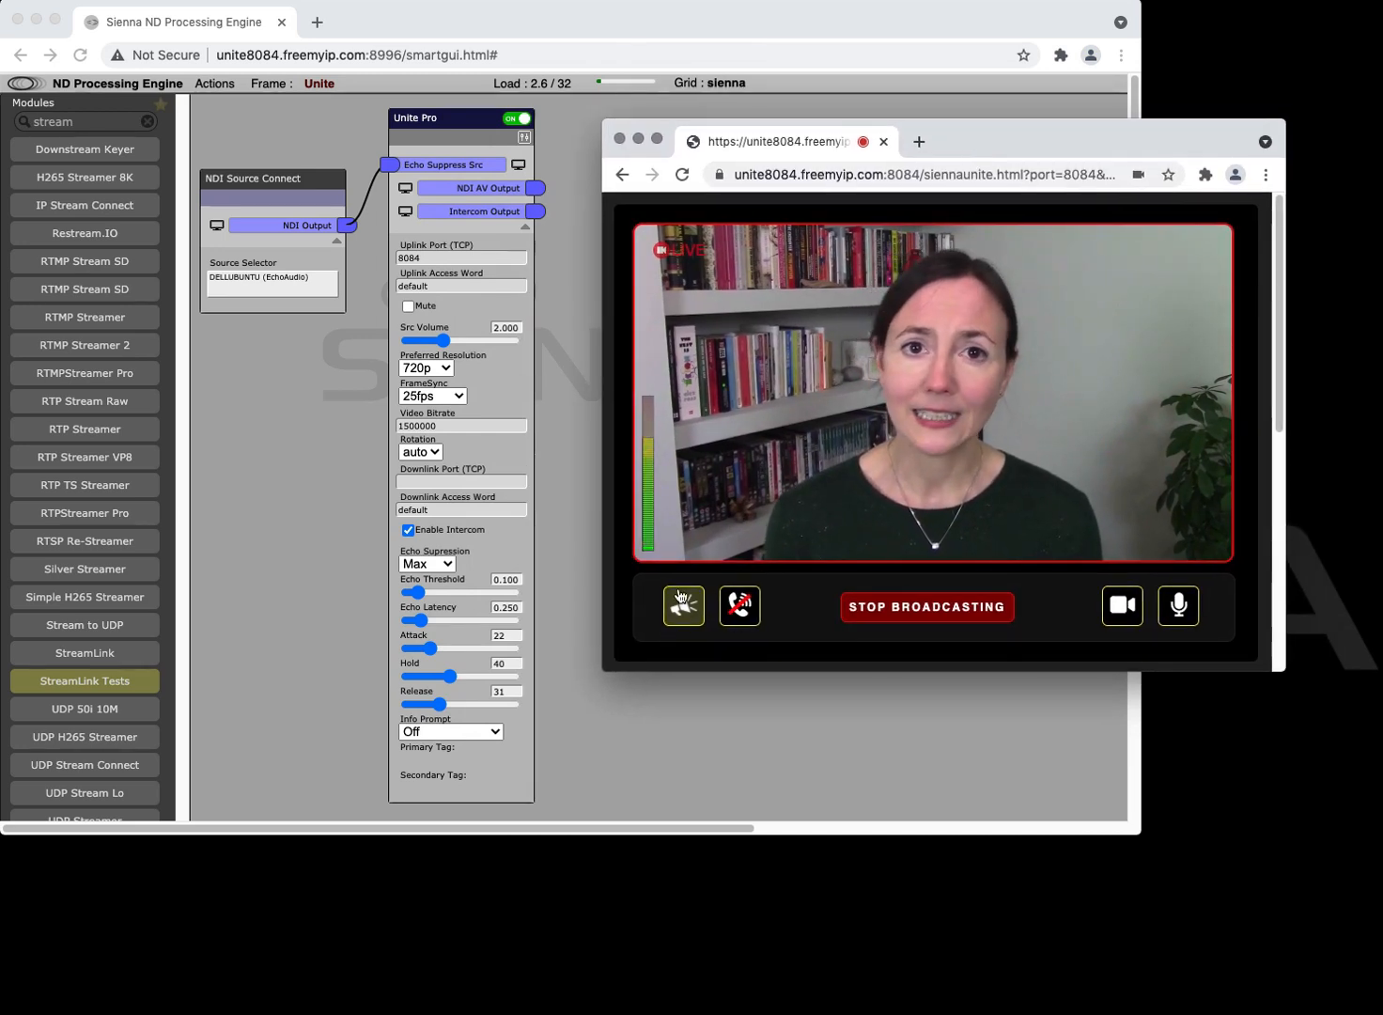
Toggle the echo-cancel override speaker button on and off on the live contribution.
click(684, 606)
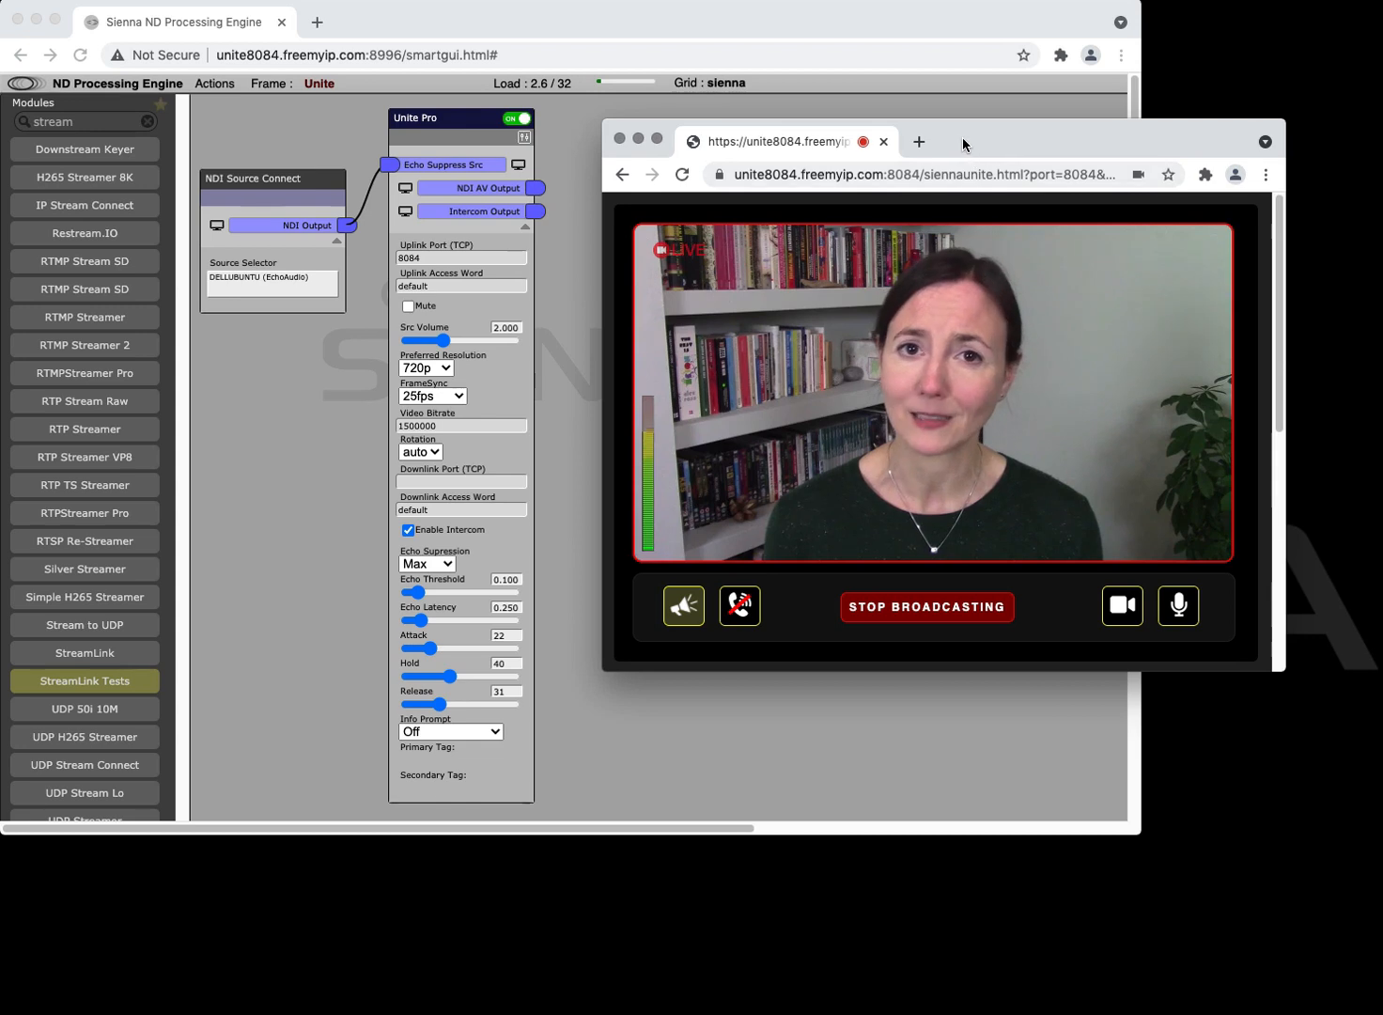
mouse_move(950, 143)
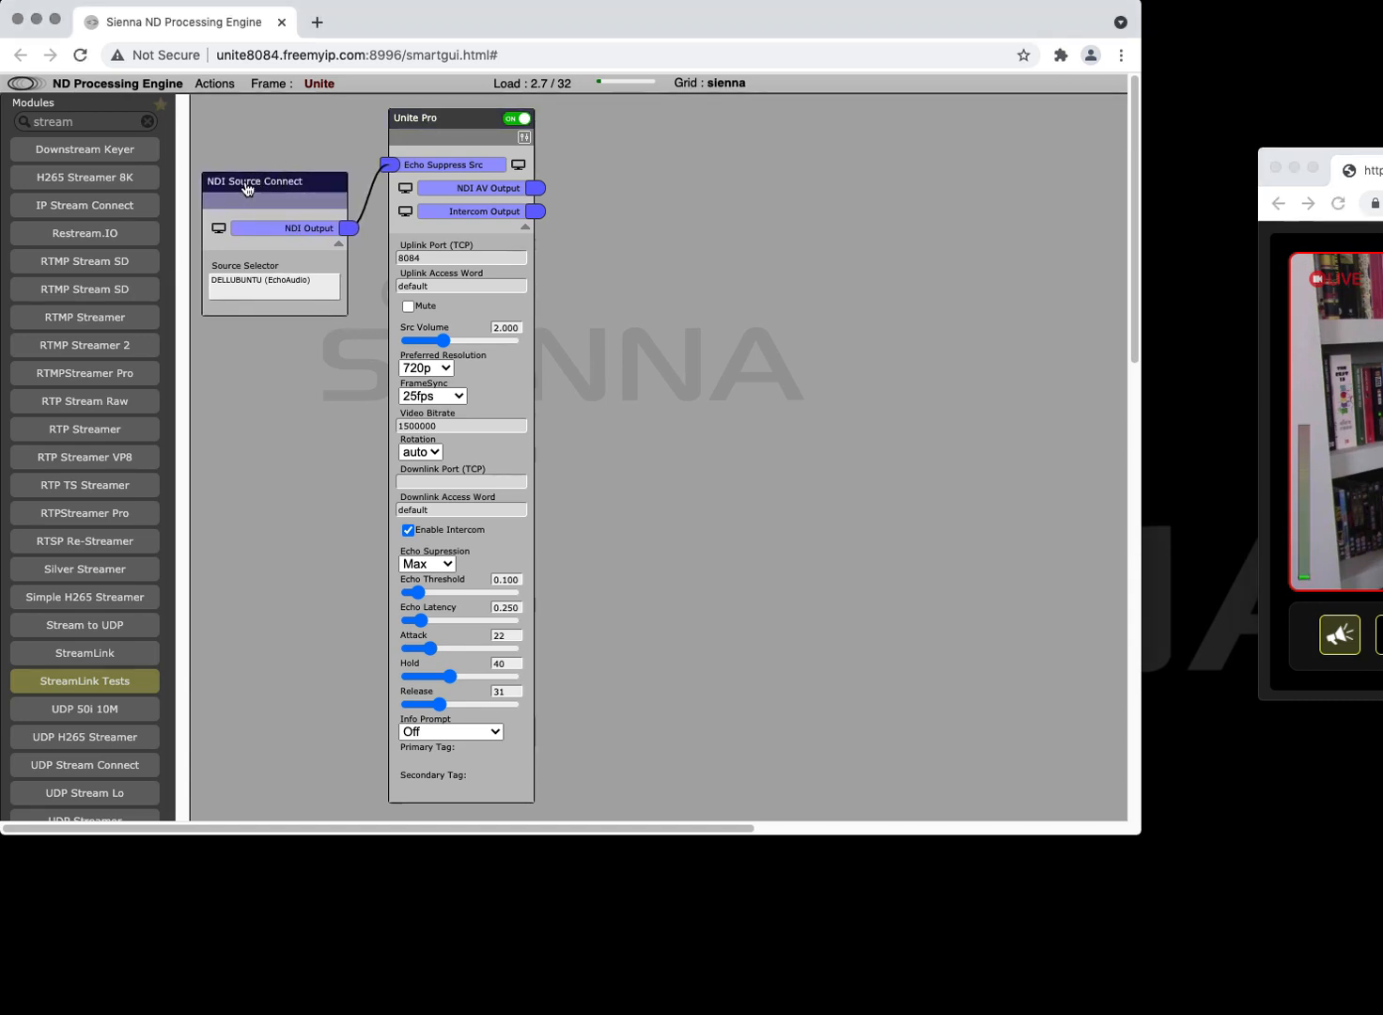
mouse_move(280, 273)
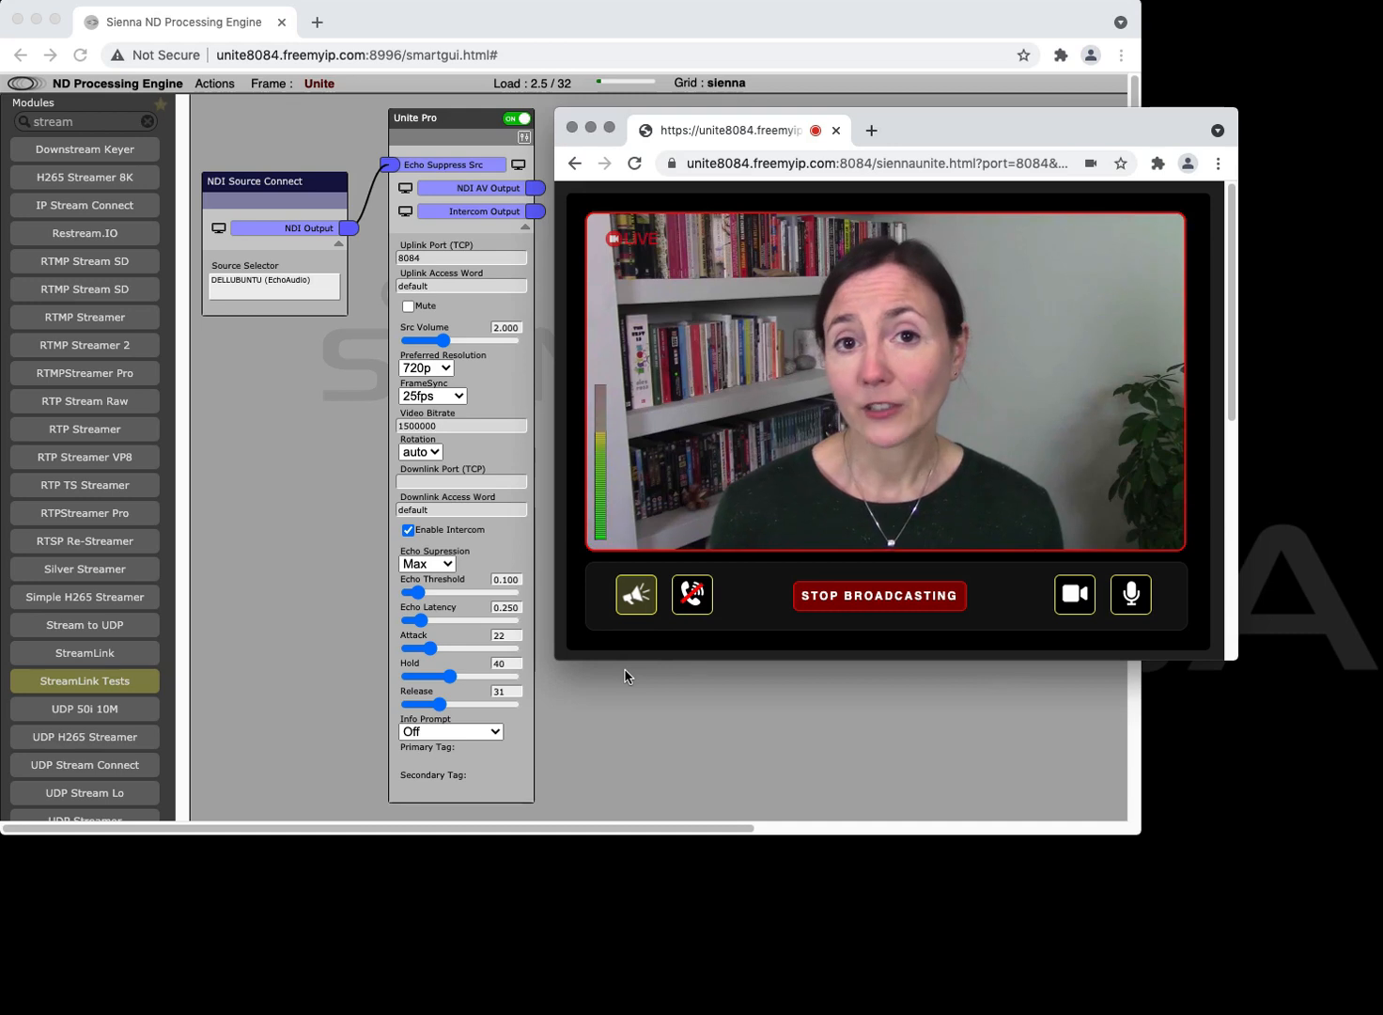
mouse_move(667, 660)
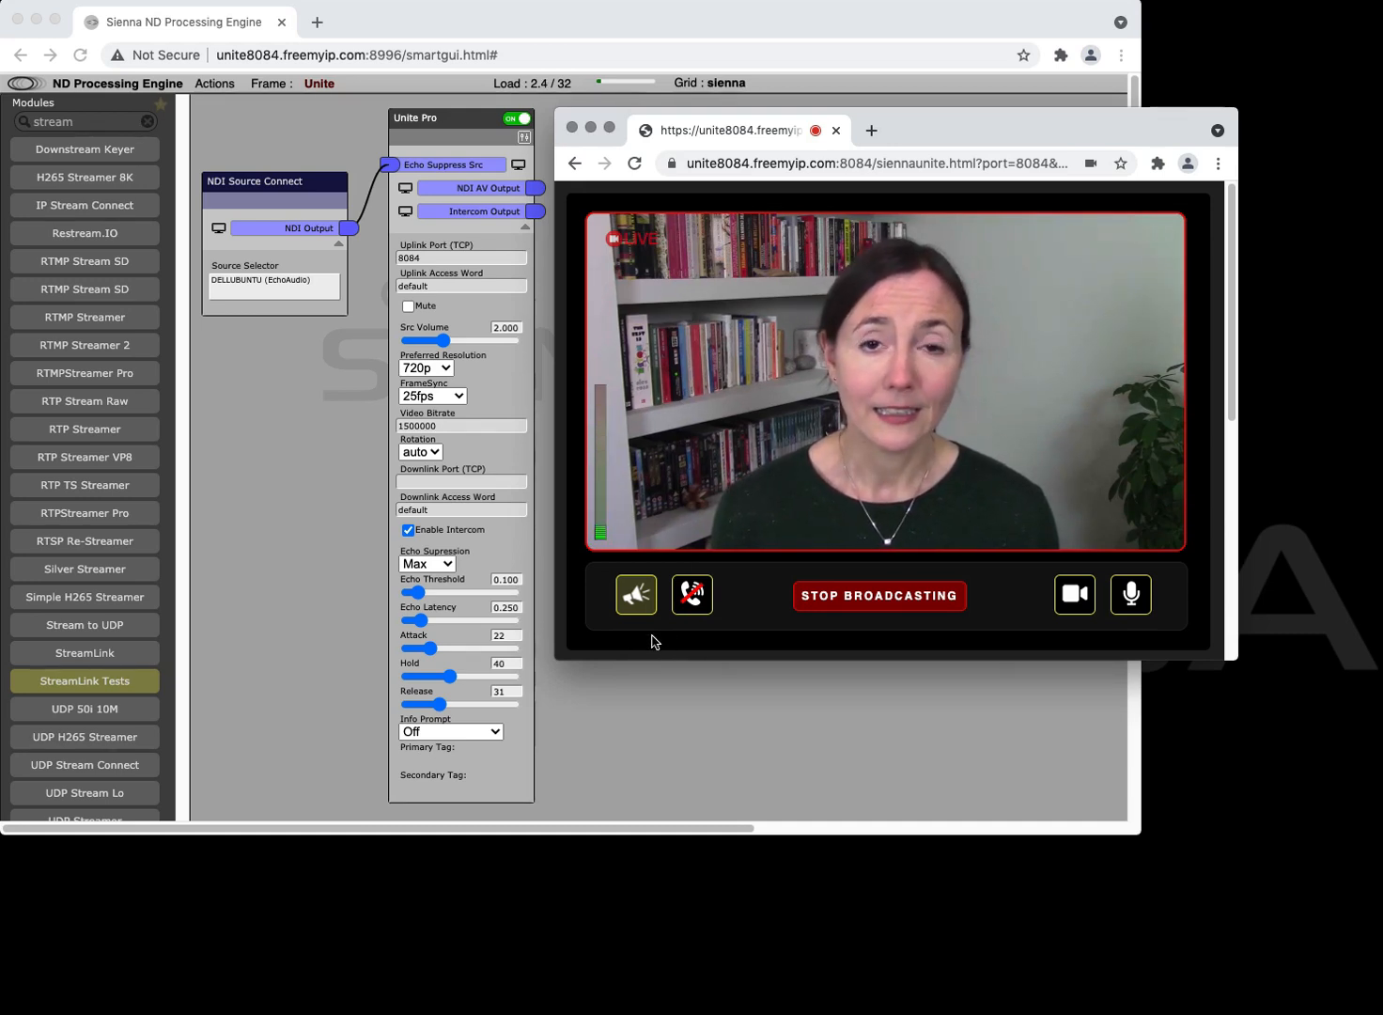
click(635, 593)
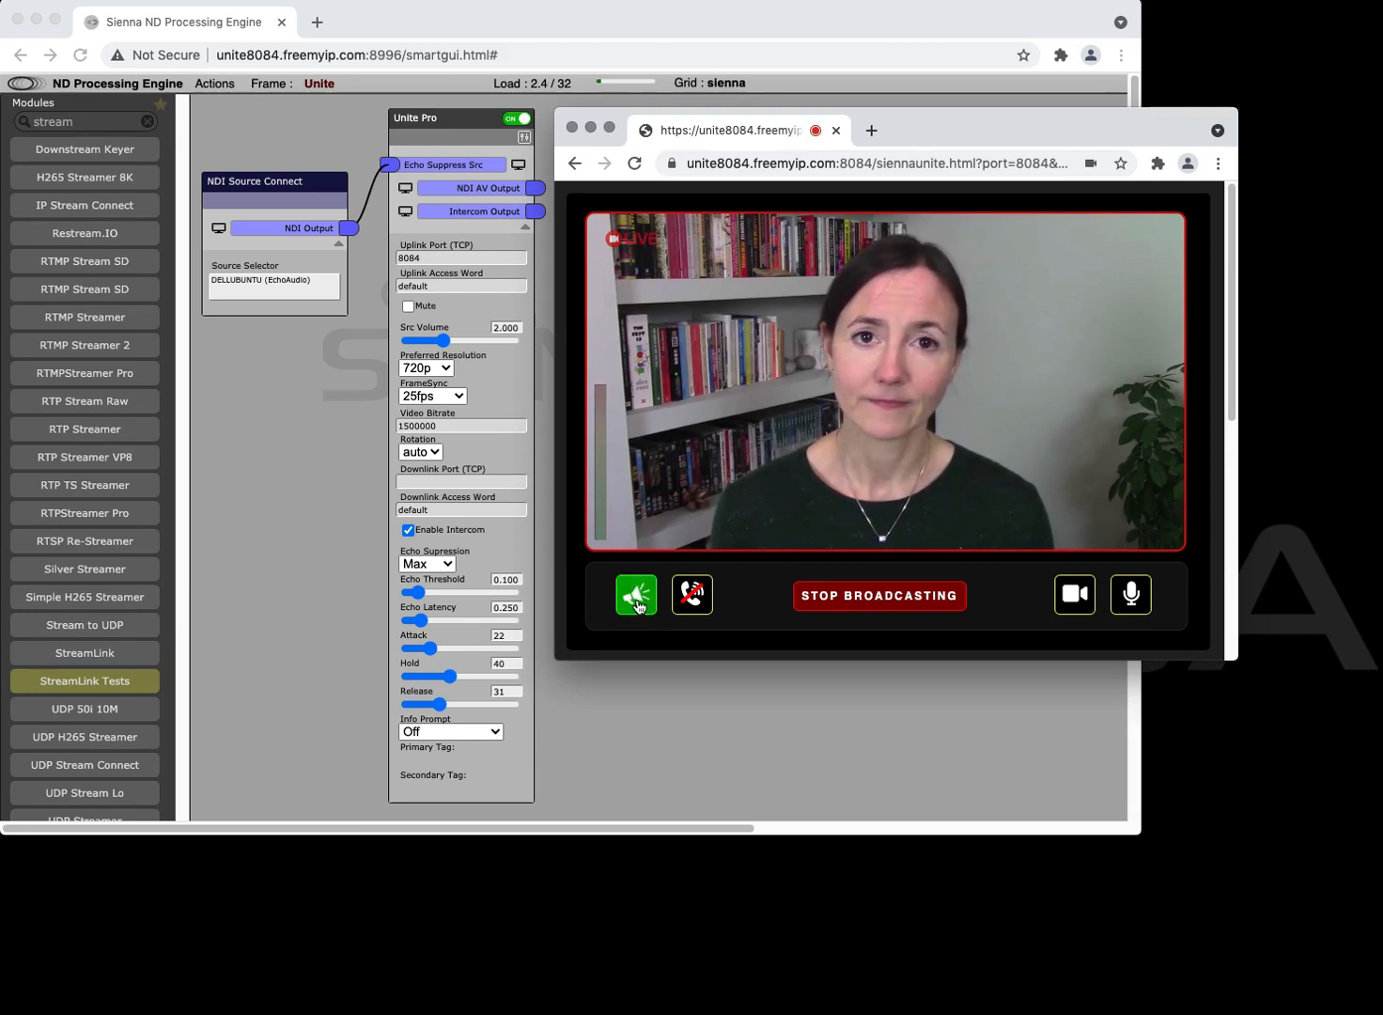
click(635, 594)
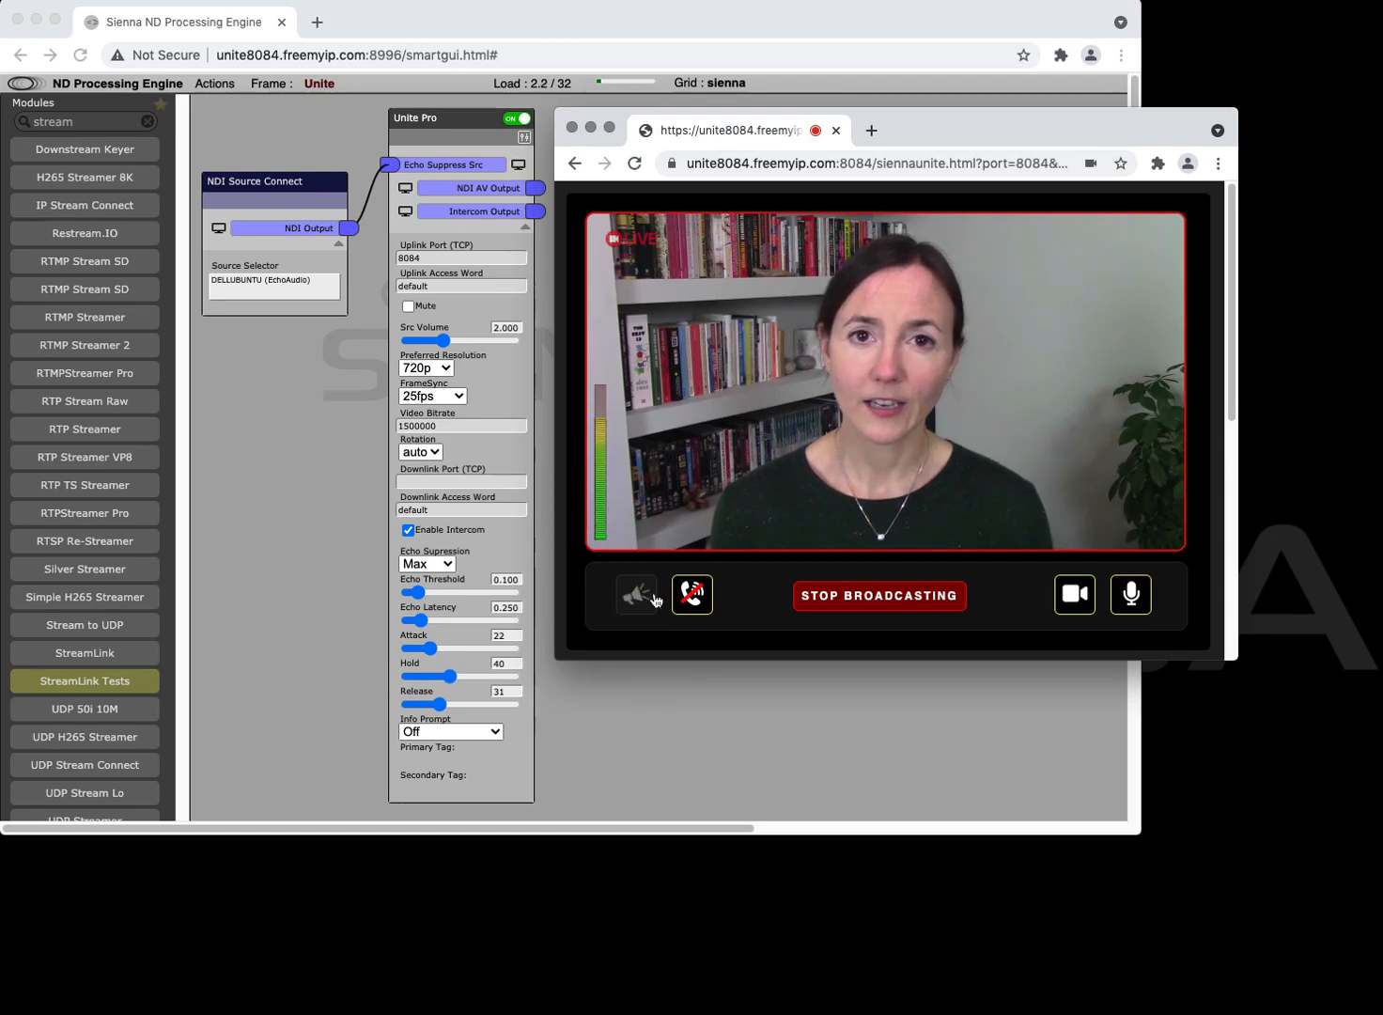
click(635, 594)
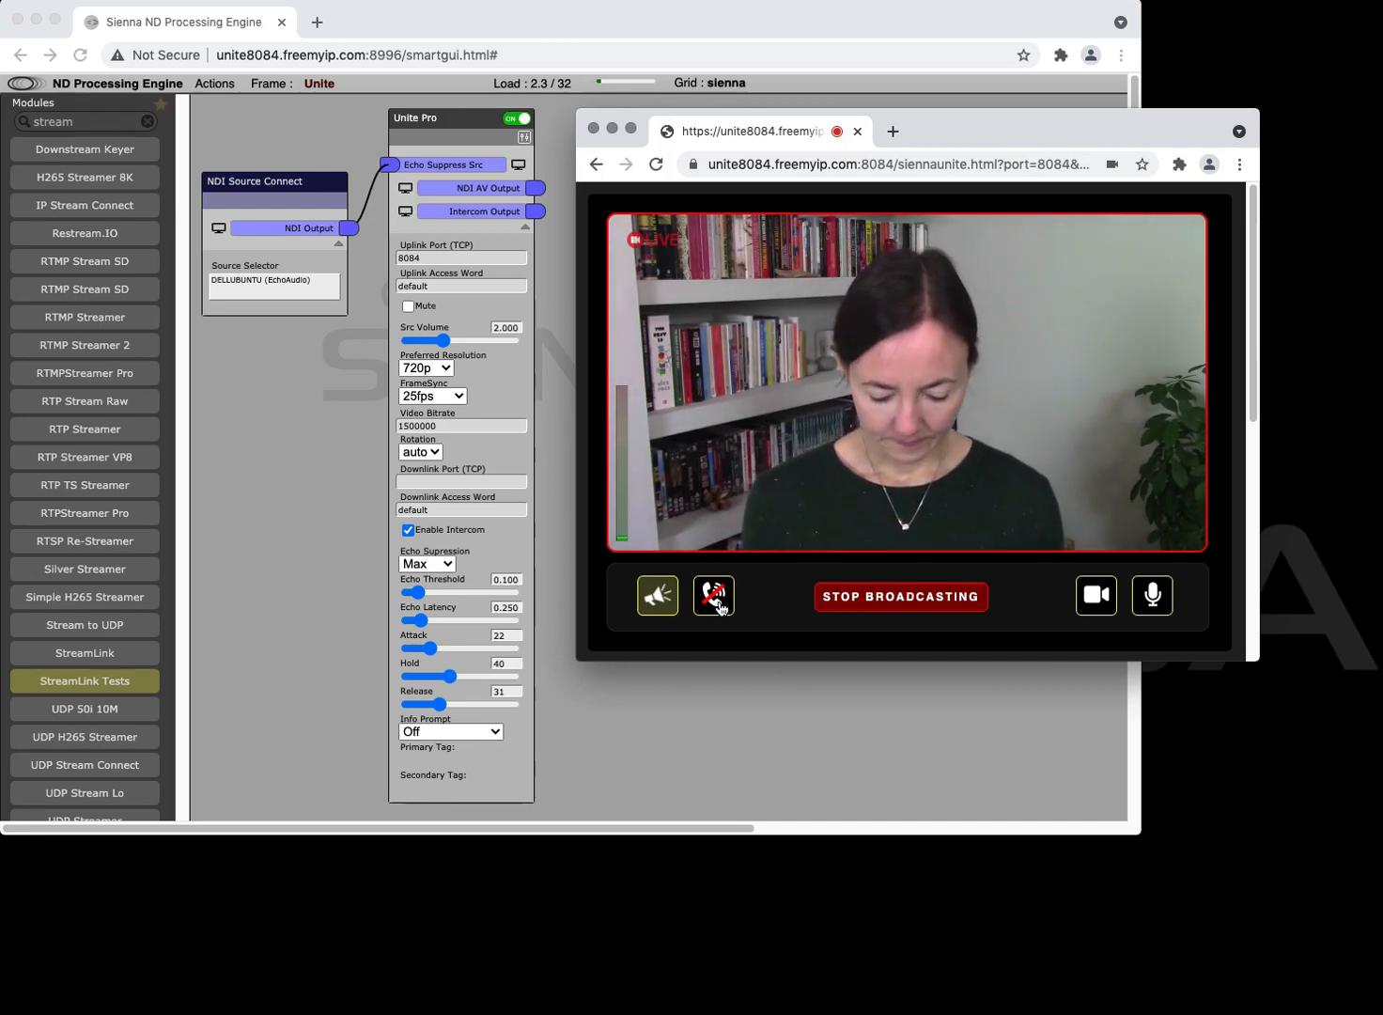
click(714, 596)
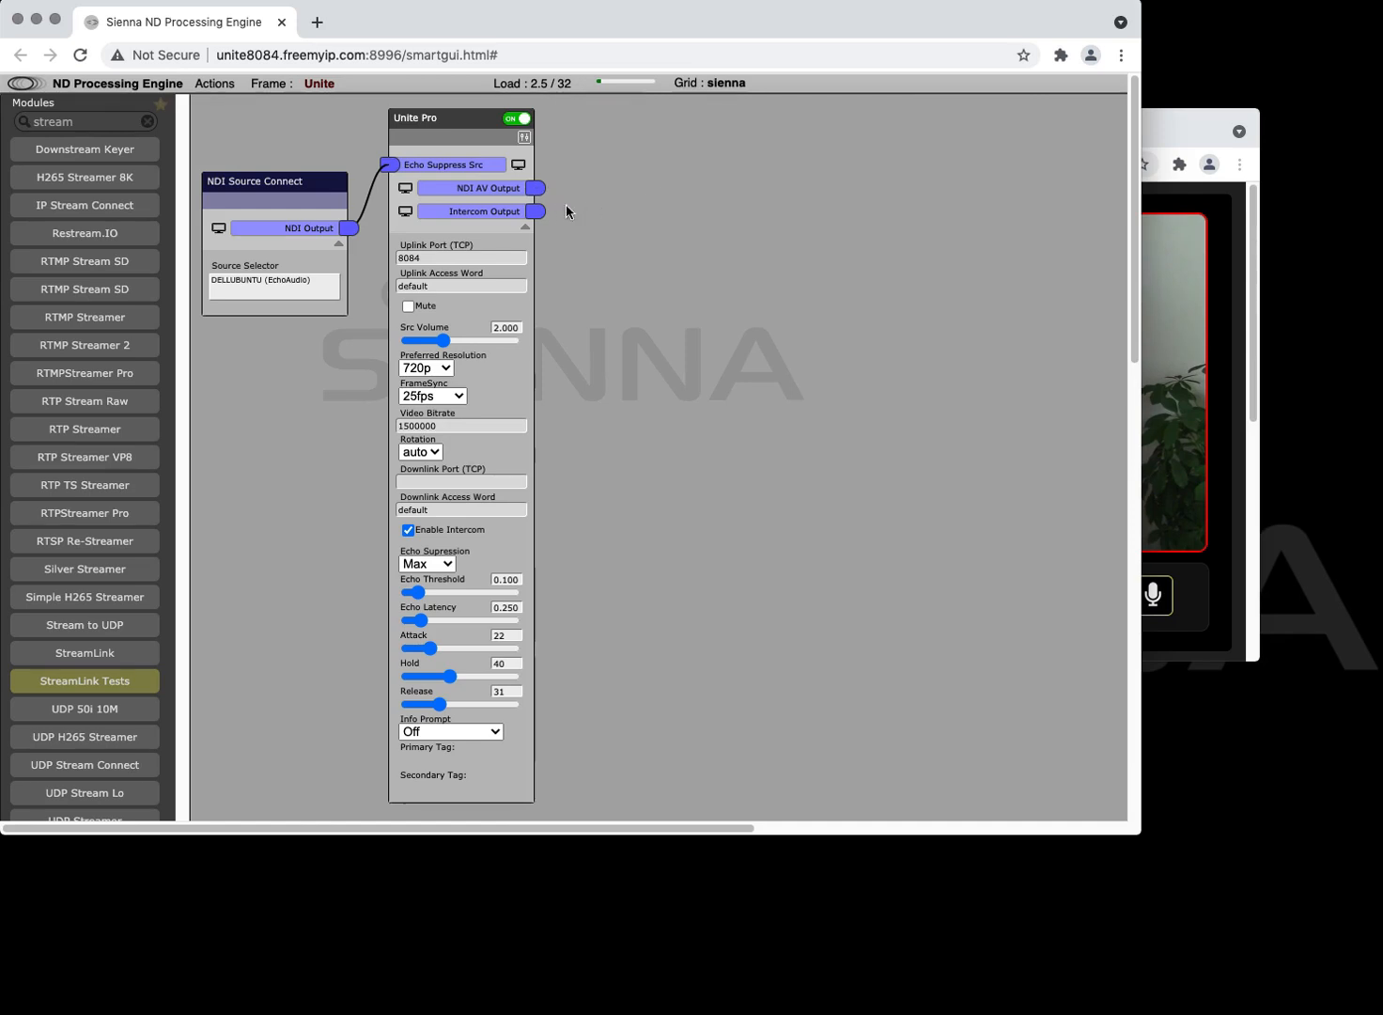
mouse_move(1180, 269)
text(ifb)
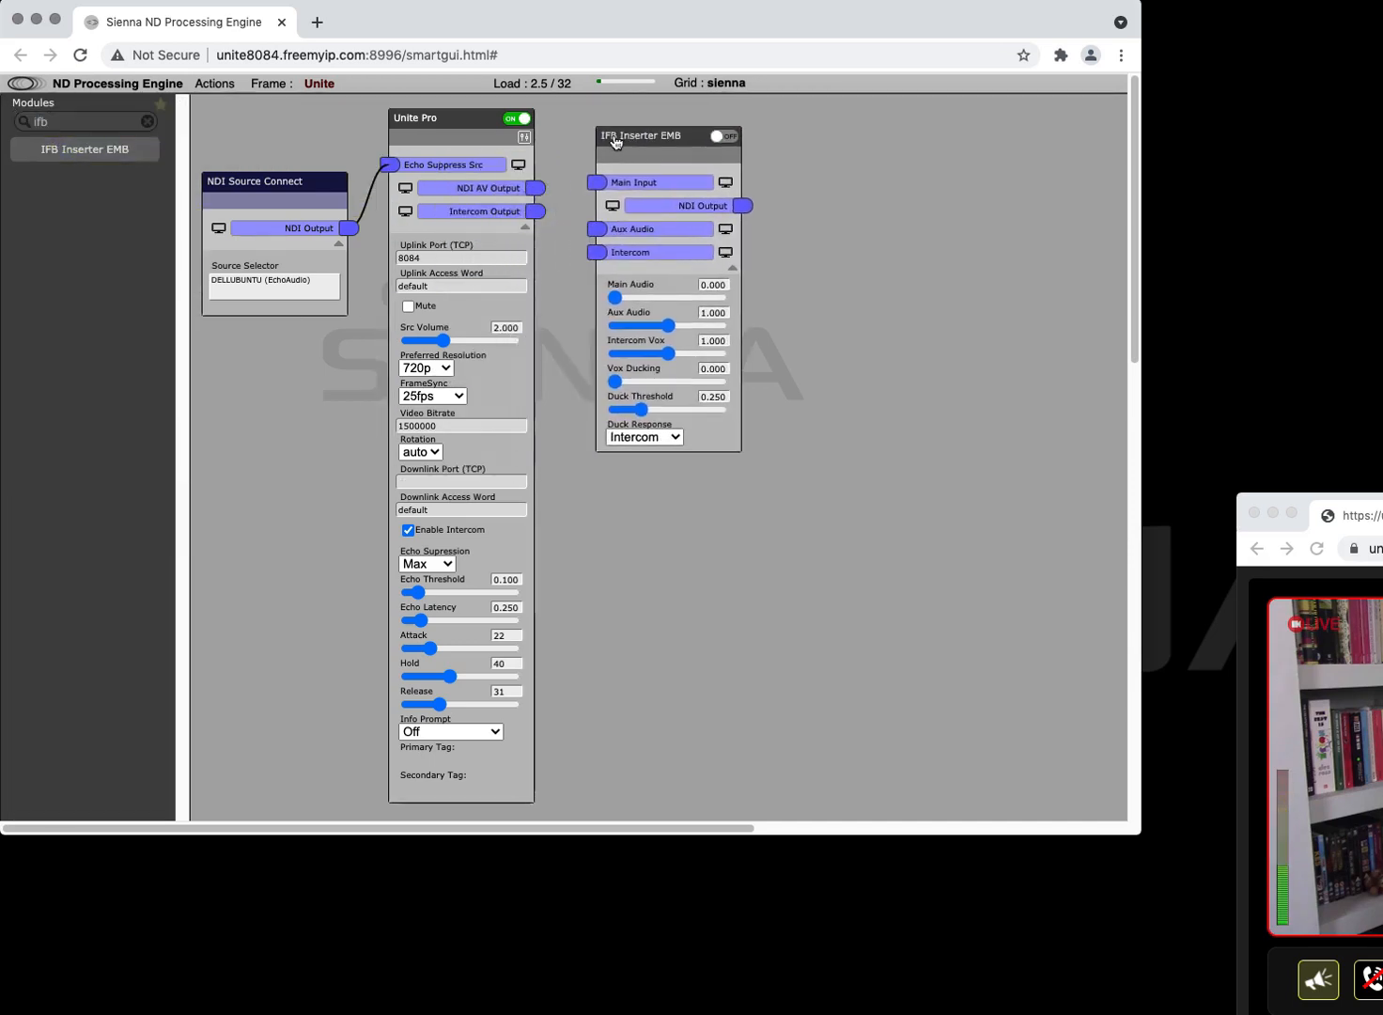
Filter modules for 'si' to add the IFB and SiennaLink modules, then talk to the studio over intercom and end the call.
text(siennali)
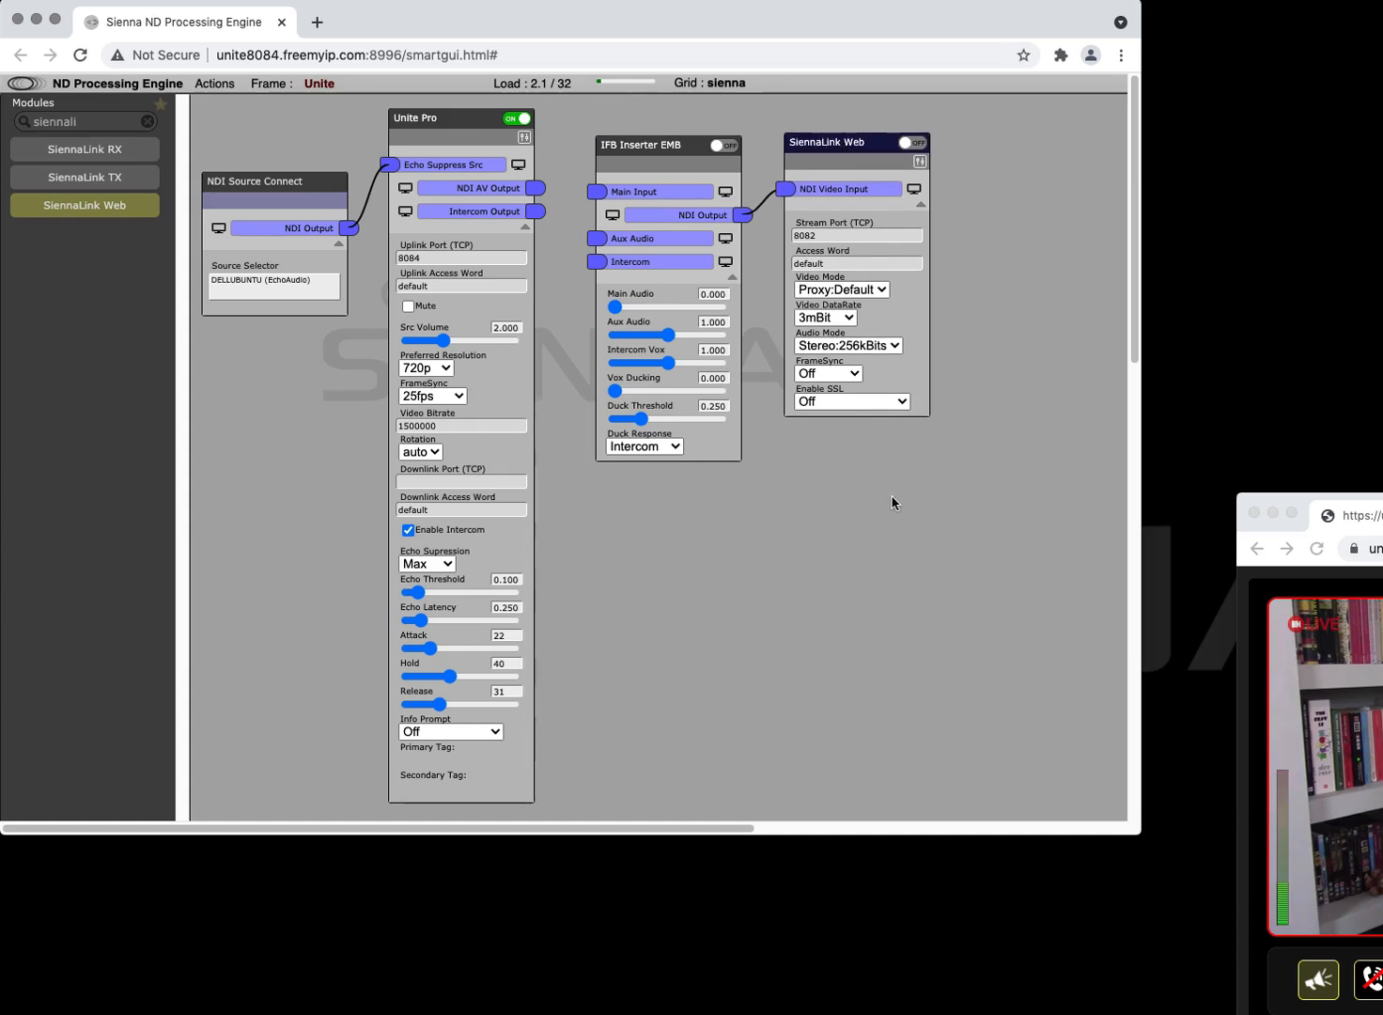
mouse_move(1124, 477)
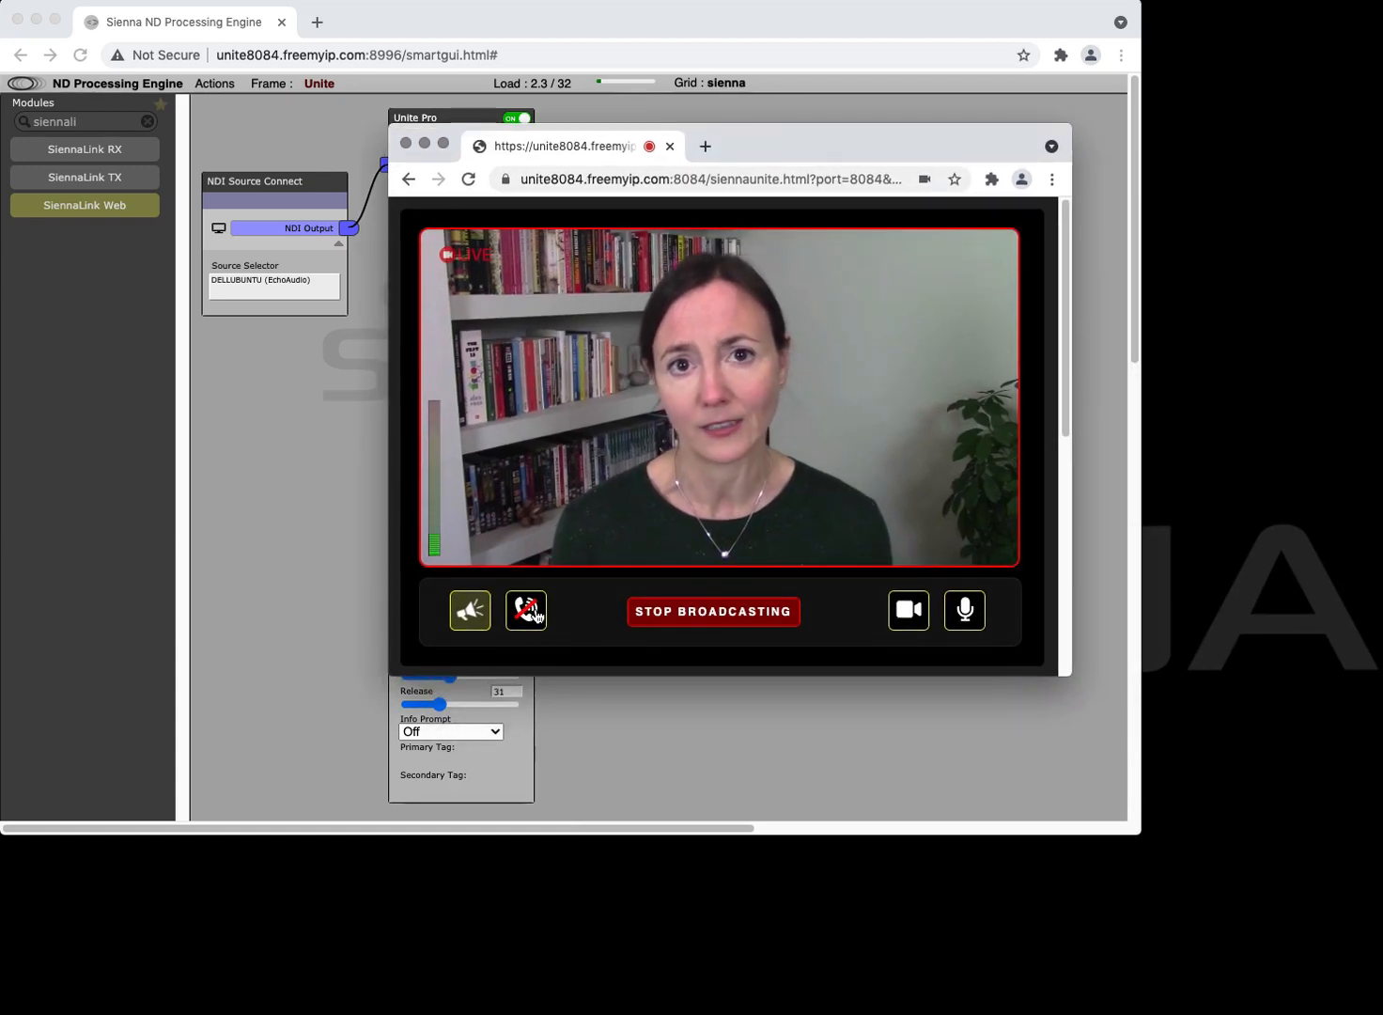
click(527, 611)
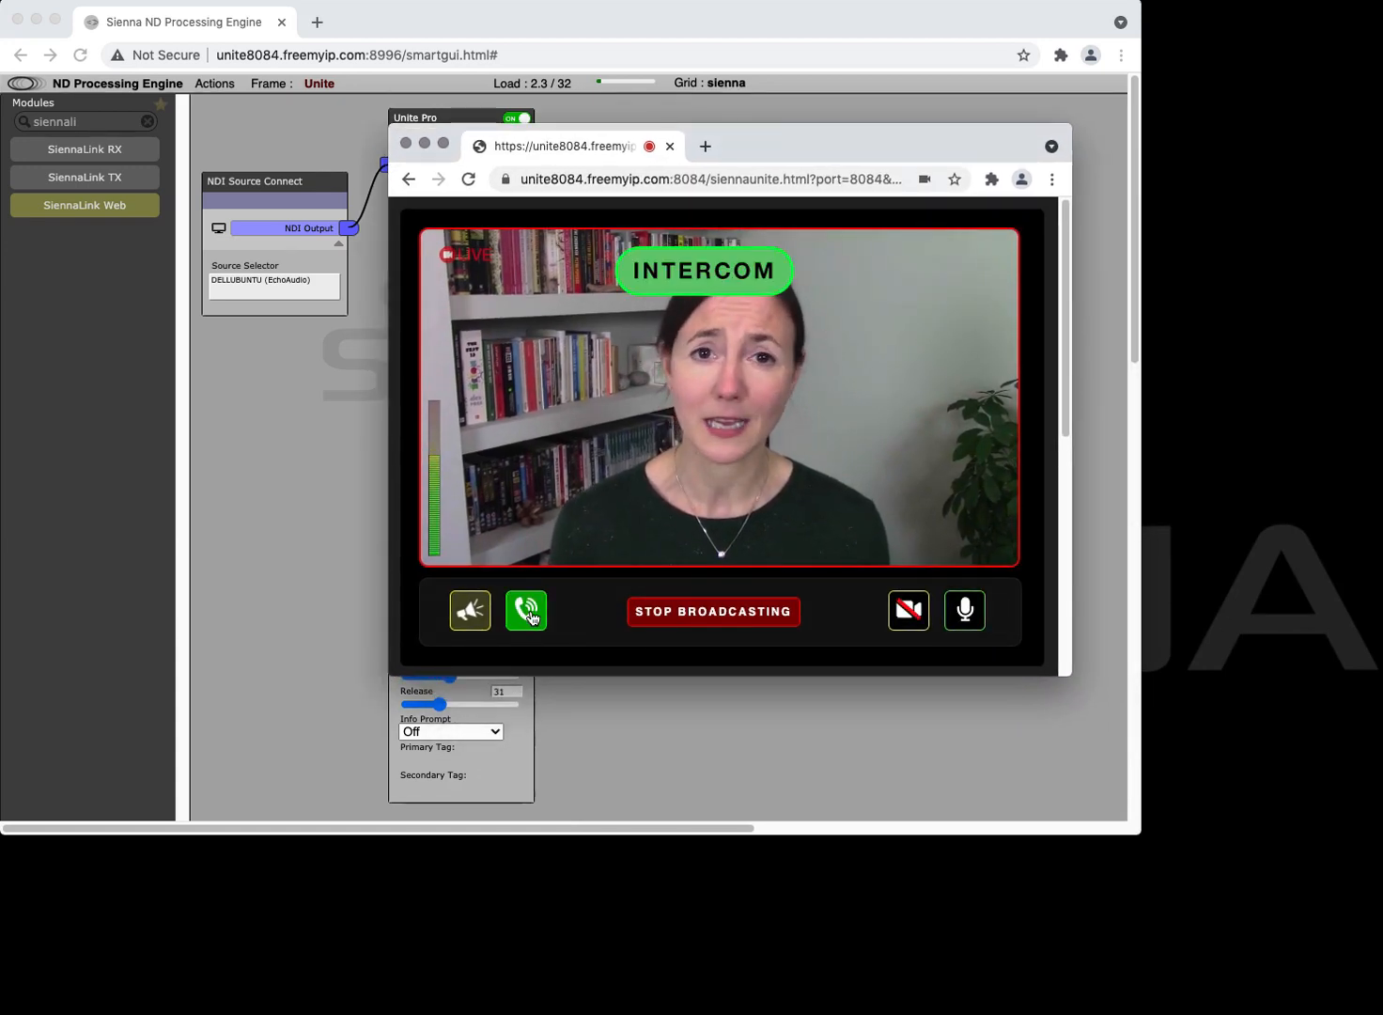
click(526, 611)
text(multiv)
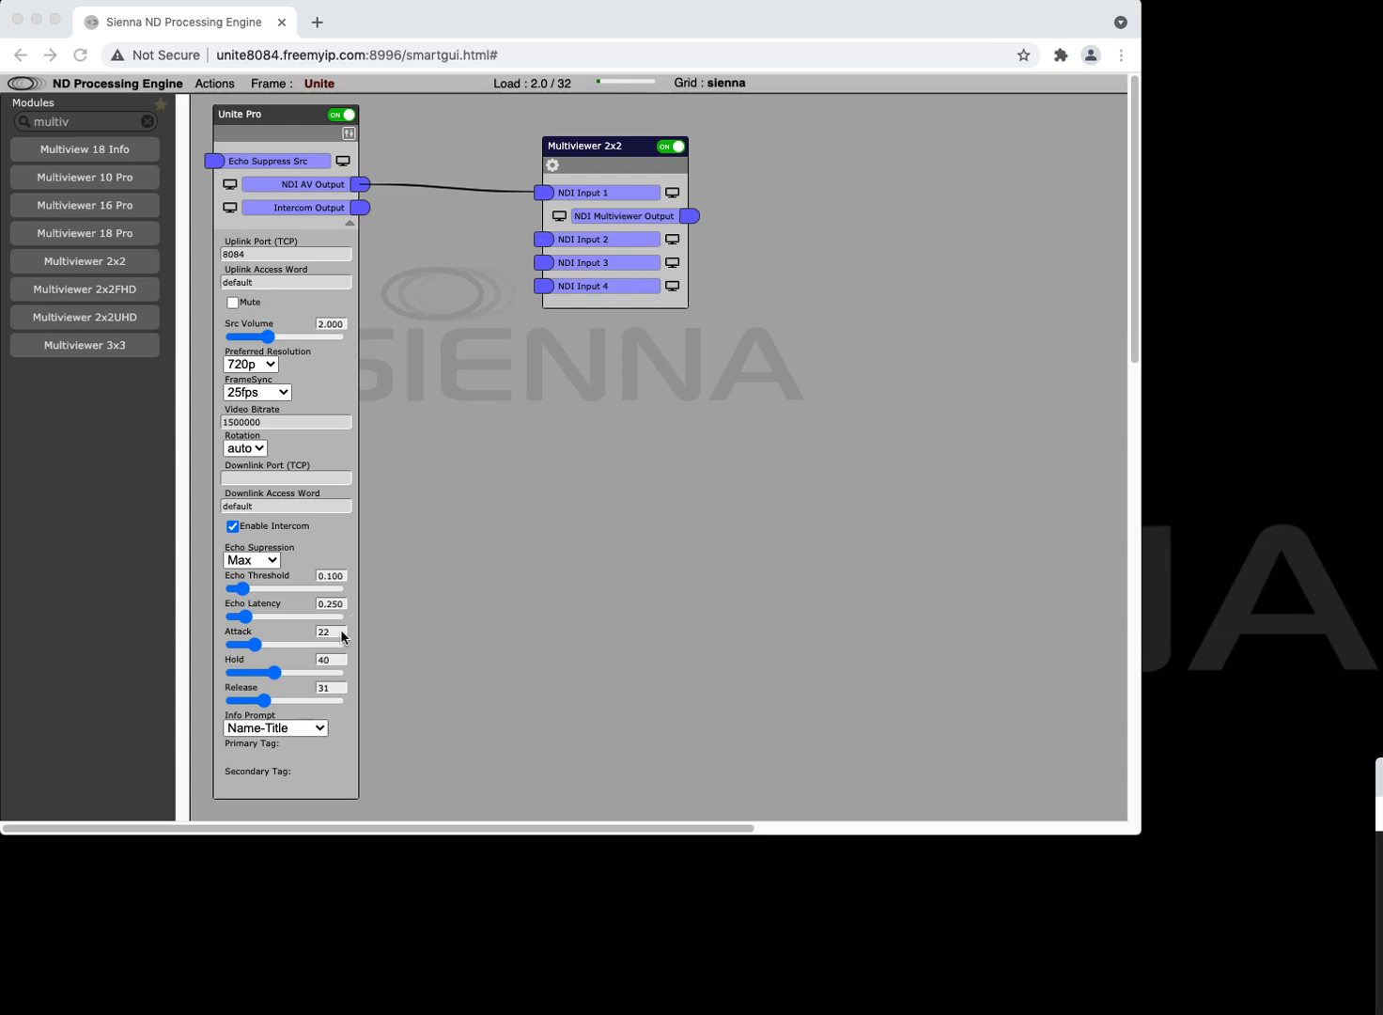
Set Info Prompt to Name-Title and confirm the contributor's entered name and title.
click(275, 727)
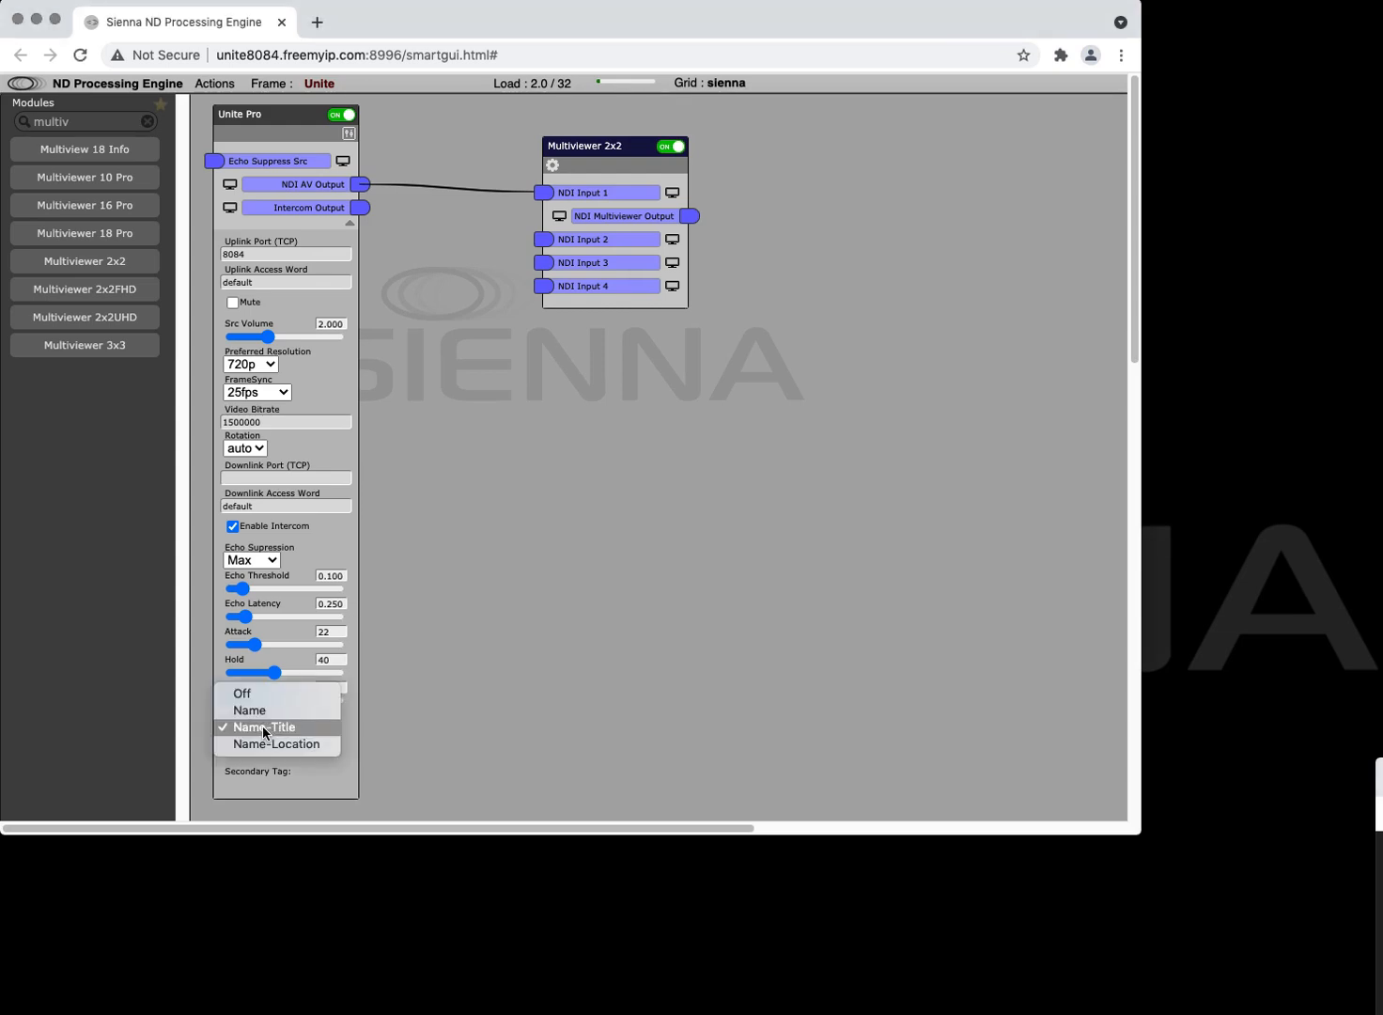
mouse_move(271, 733)
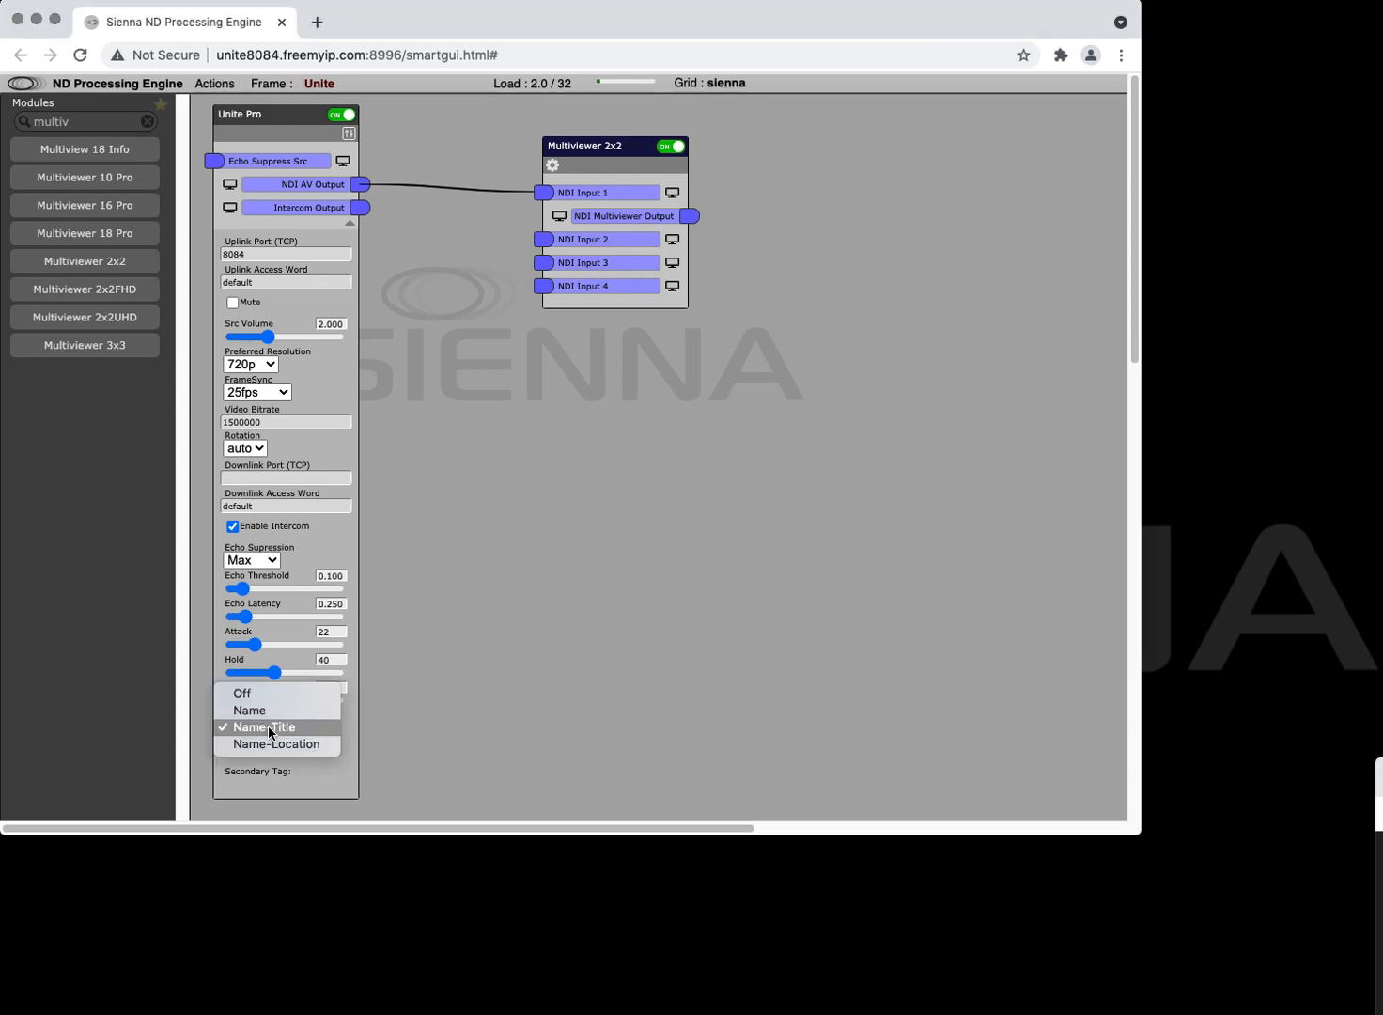
click(264, 726)
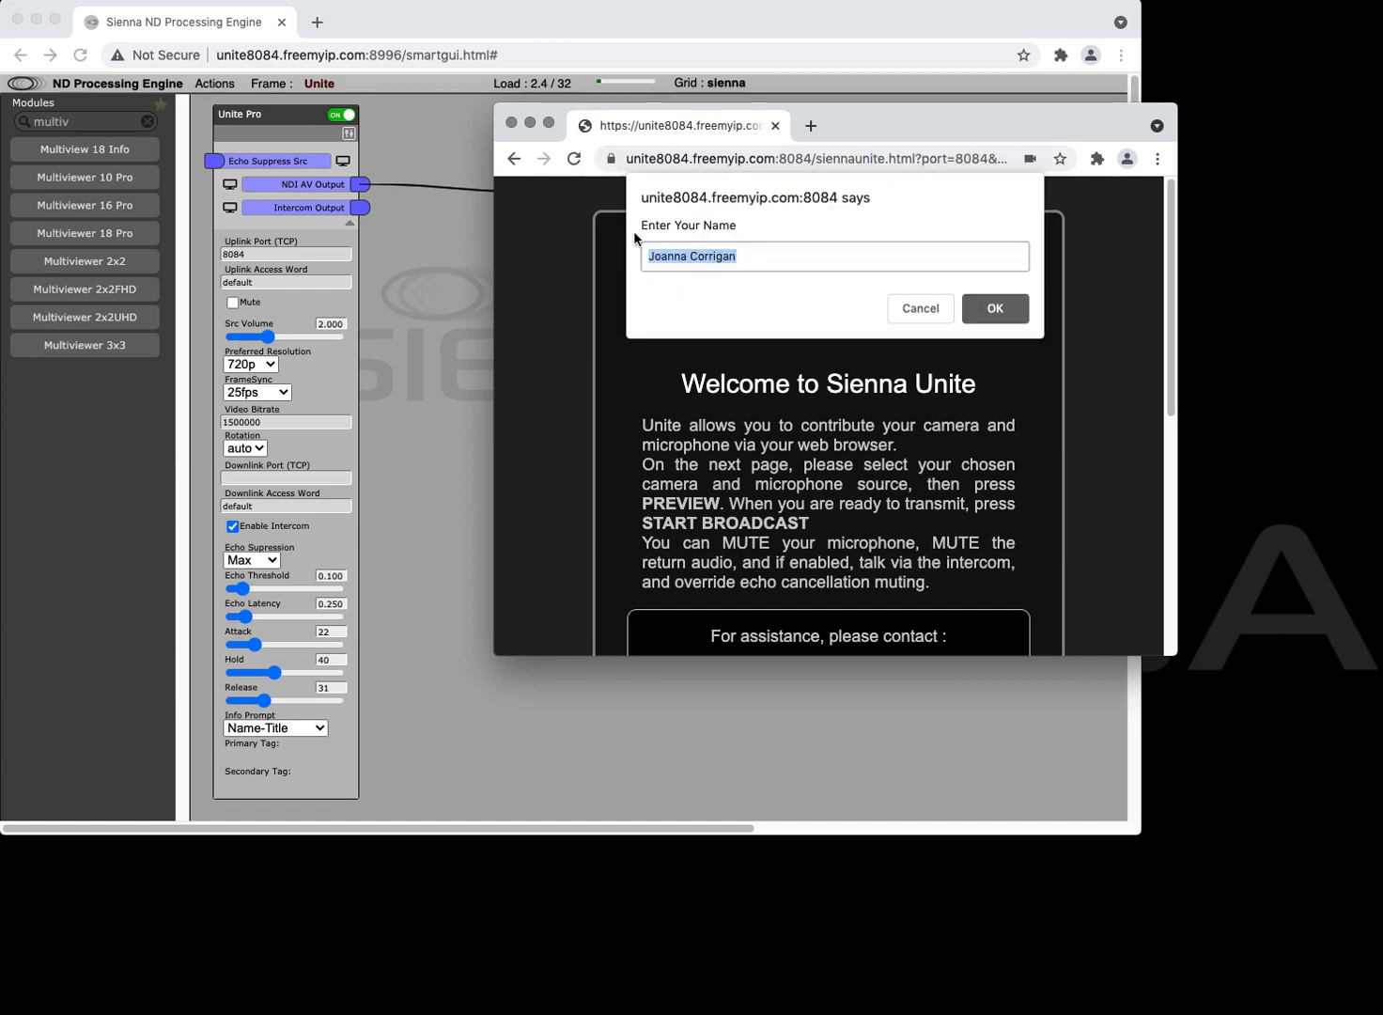
click(994, 308)
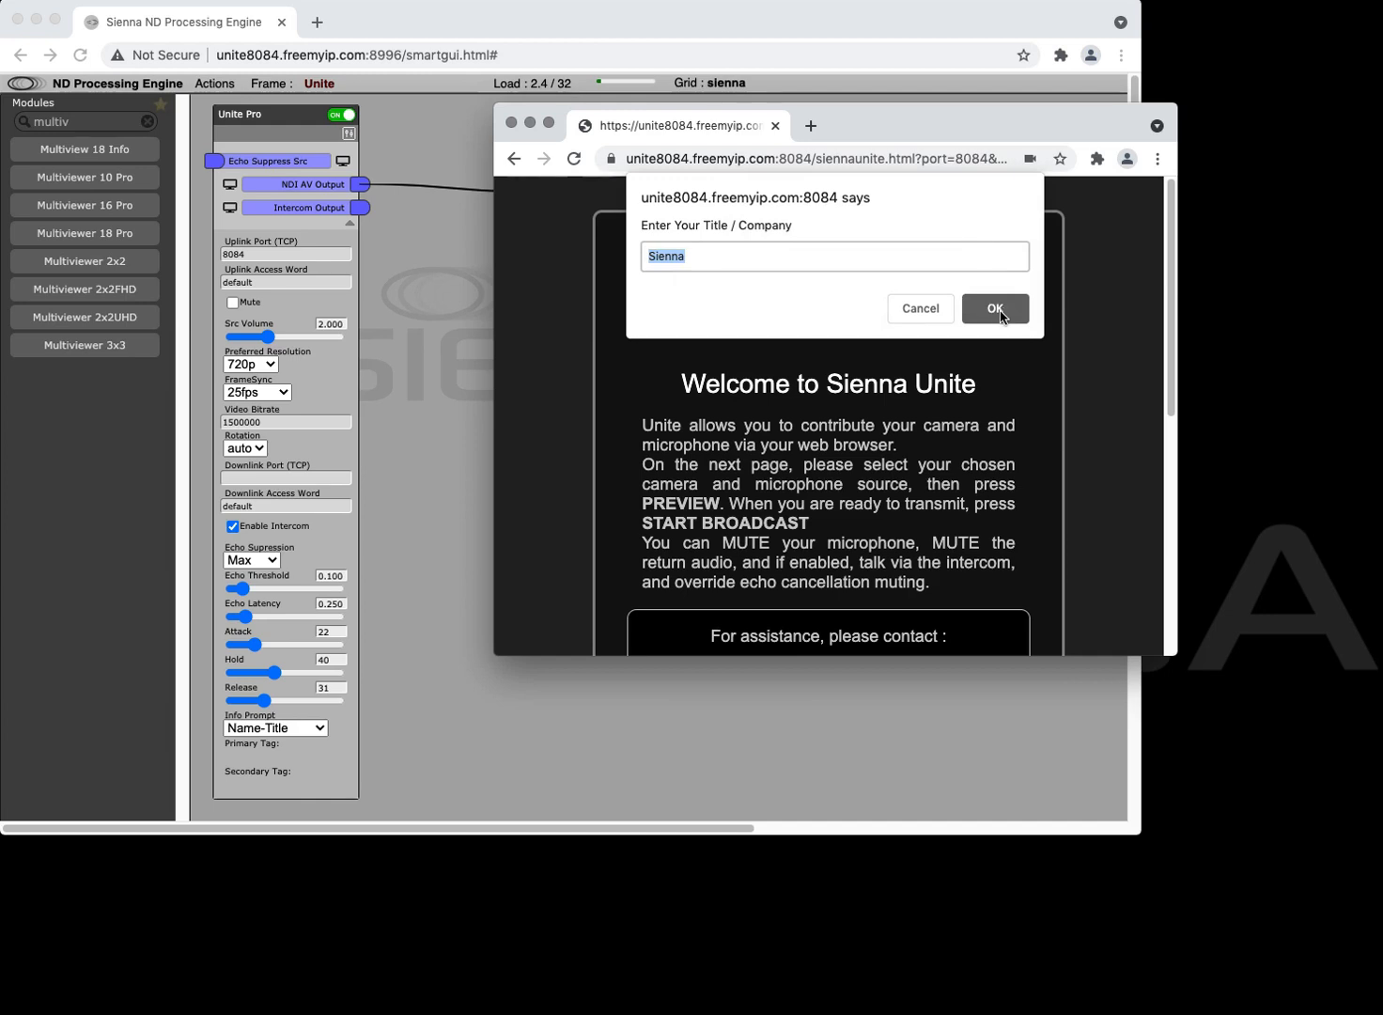
click(996, 309)
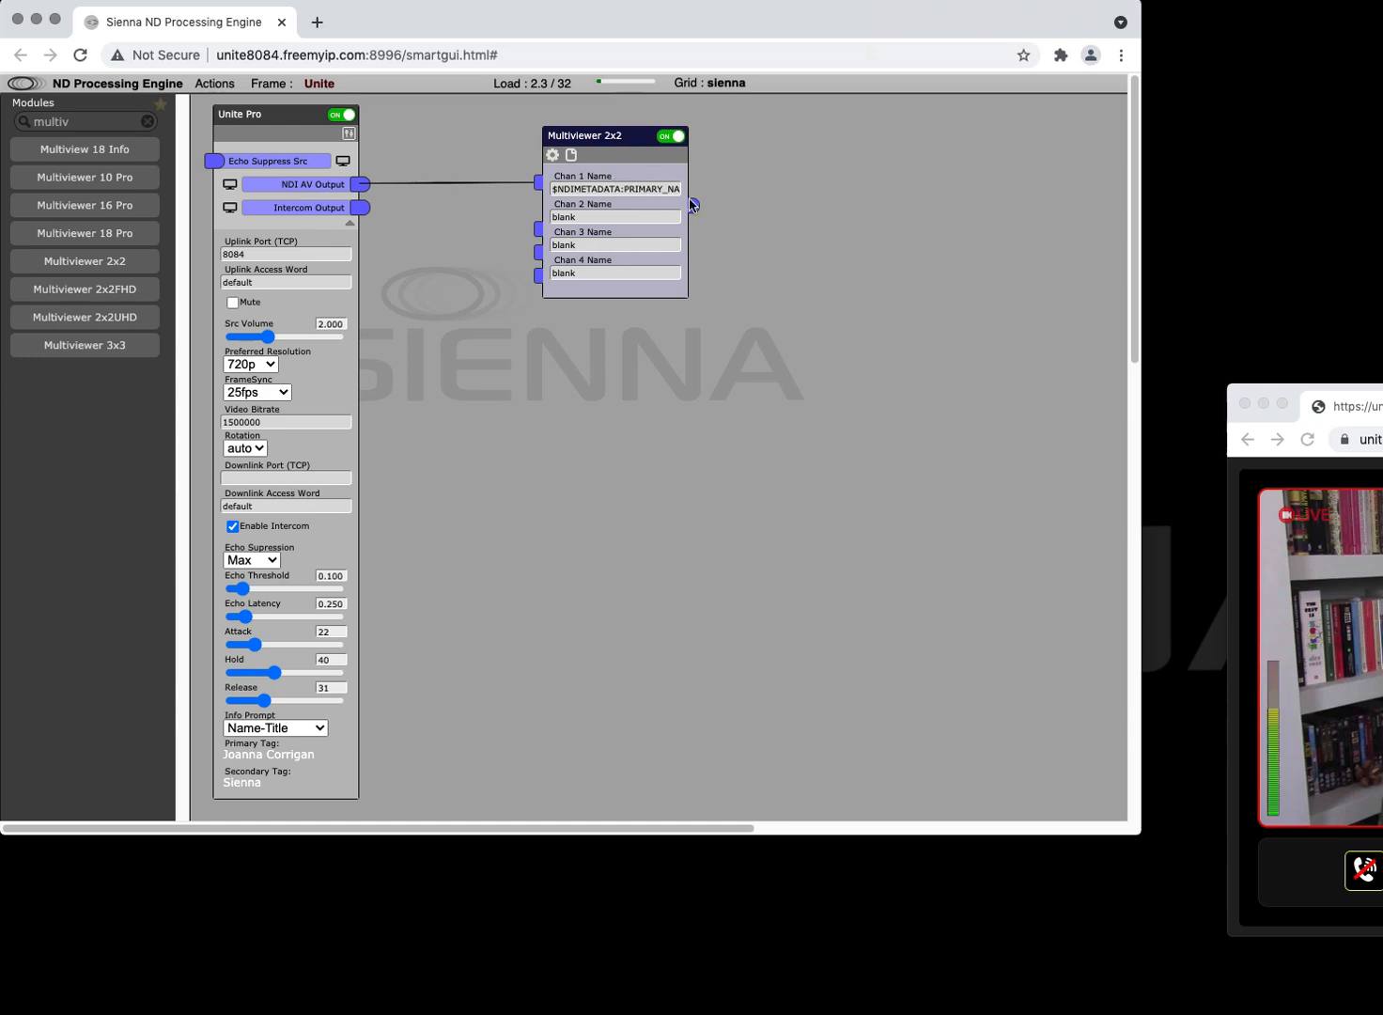
Show the NDI WebLink monitor of the Multiviewer output, enlarged and repositioned so the contributor's name caption is readable.
click(553, 154)
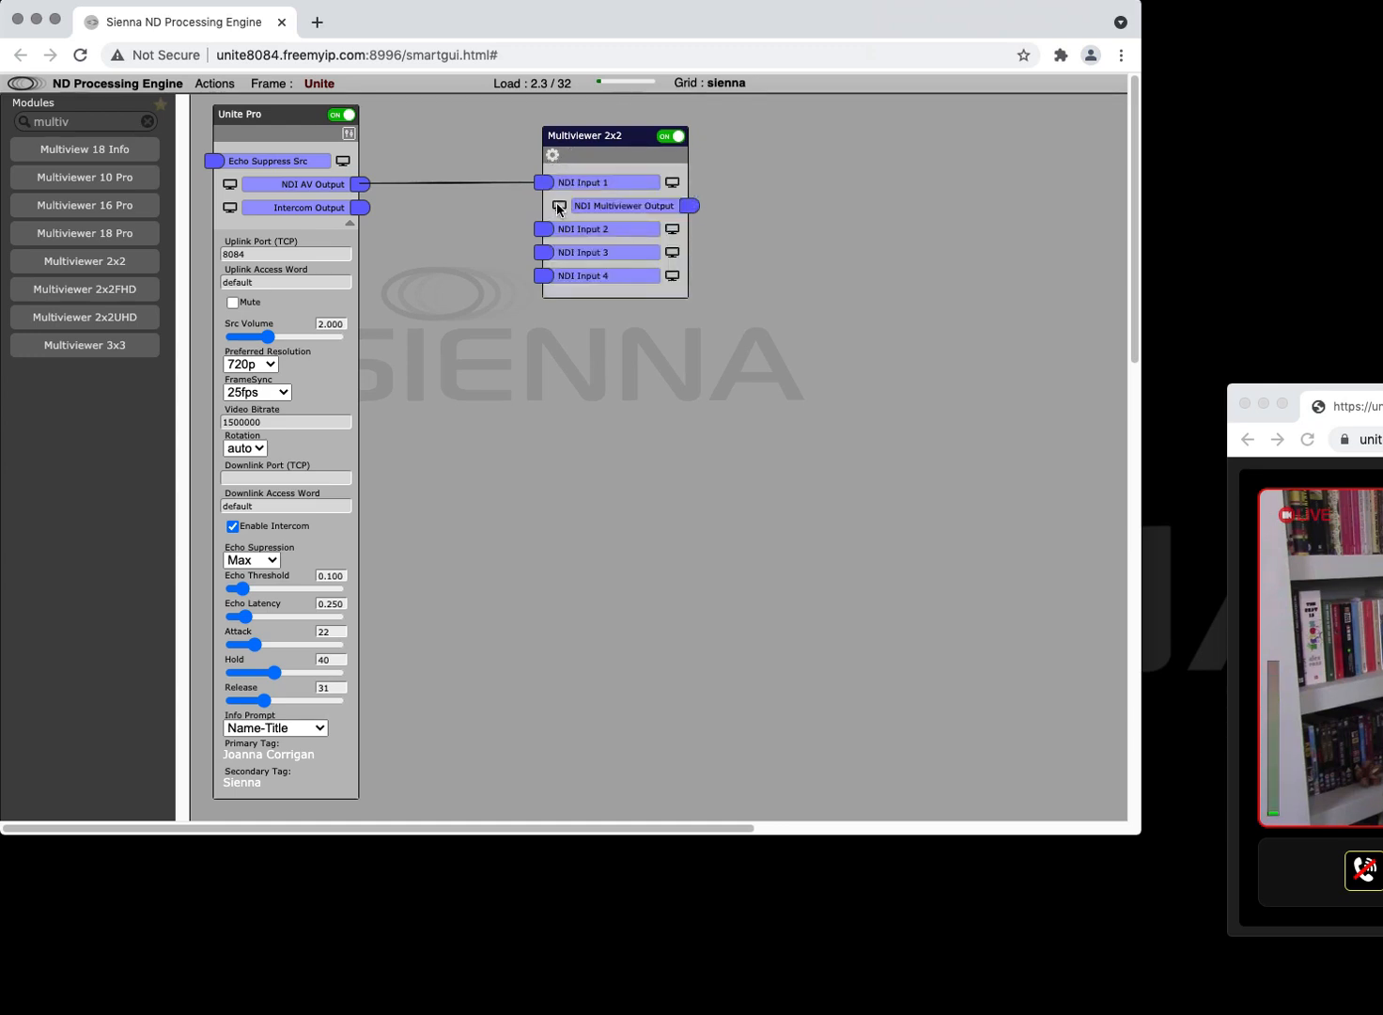
click(560, 206)
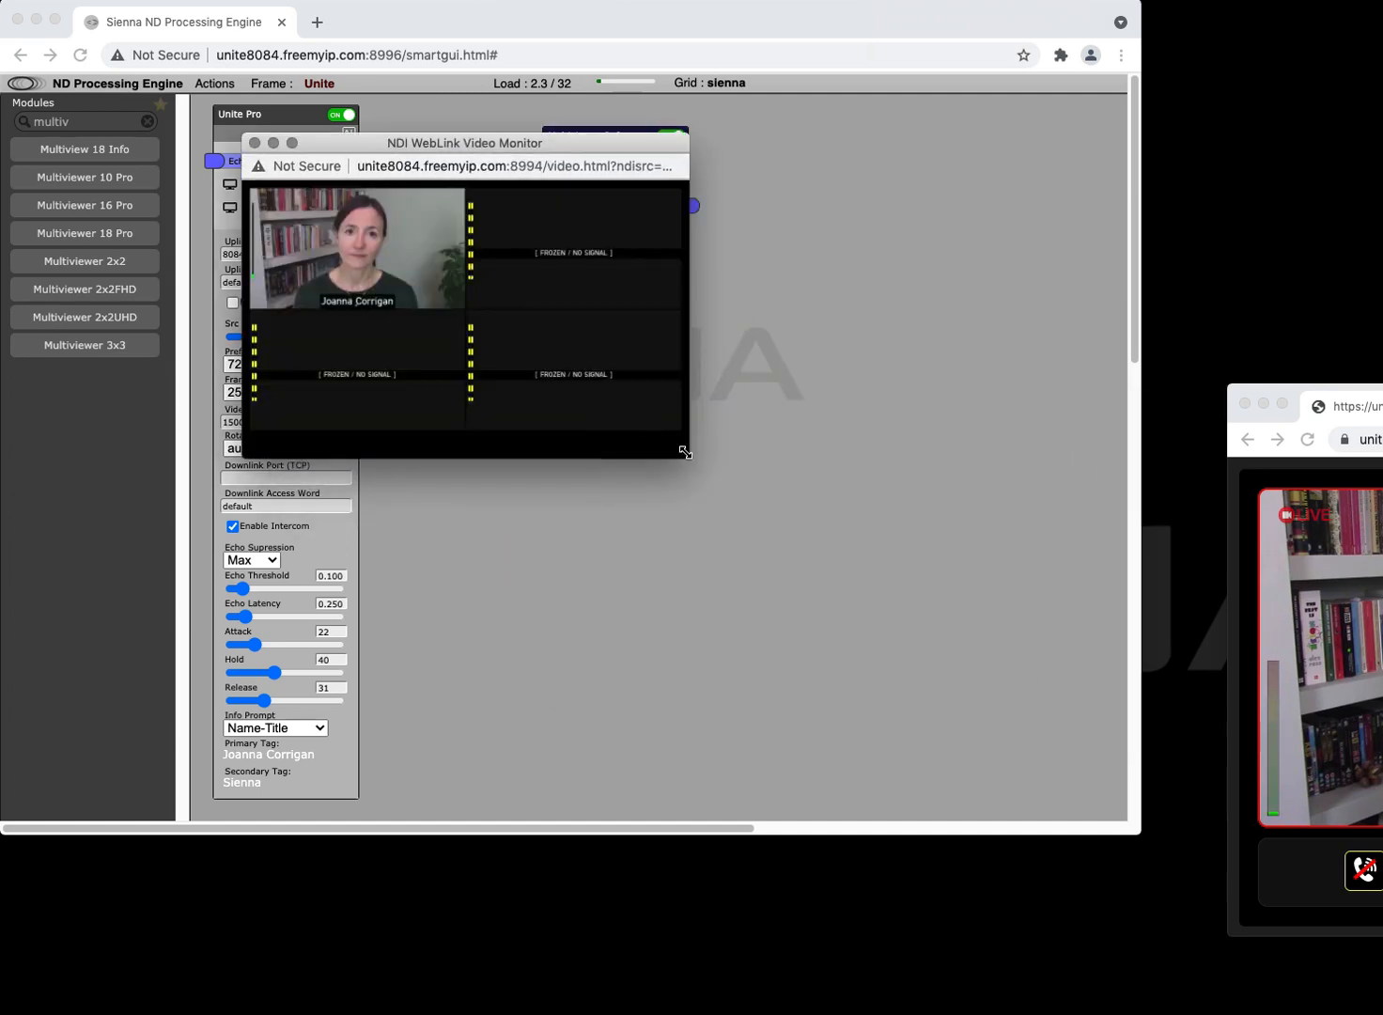
drag(686, 451, 981, 596)
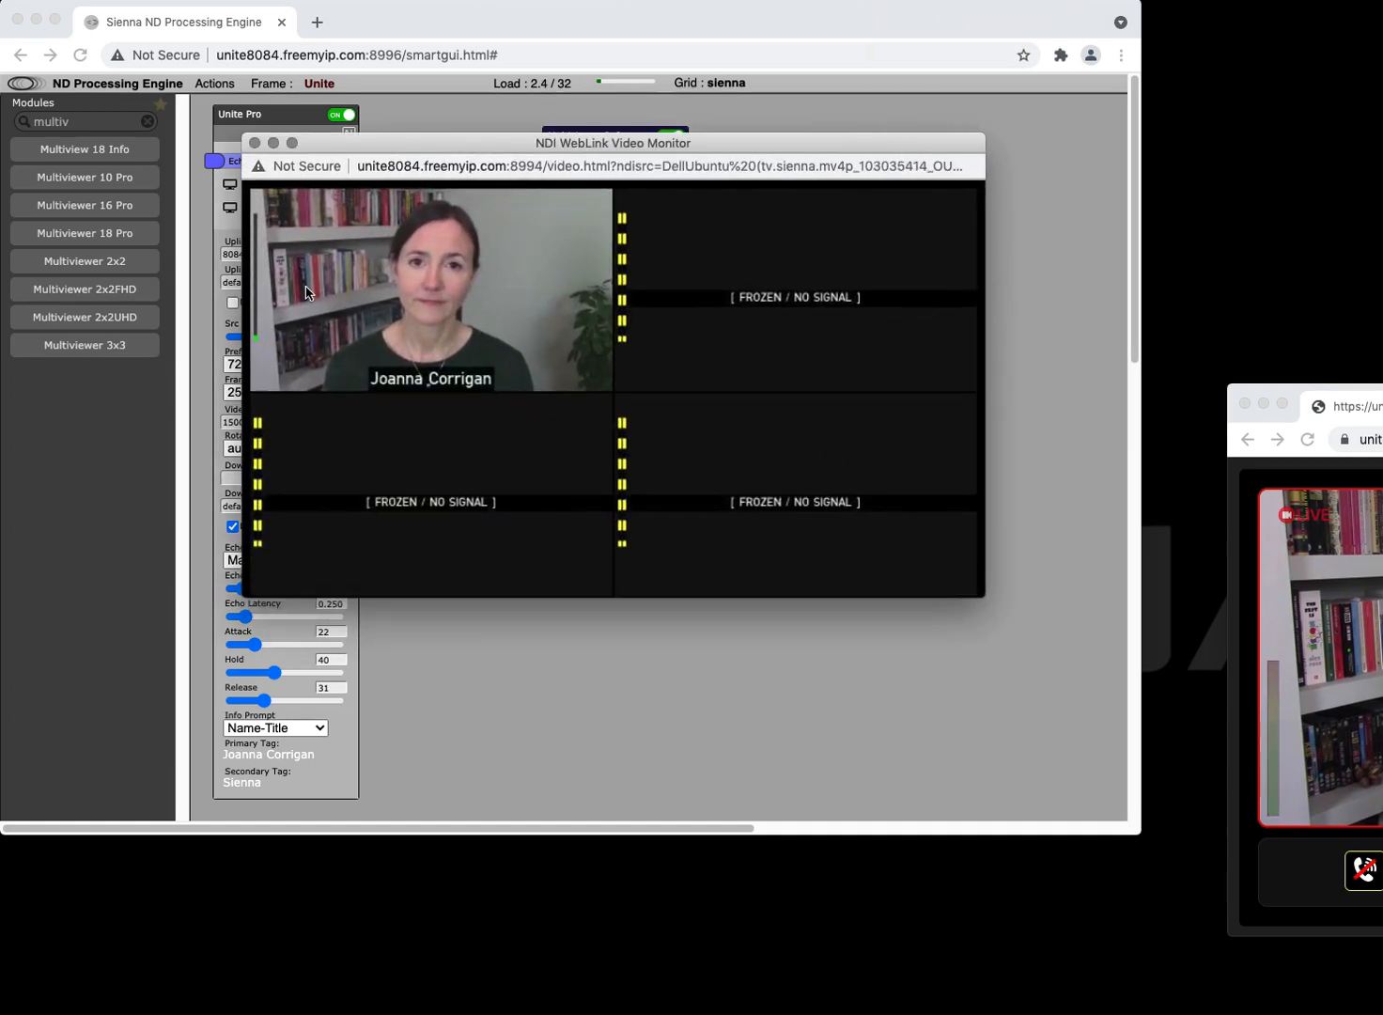
drag(613, 143, 767, 267)
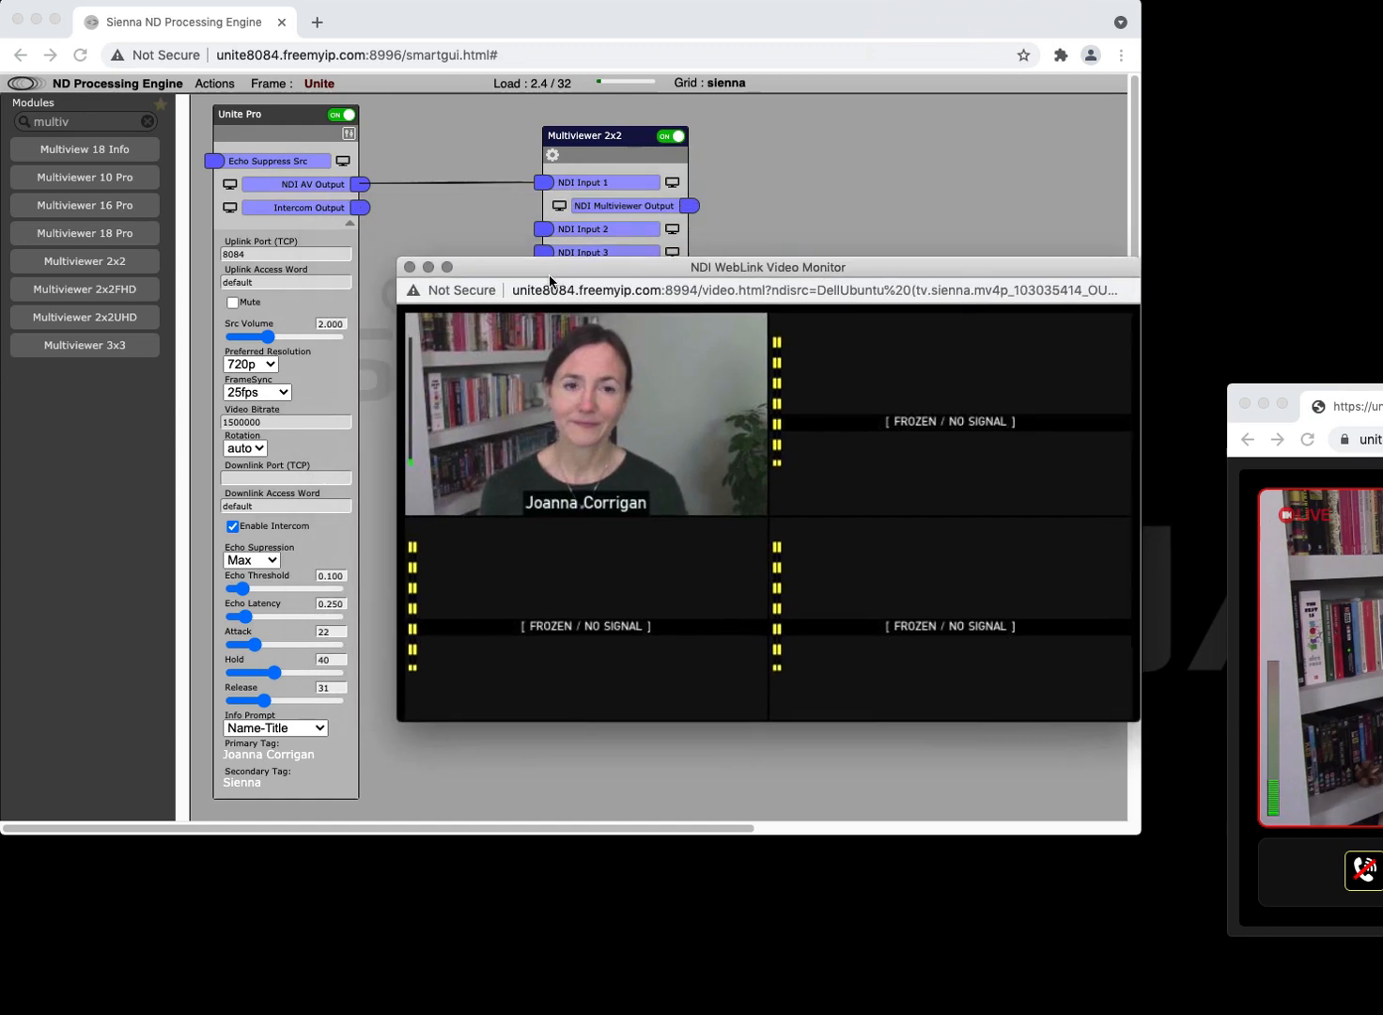